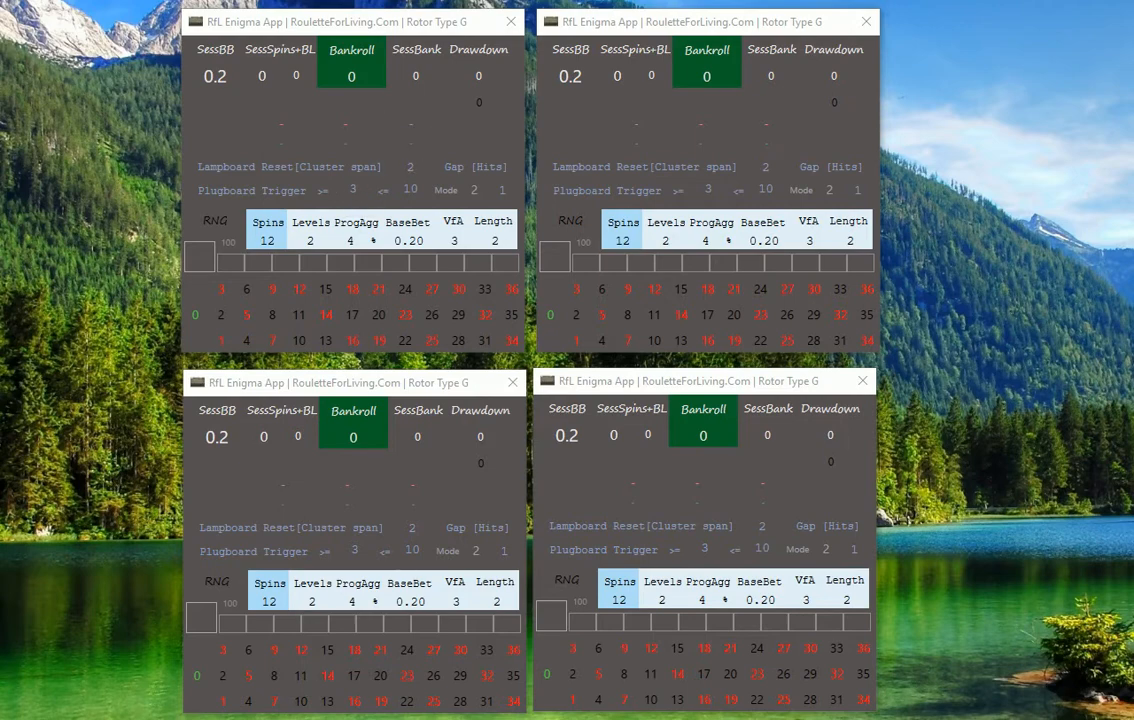
mouse_move(638, 192)
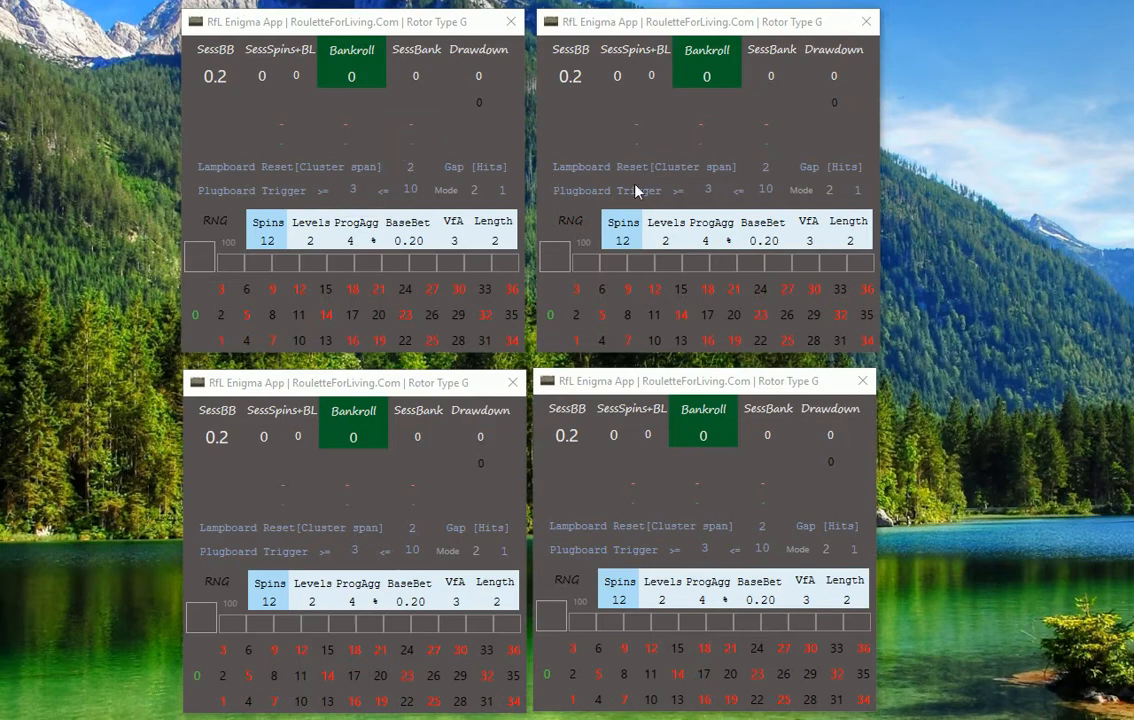
mouse_move(976, 204)
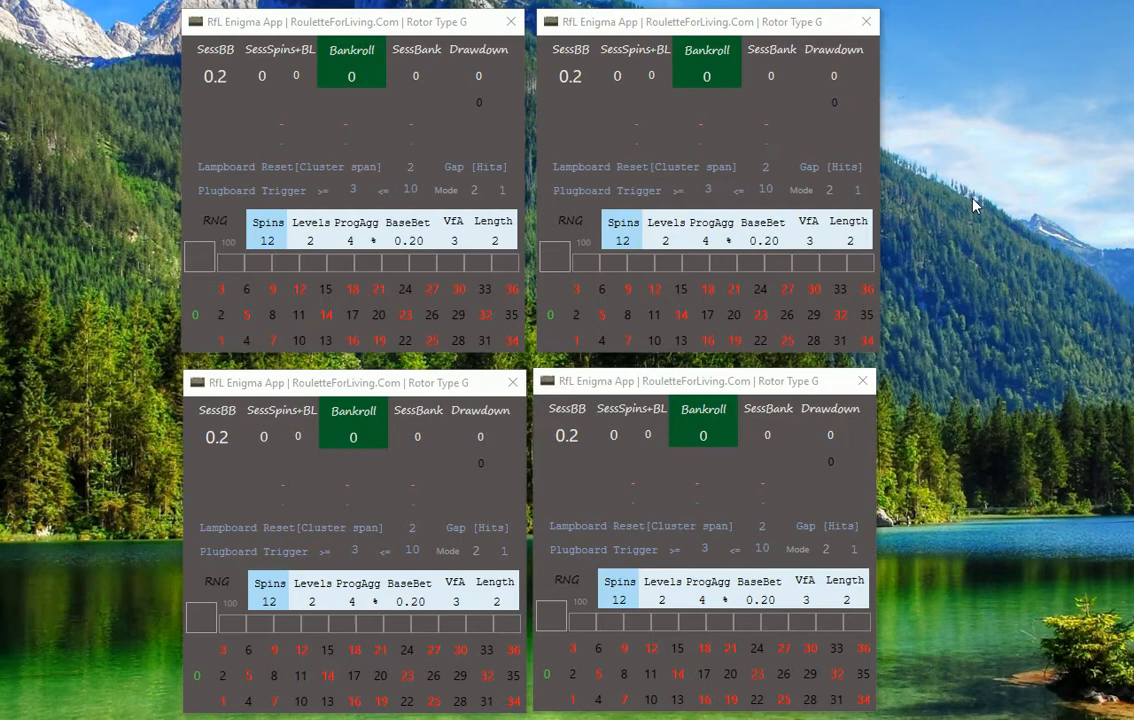
mouse_move(940, 148)
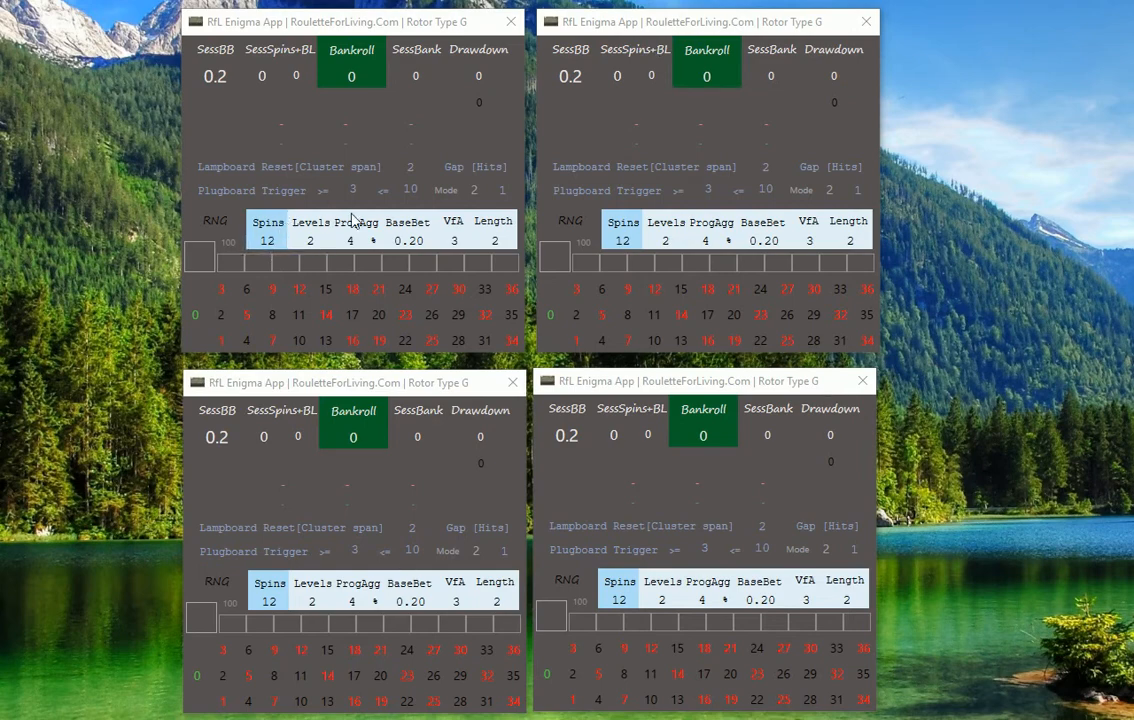
Step: Run the random spin sessions so the four windows end at bankrolls 45.2, 20, 31.2 and 24
click(280, 124)
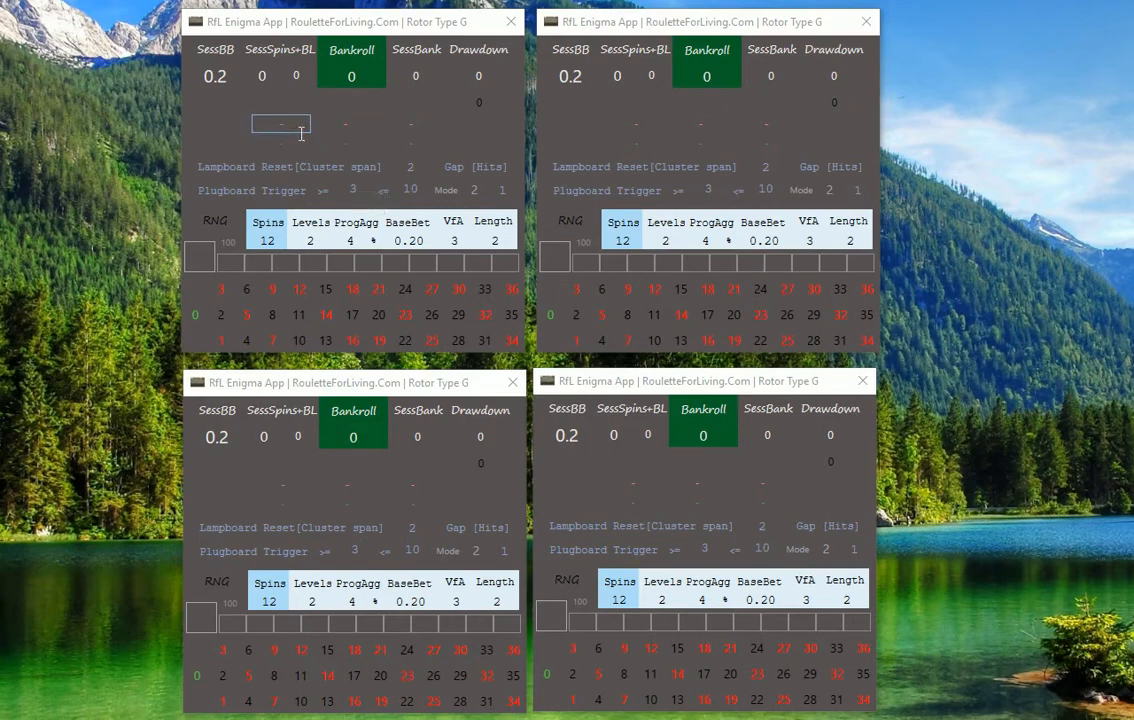
mouse_move(984, 364)
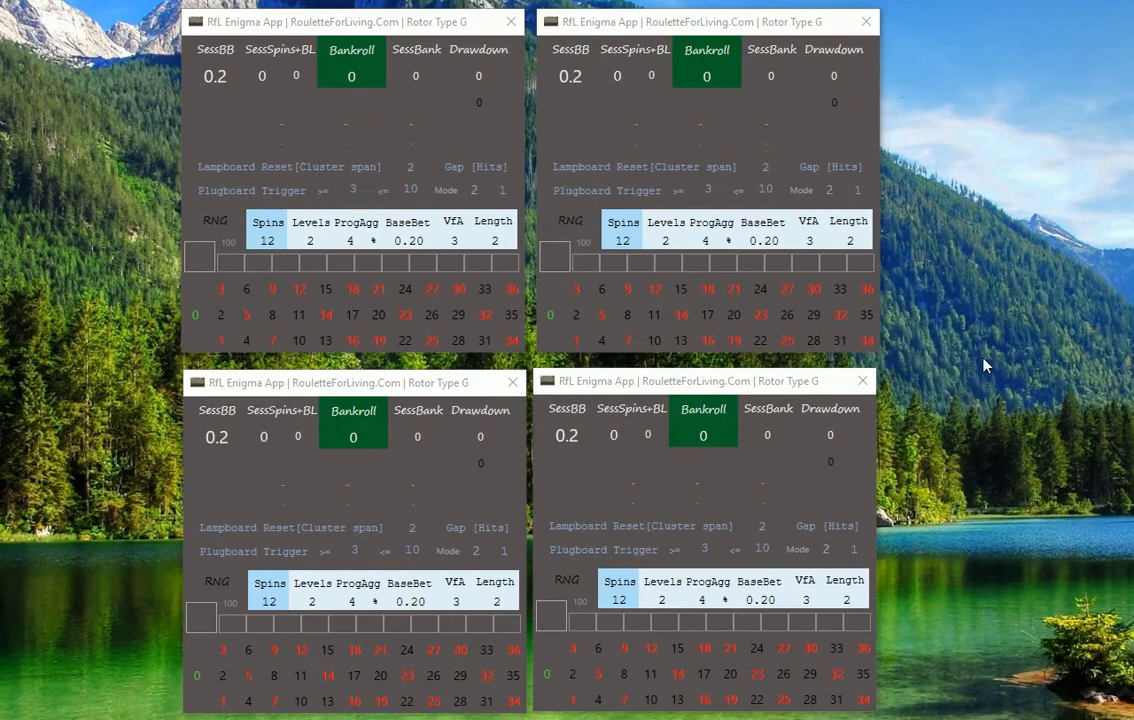
mouse_move(312, 212)
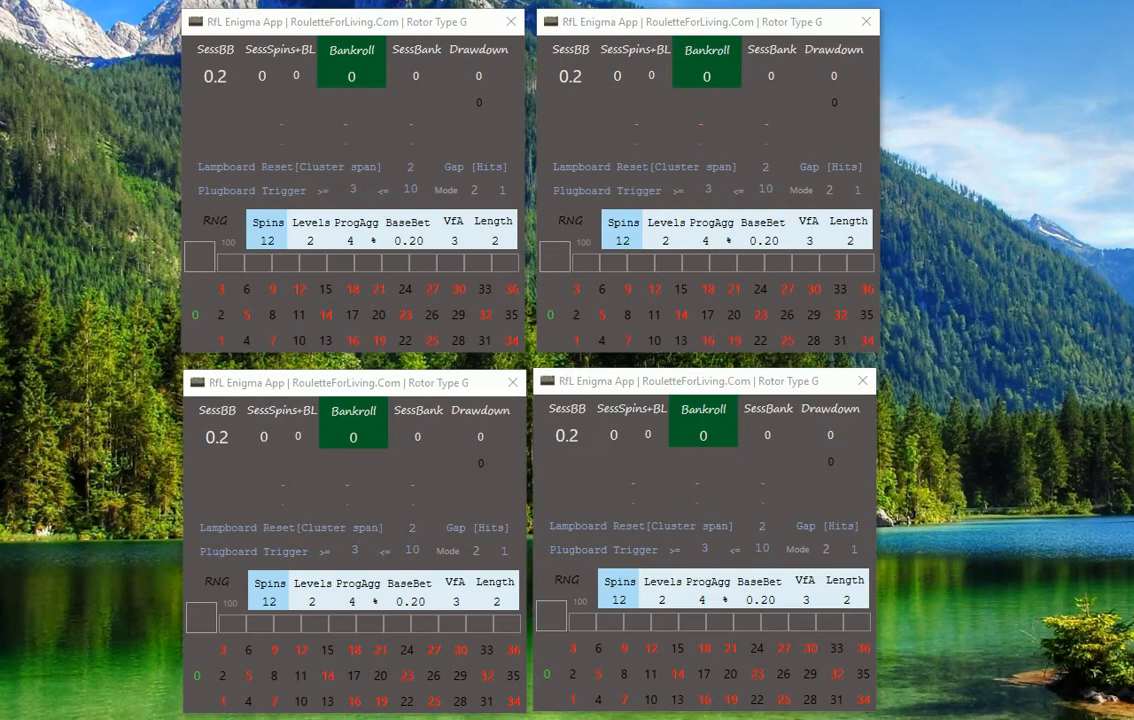
mouse_move(964, 378)
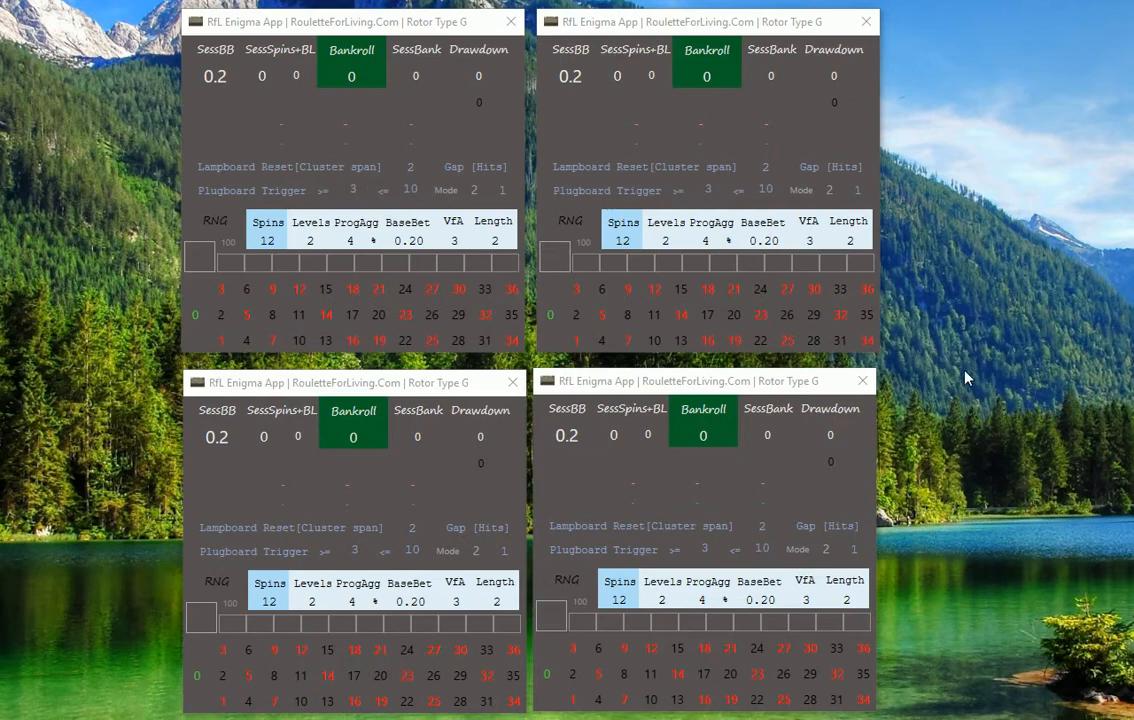
mouse_move(948, 404)
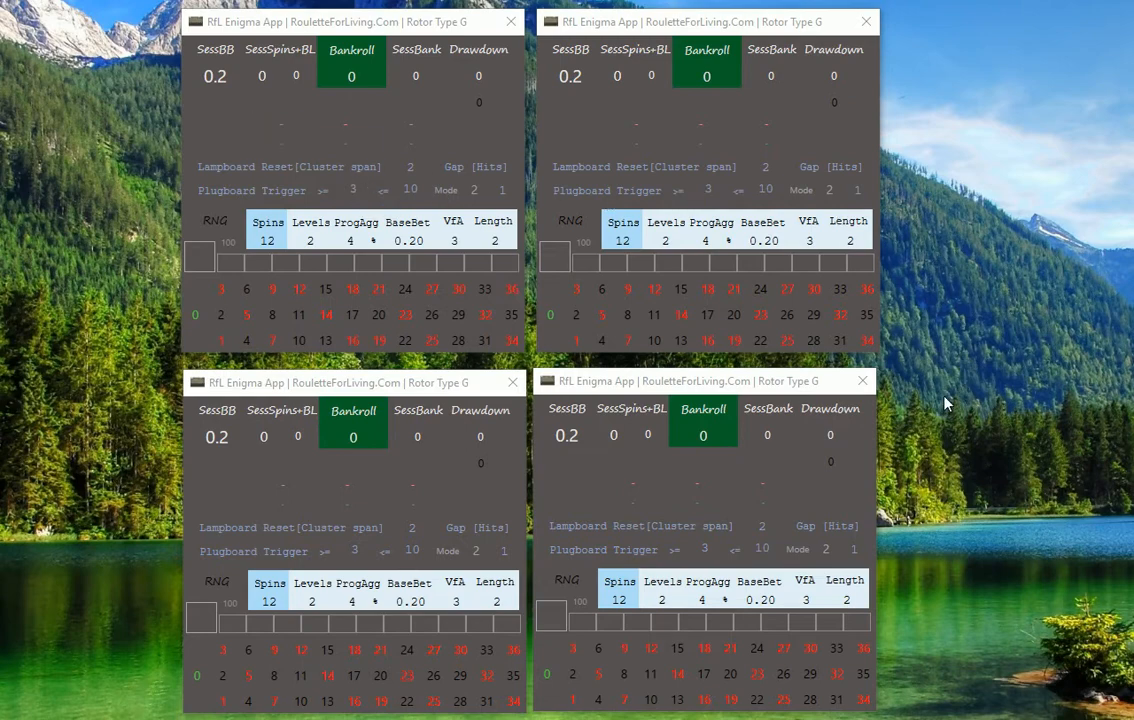
mouse_move(962, 390)
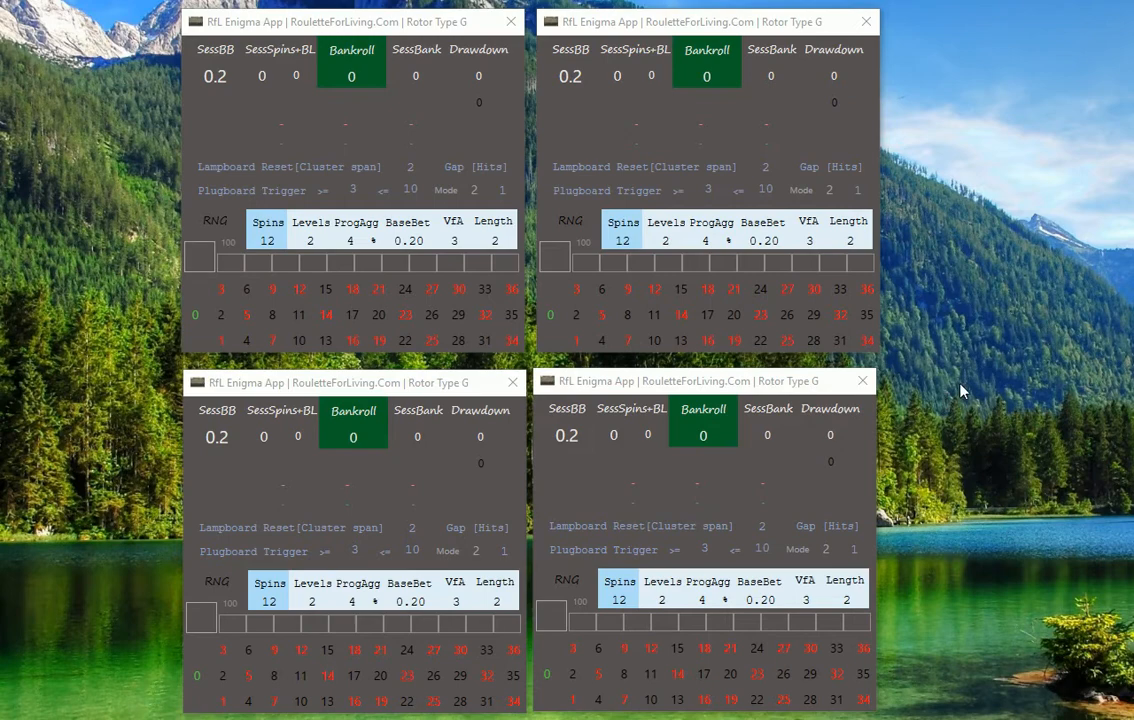
mouse_move(984, 340)
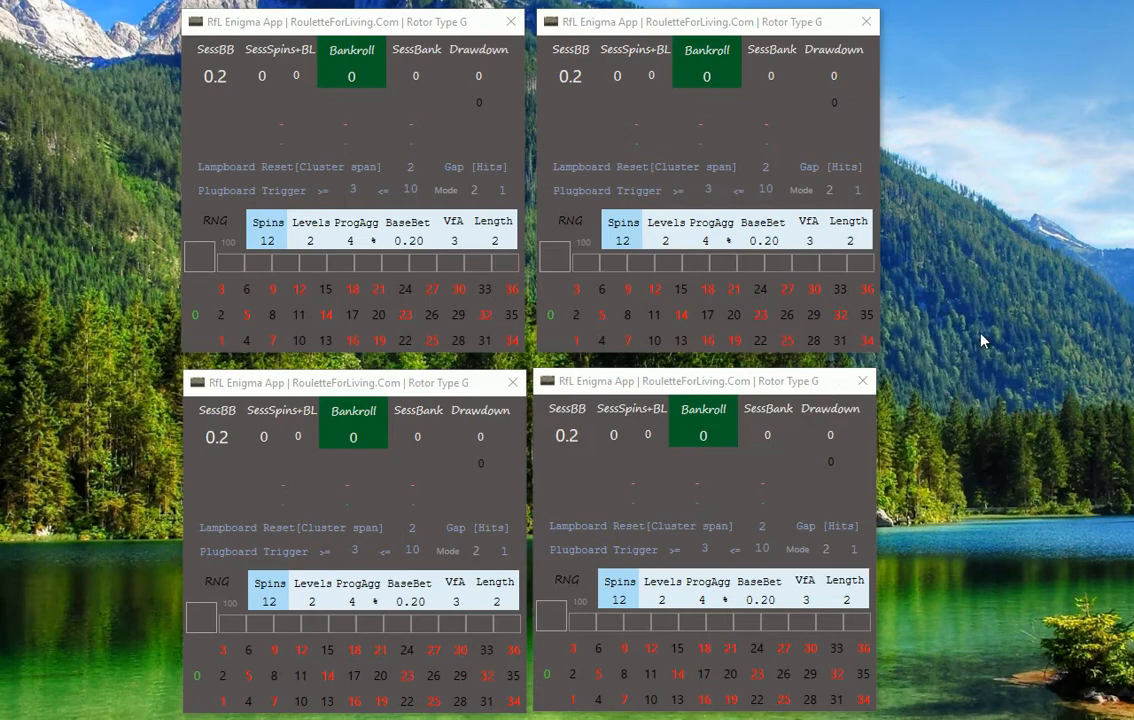
mouse_move(994, 350)
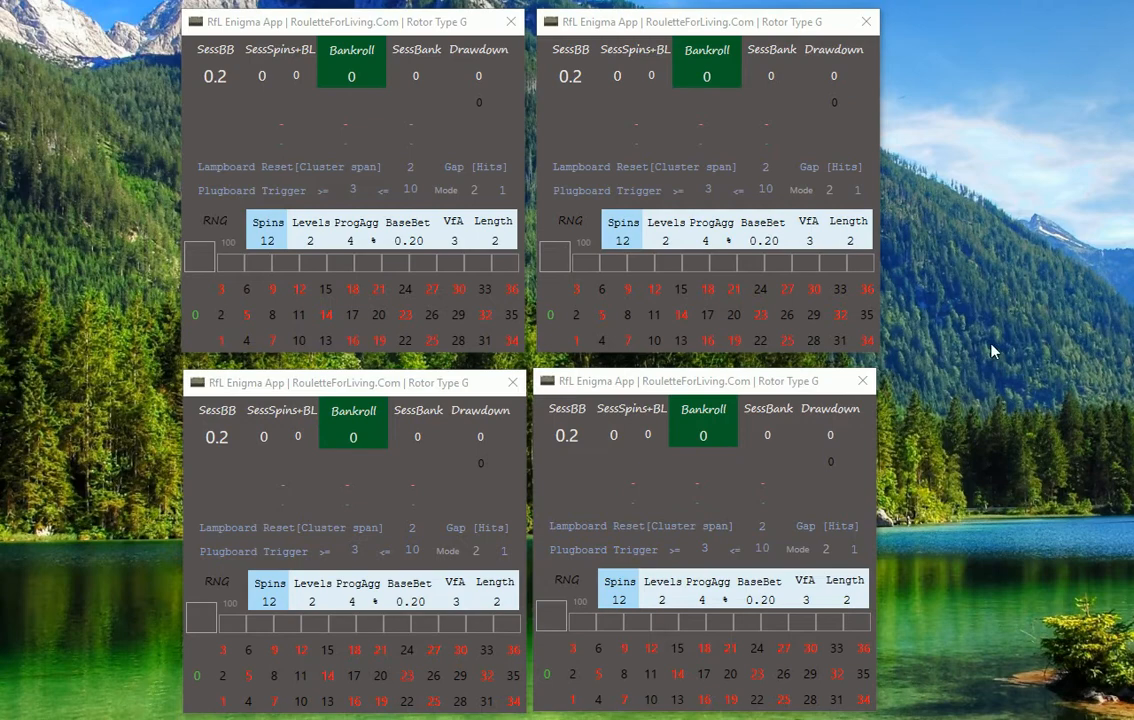
mouse_move(810, 128)
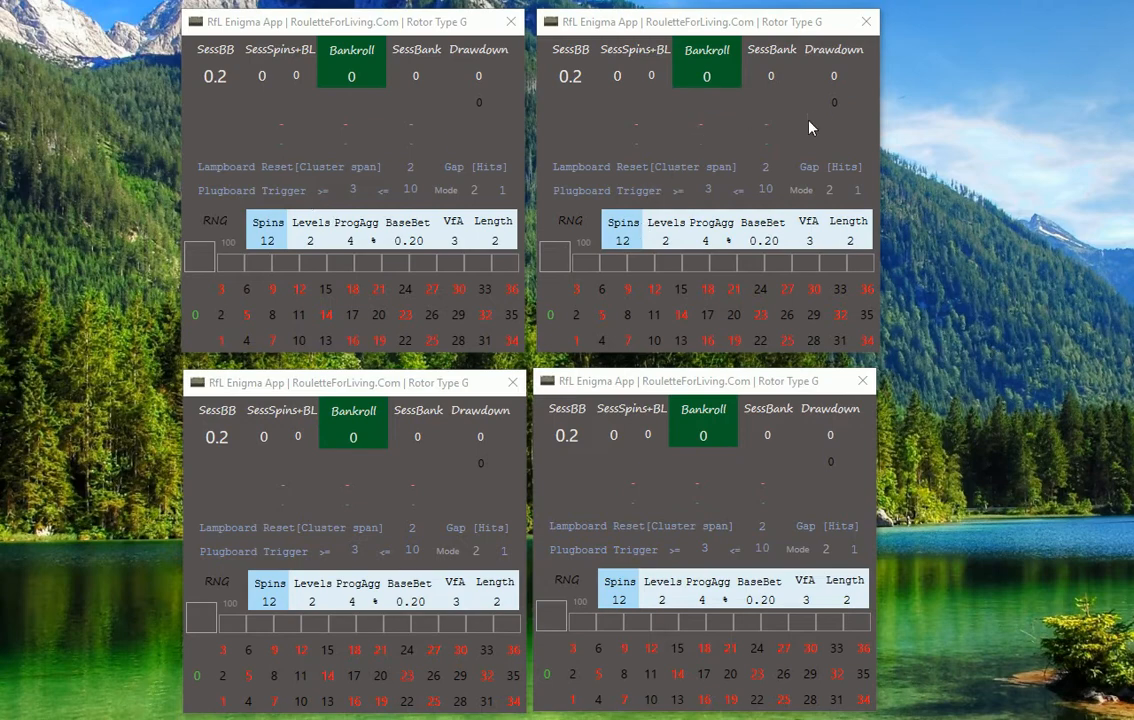
mouse_move(740, 432)
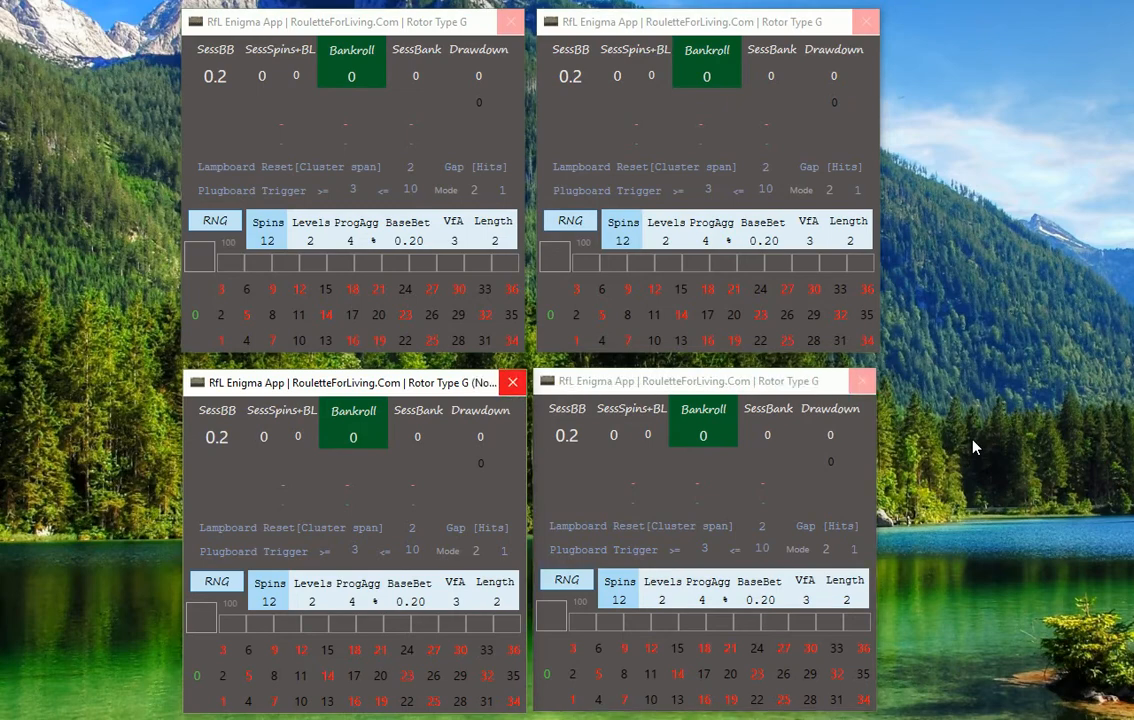
click(214, 220)
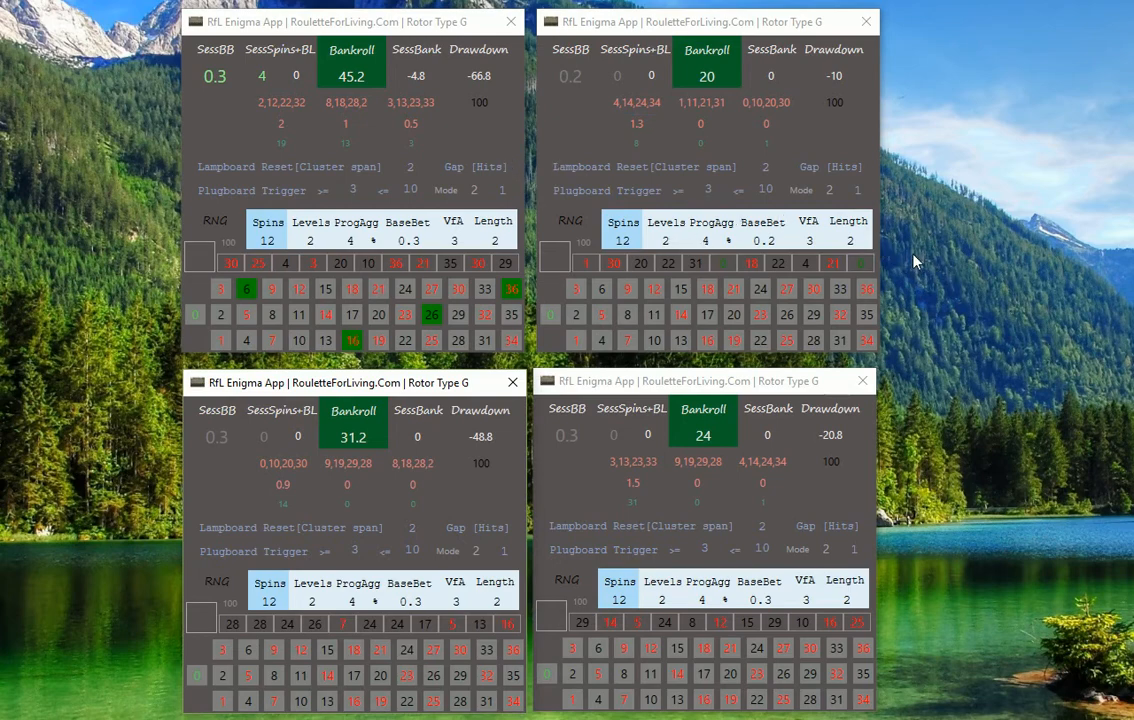
mouse_move(982, 352)
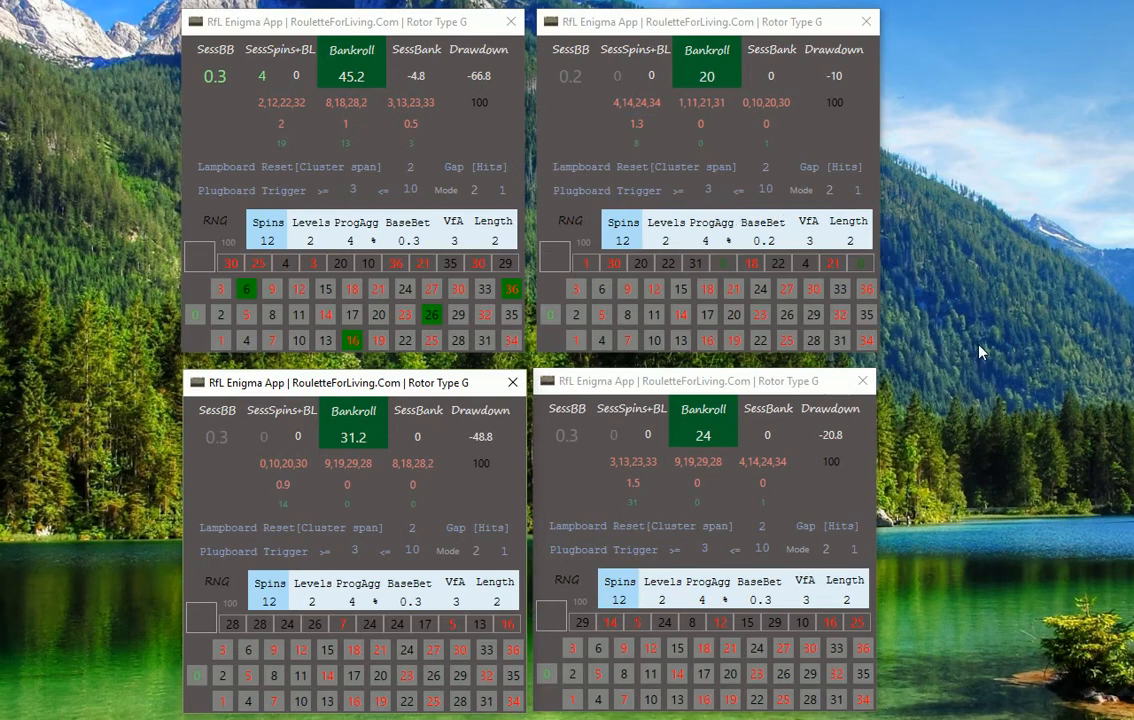
mouse_move(968, 304)
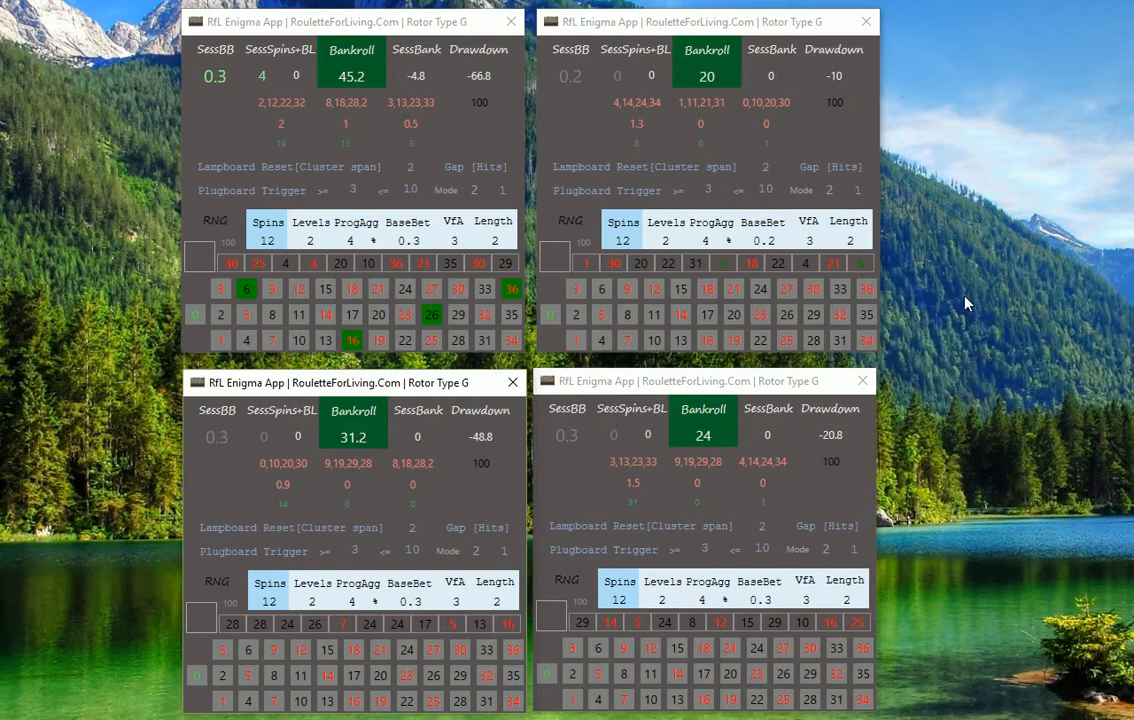
mouse_move(712, 224)
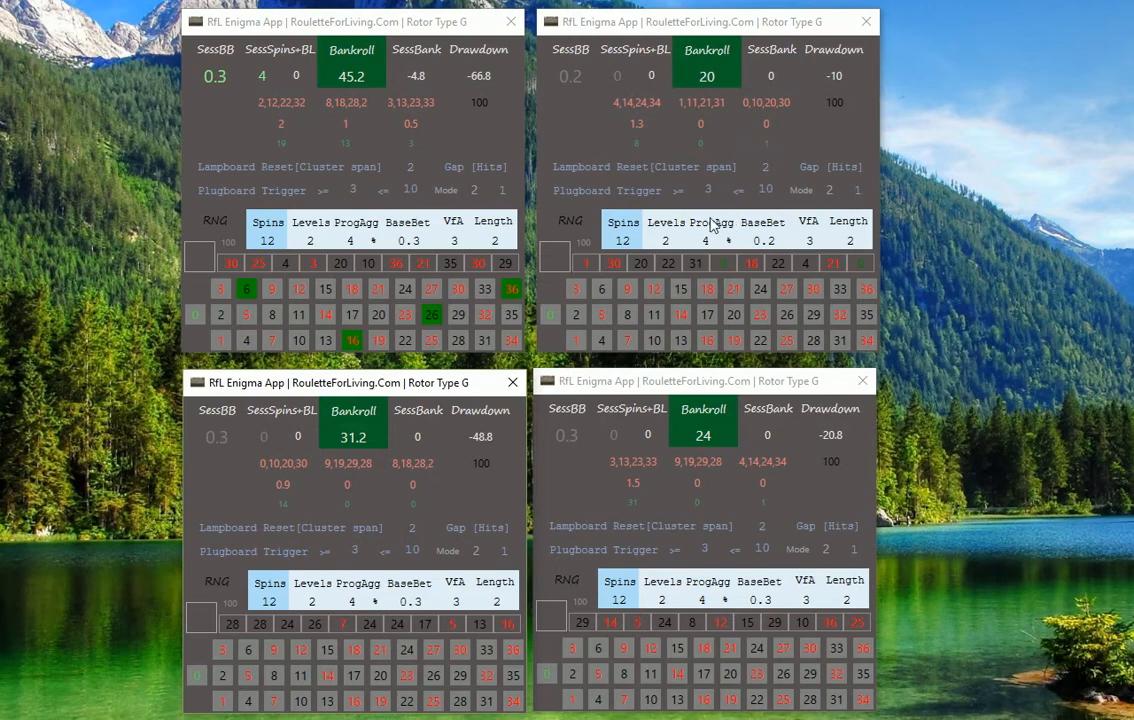
mouse_move(994, 334)
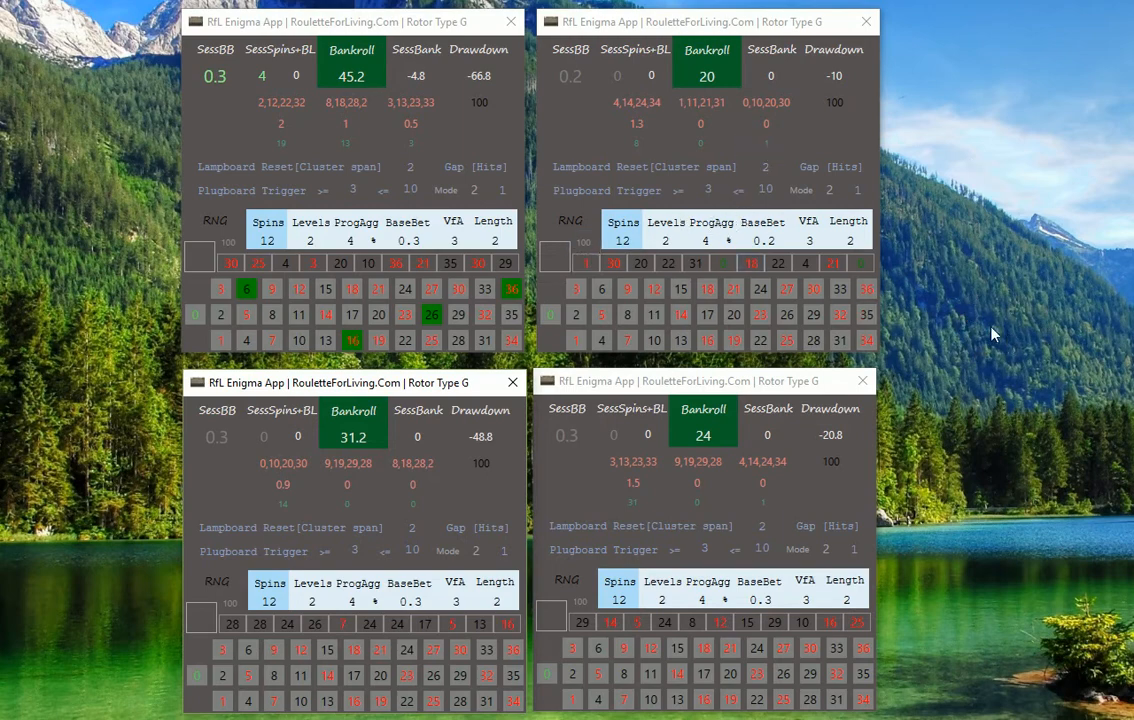
mouse_move(988, 358)
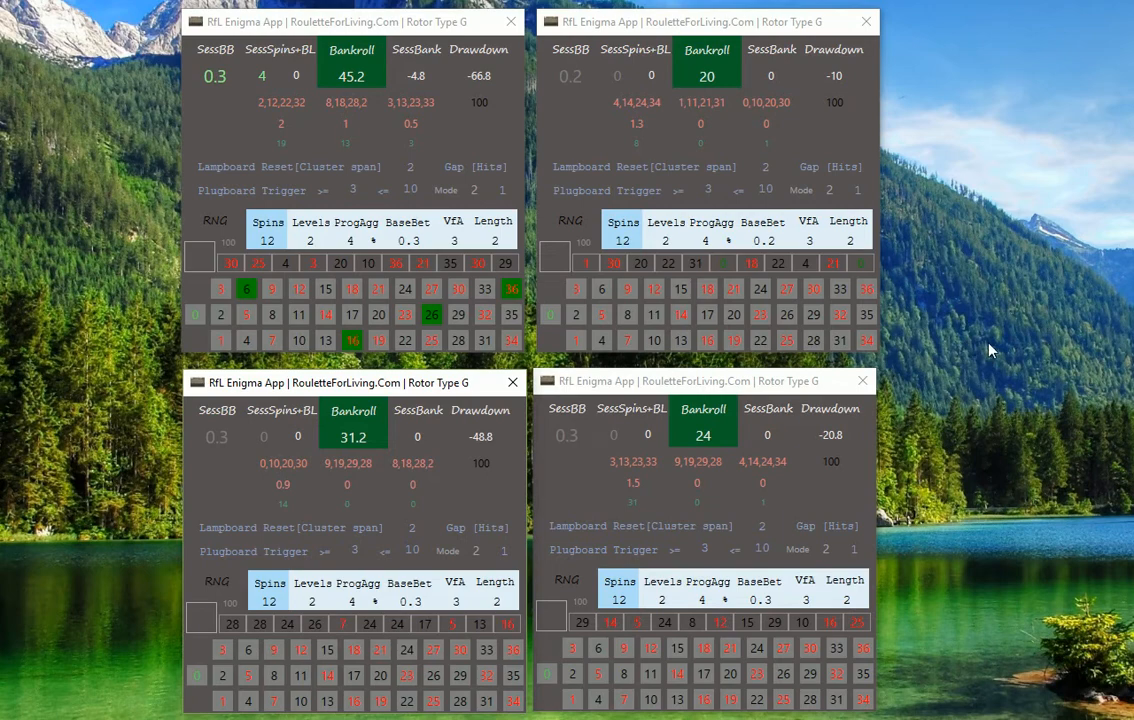
mouse_move(976, 348)
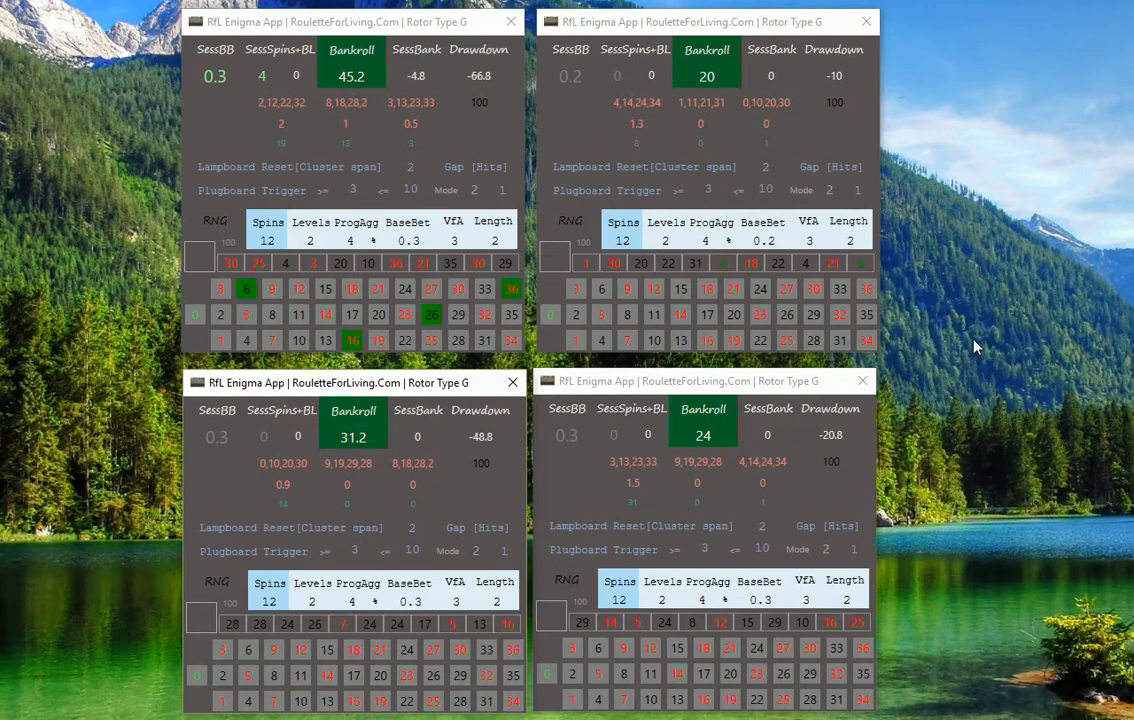
mouse_move(980, 338)
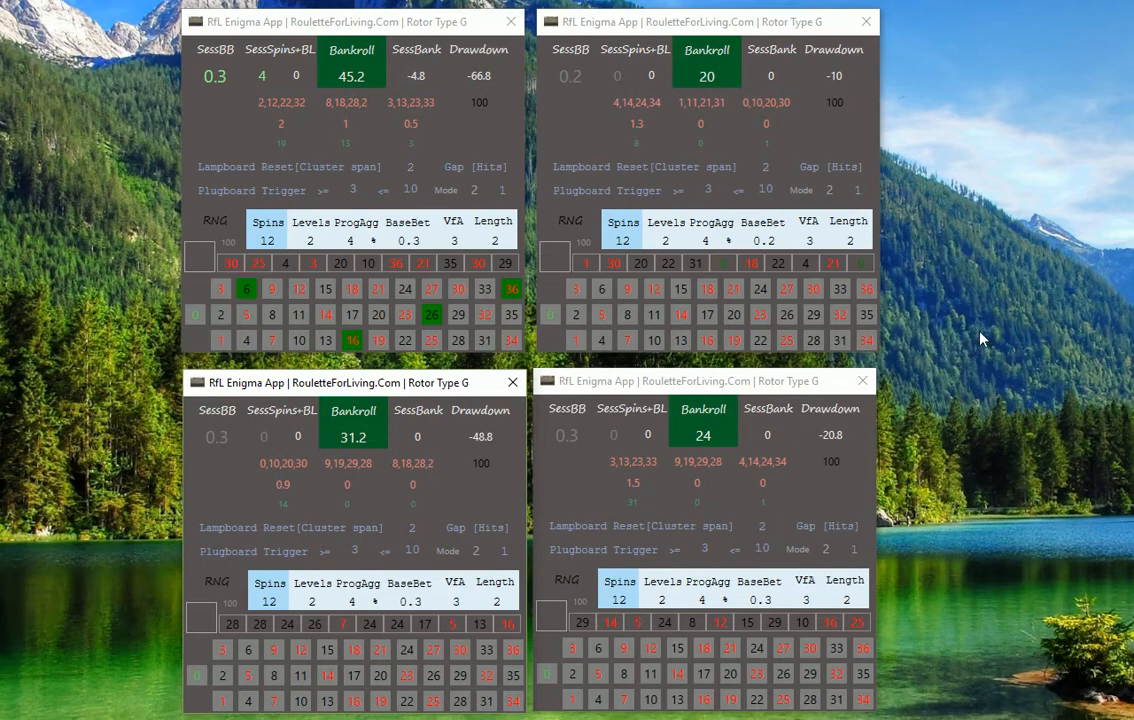
mouse_move(472, 528)
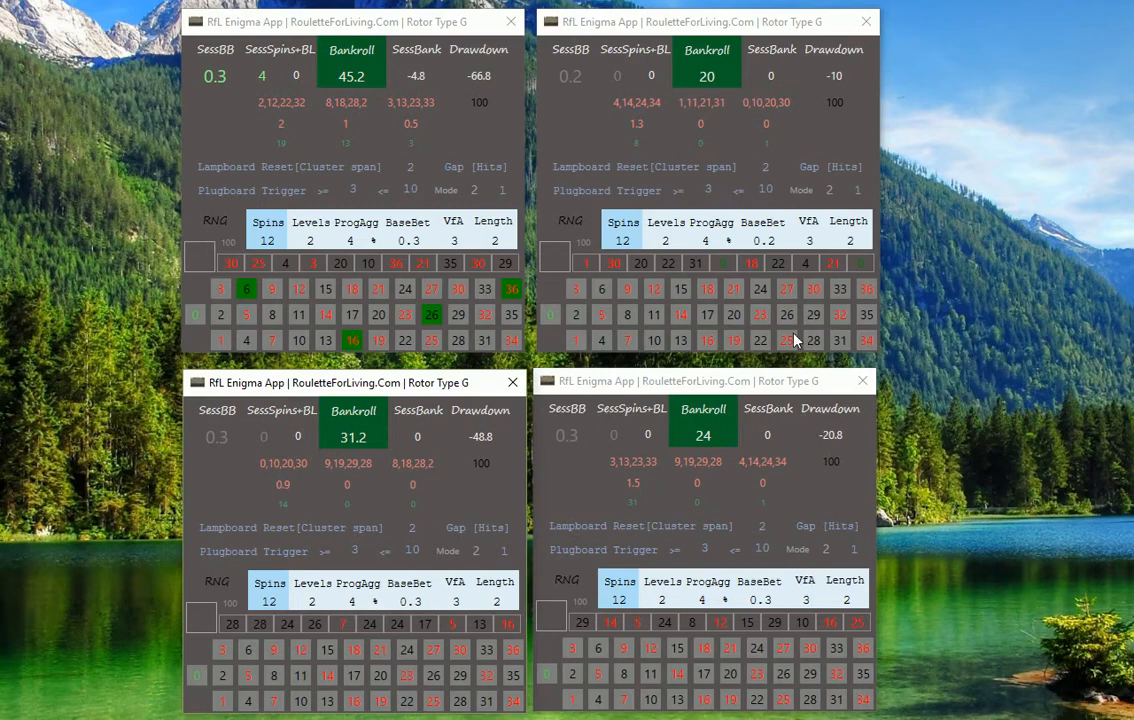
mouse_move(496, 516)
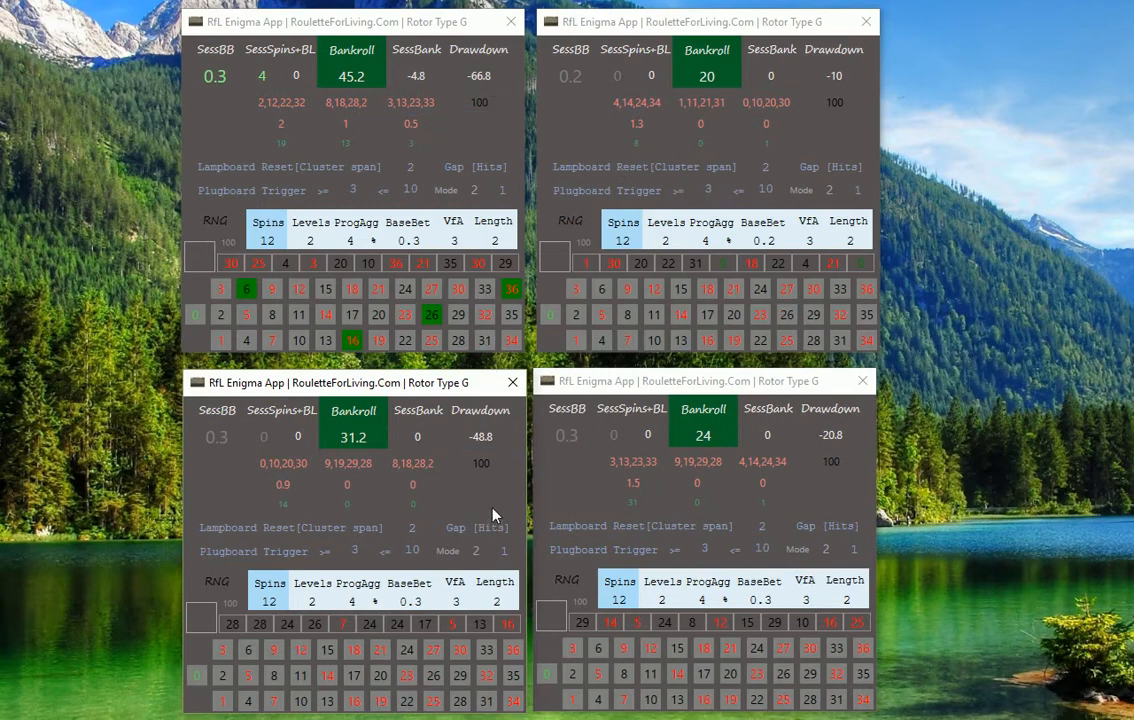
mouse_move(476, 96)
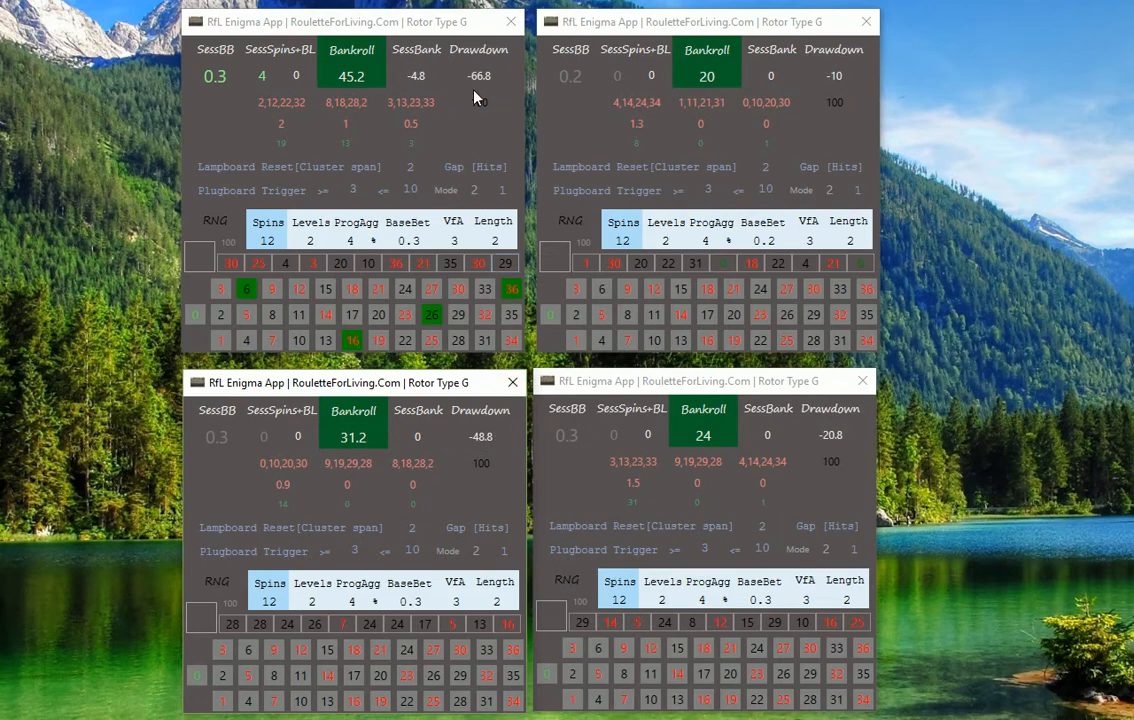
mouse_move(952, 338)
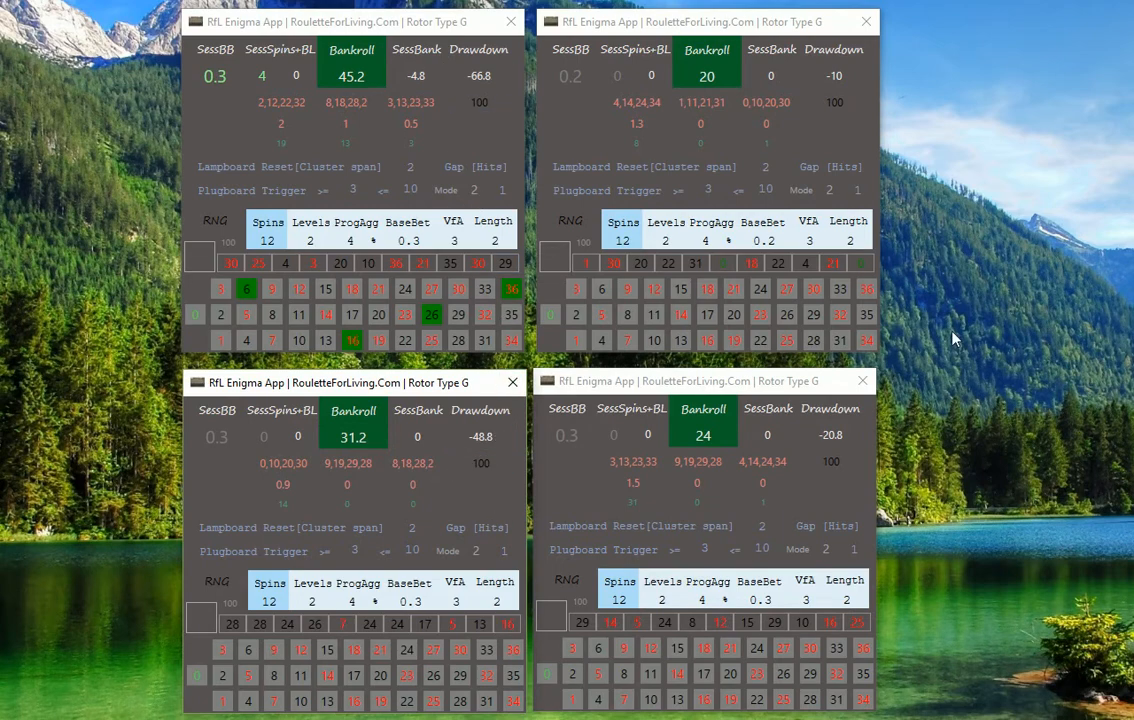
mouse_move(908, 326)
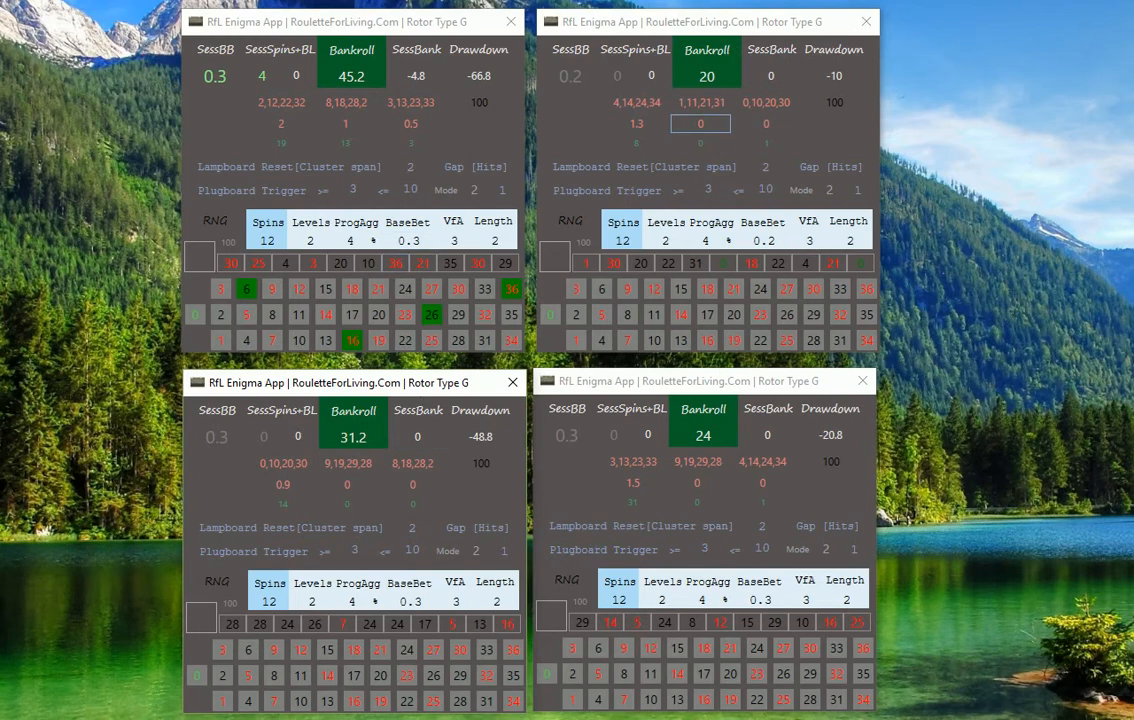
mouse_move(952, 504)
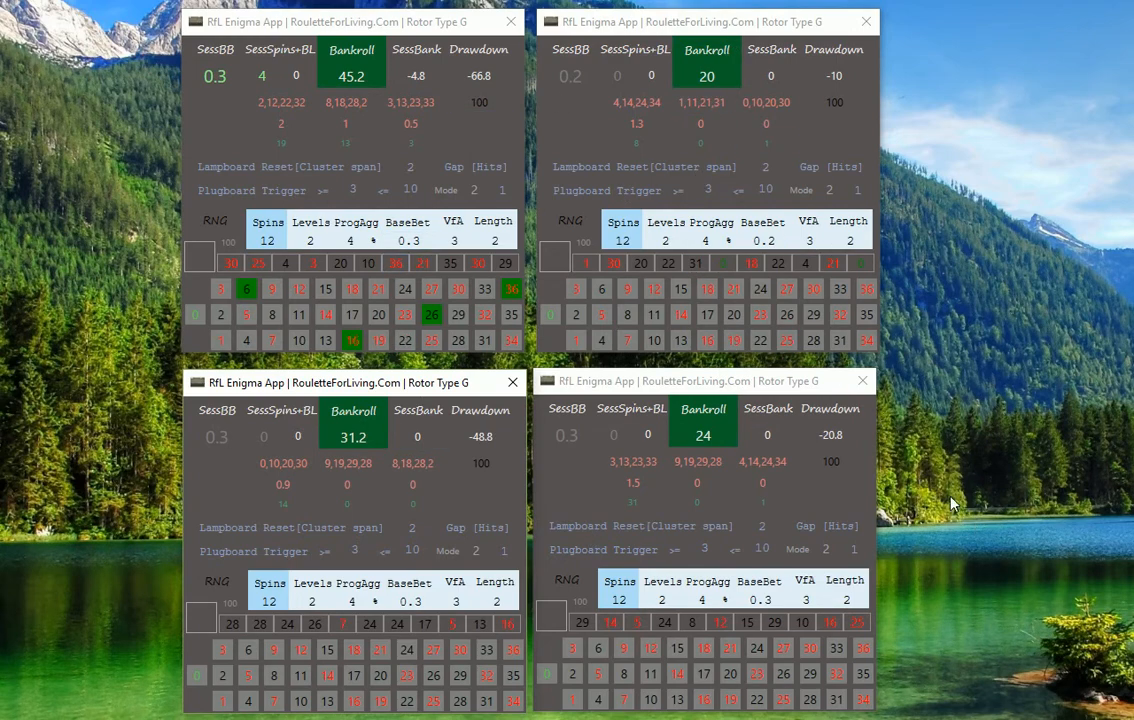
mouse_move(932, 496)
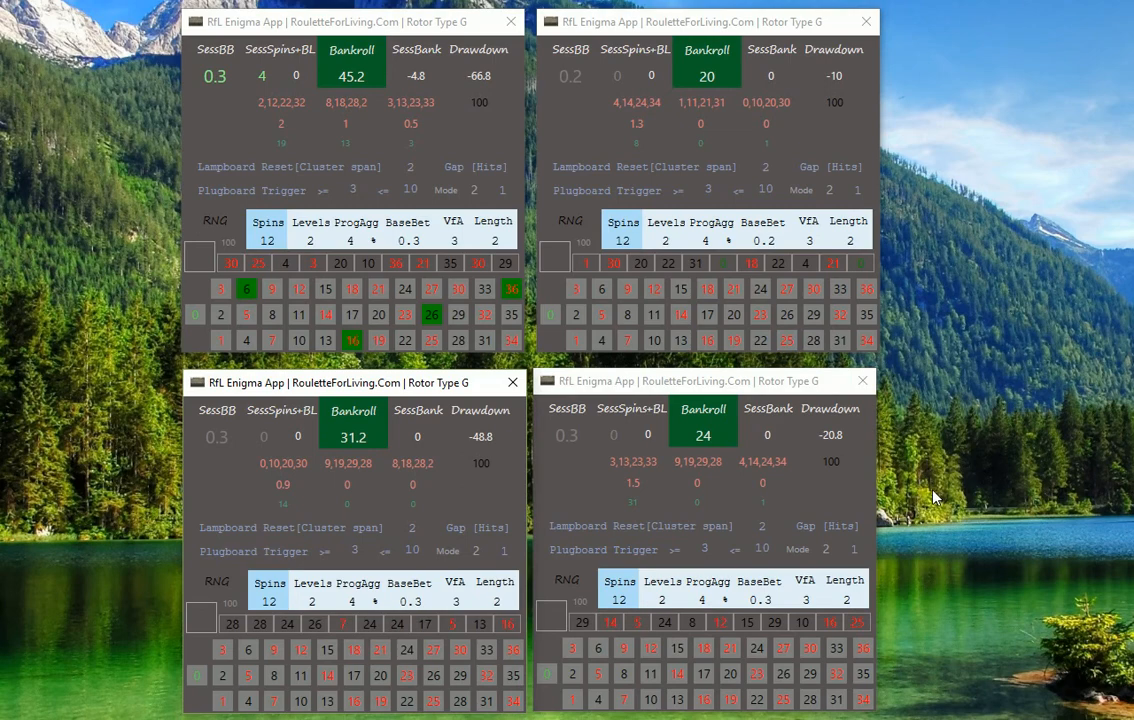
mouse_move(922, 482)
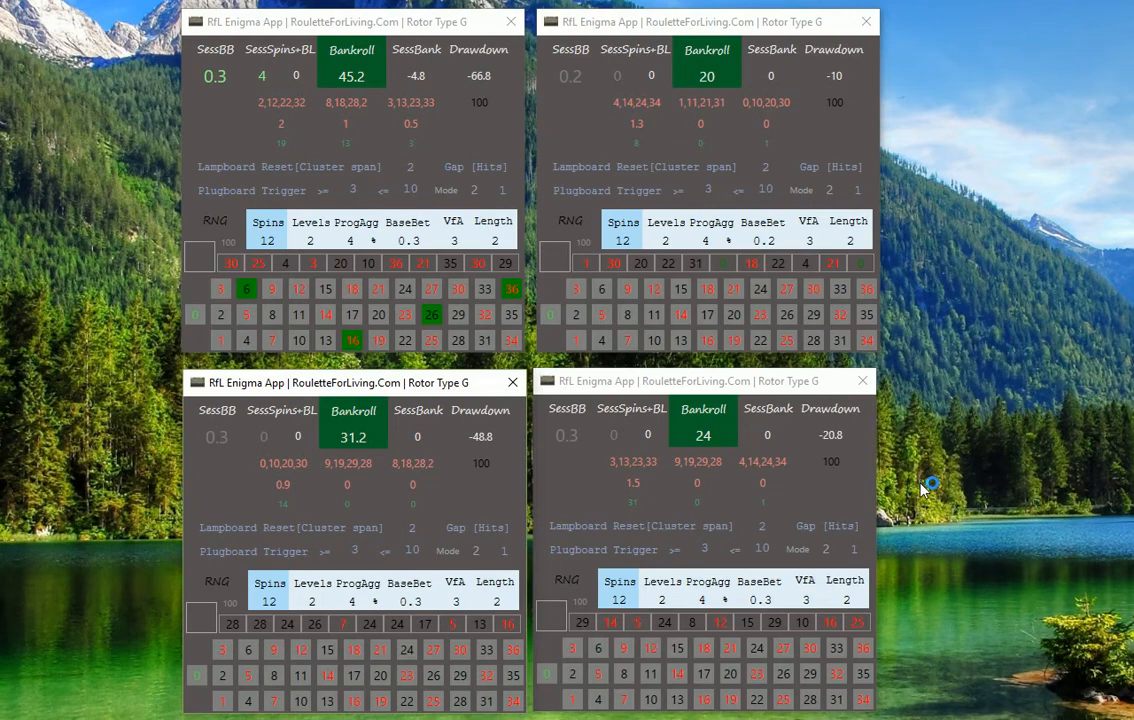
mouse_move(920, 480)
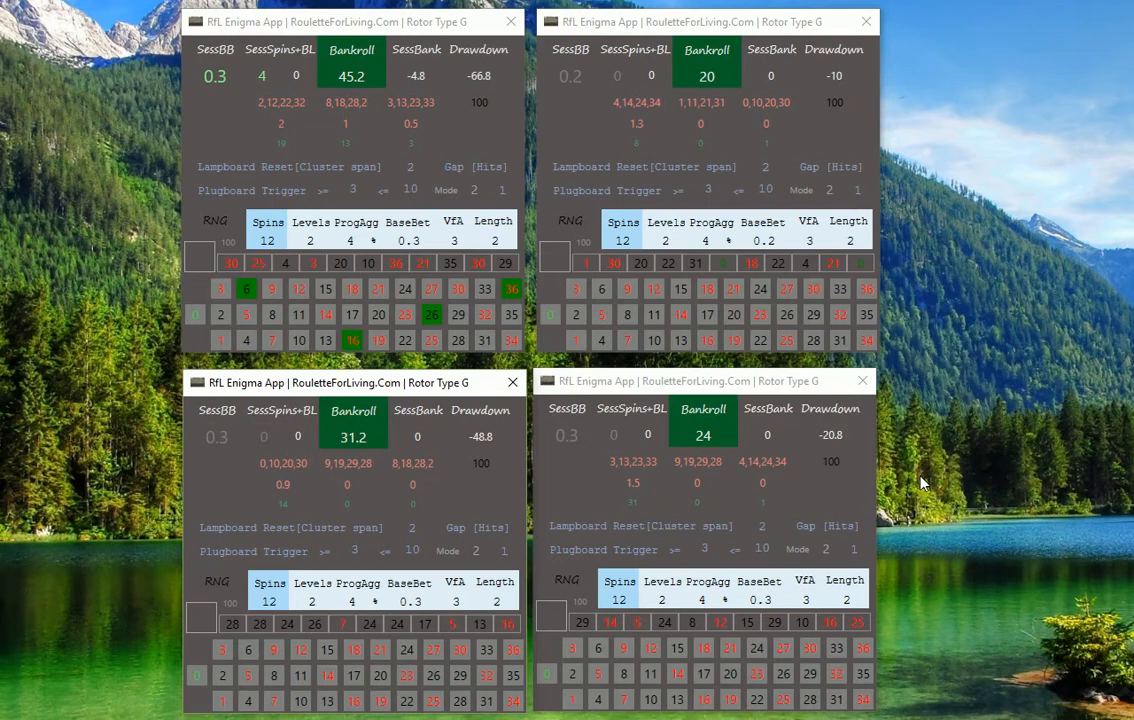
mouse_move(740, 696)
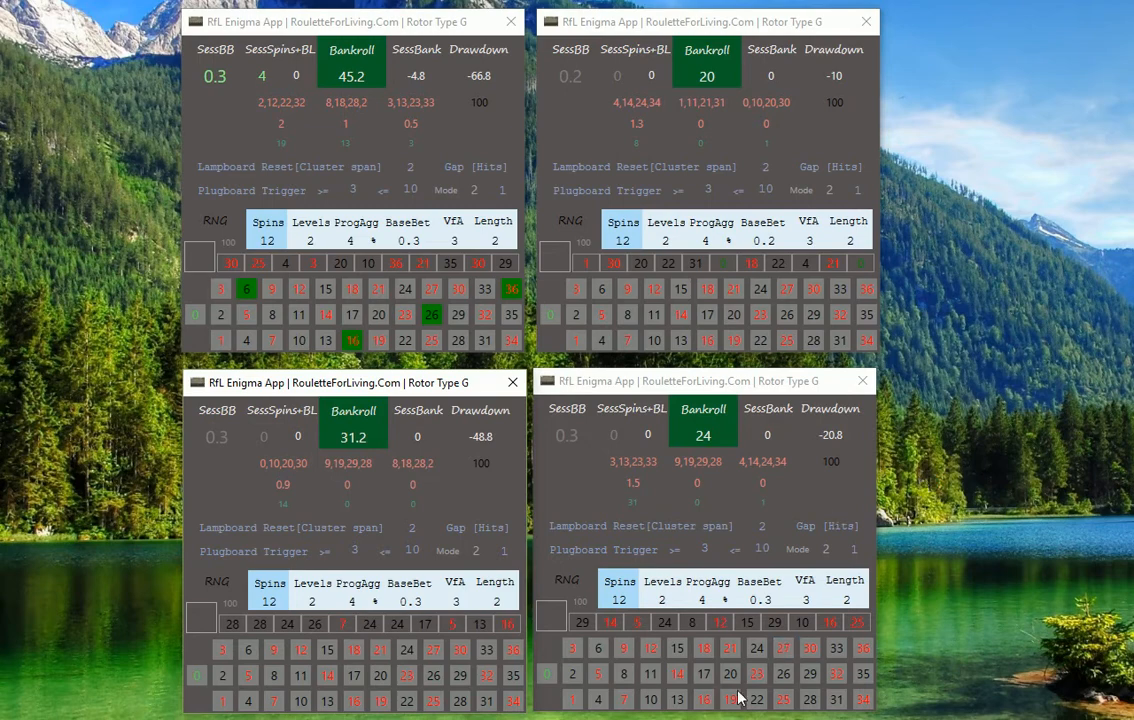
mouse_move(926, 468)
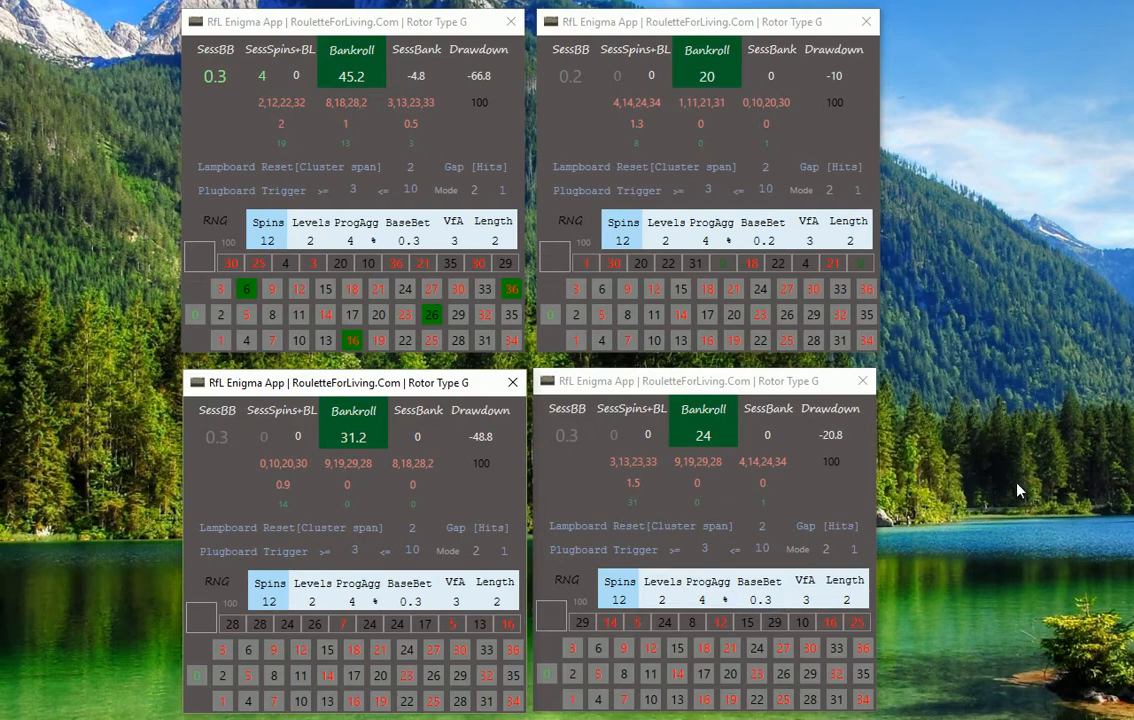
mouse_move(476, 168)
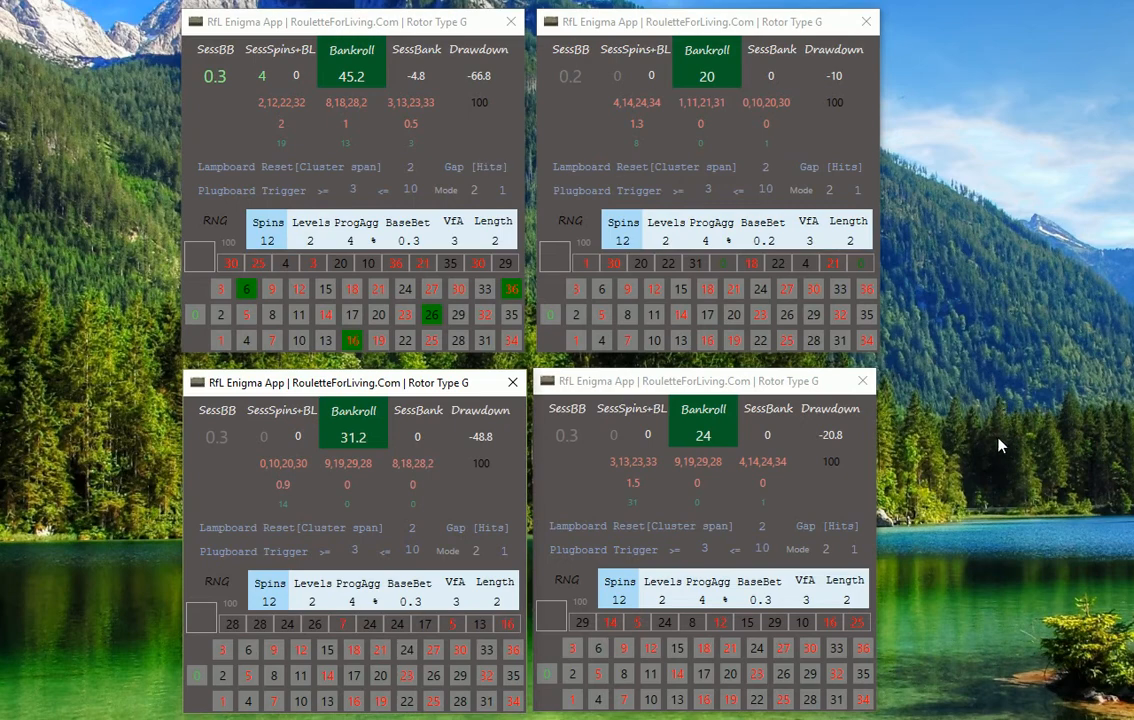
mouse_move(976, 420)
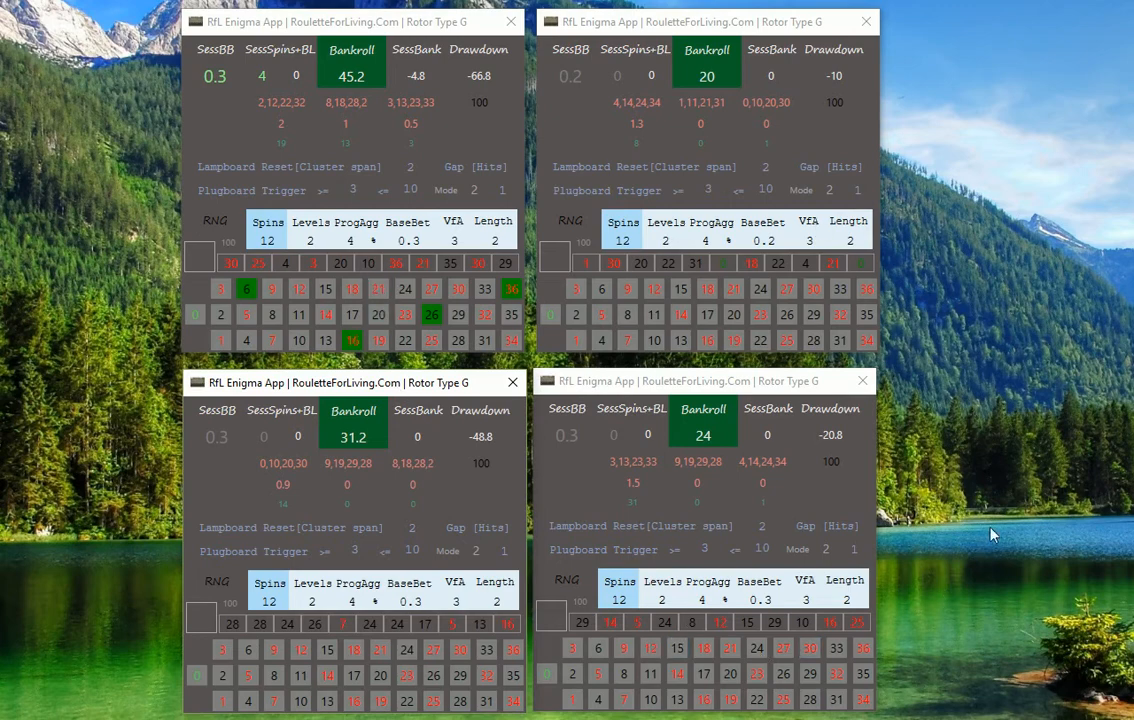
mouse_move(992, 500)
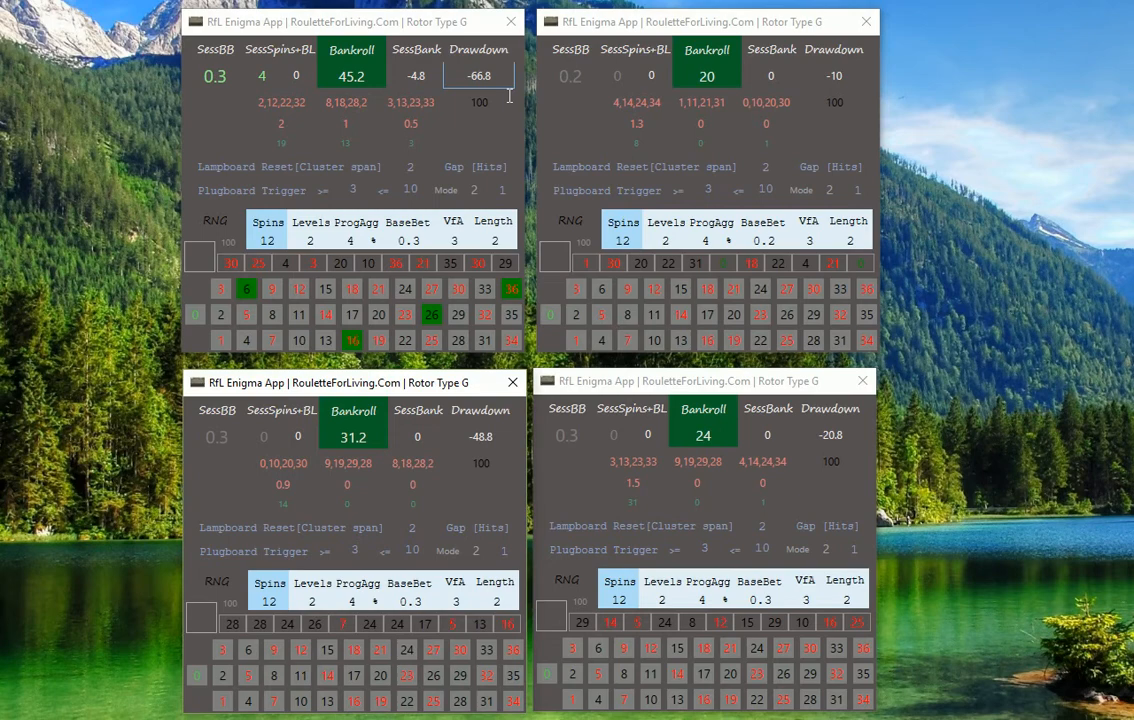
mouse_move(424, 236)
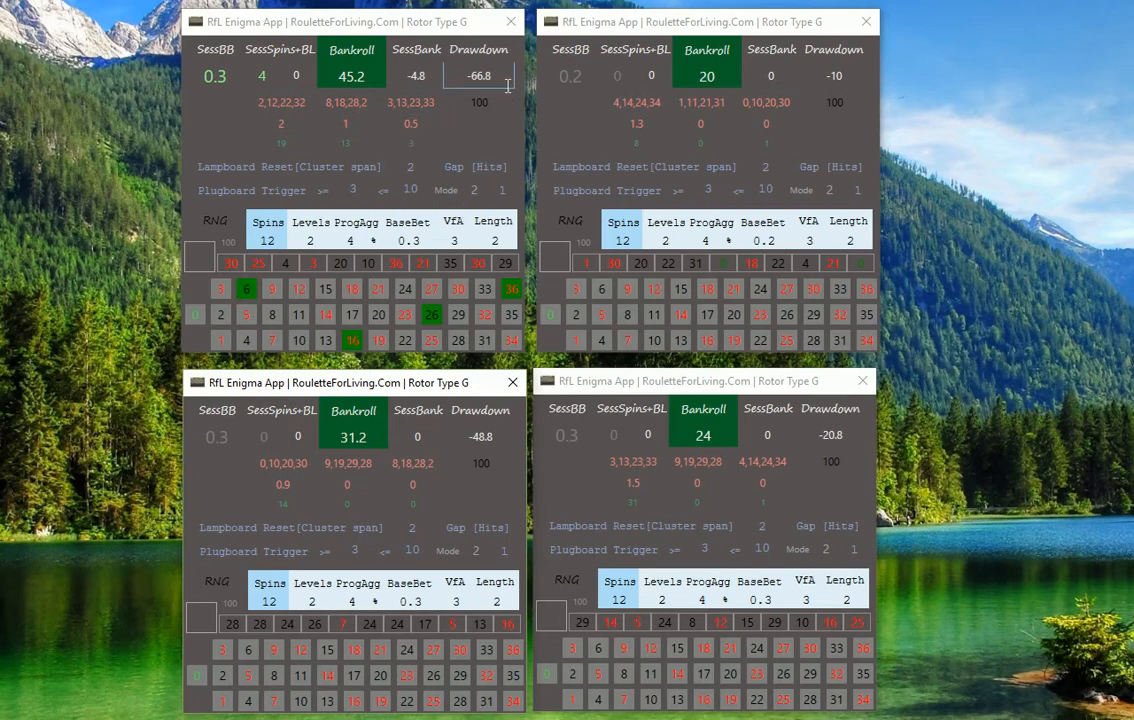
mouse_move(500, 124)
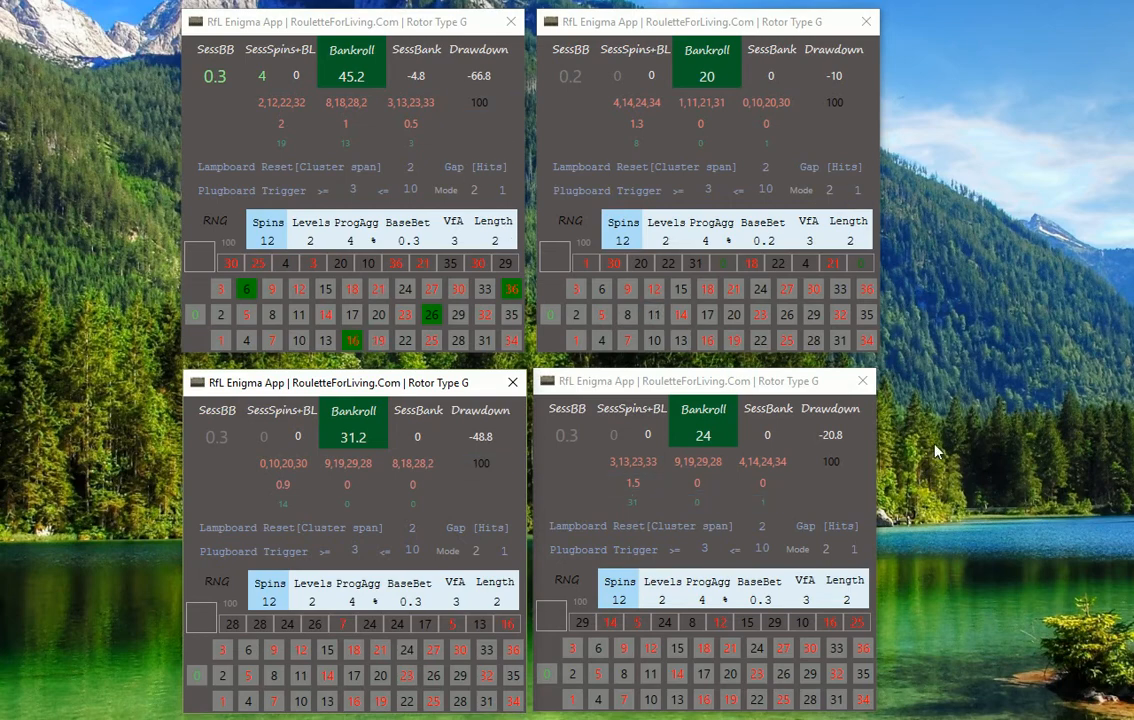
mouse_move(970, 432)
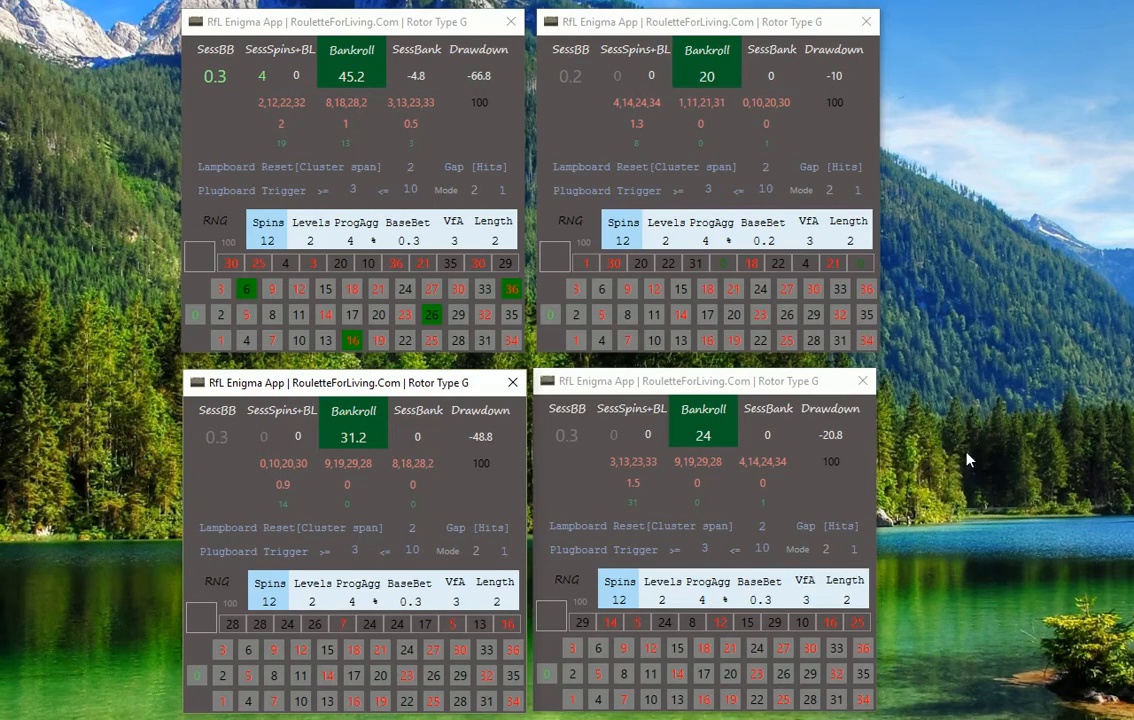
mouse_move(976, 418)
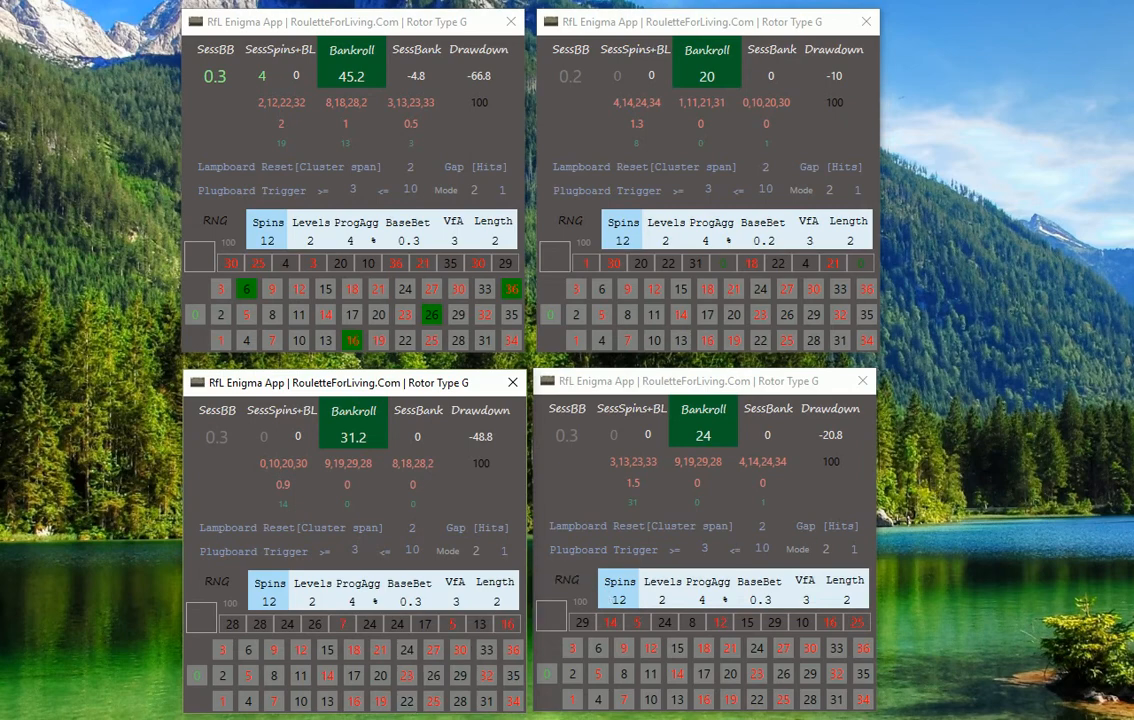
Step: Run 500 spins in the four tiled windows, ending at bankrolls 143.2, 56.8, 150 and 72
click(216, 220)
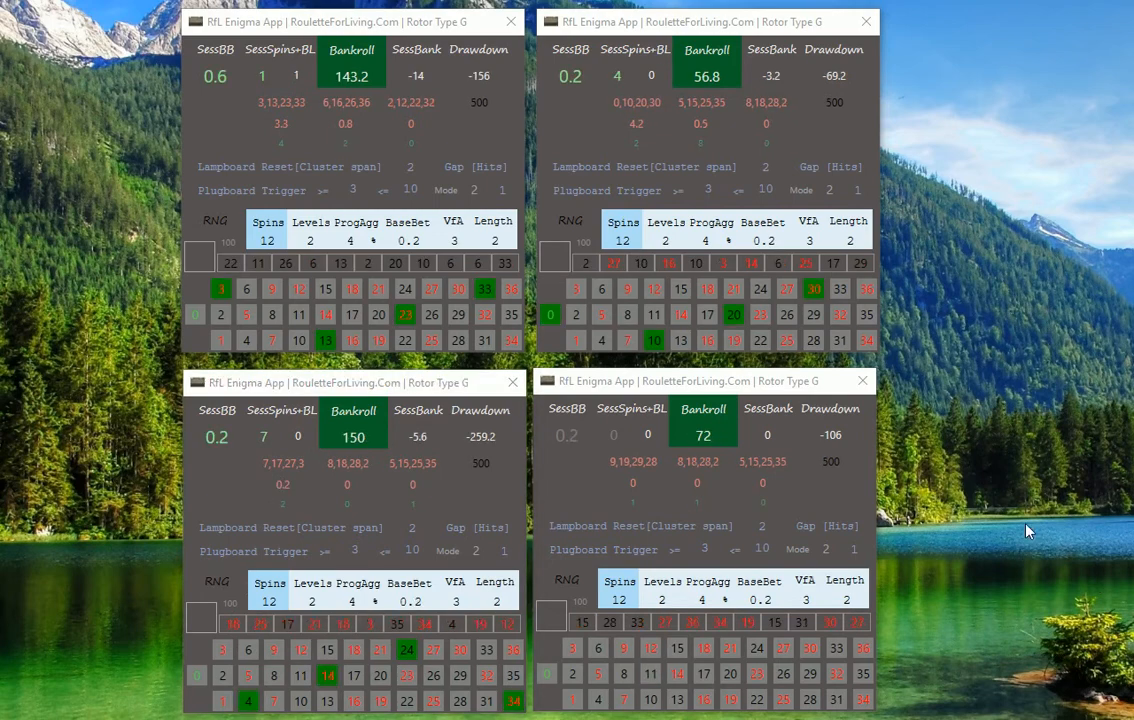
mouse_move(1068, 330)
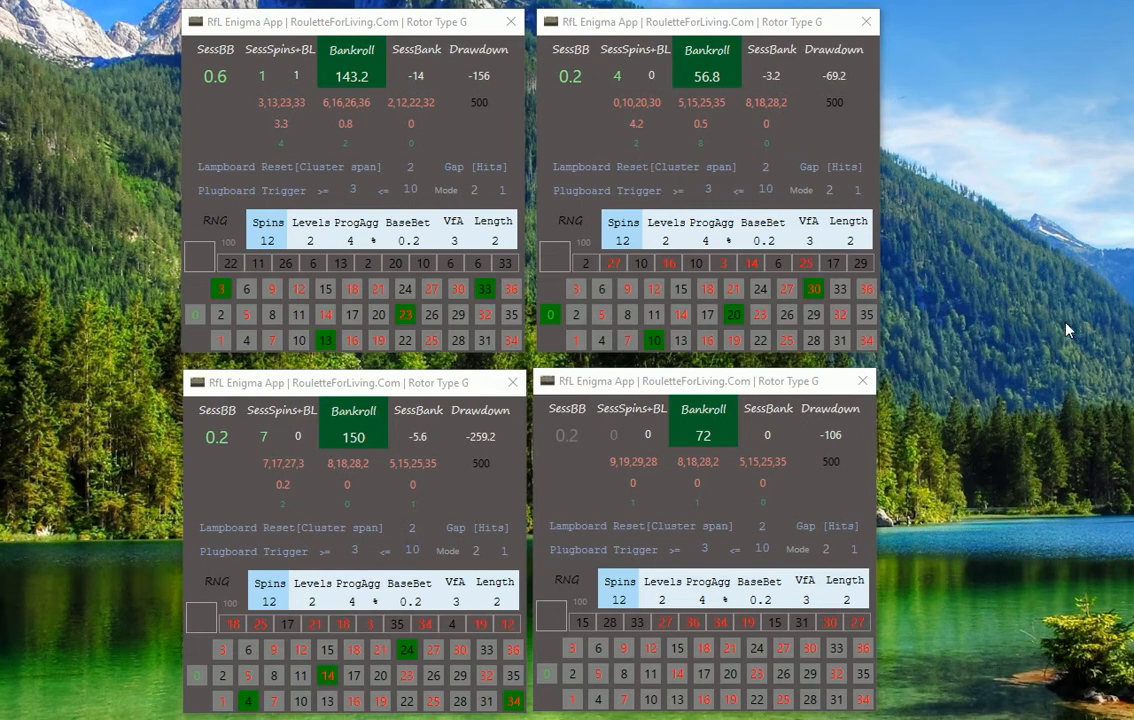
mouse_move(1012, 458)
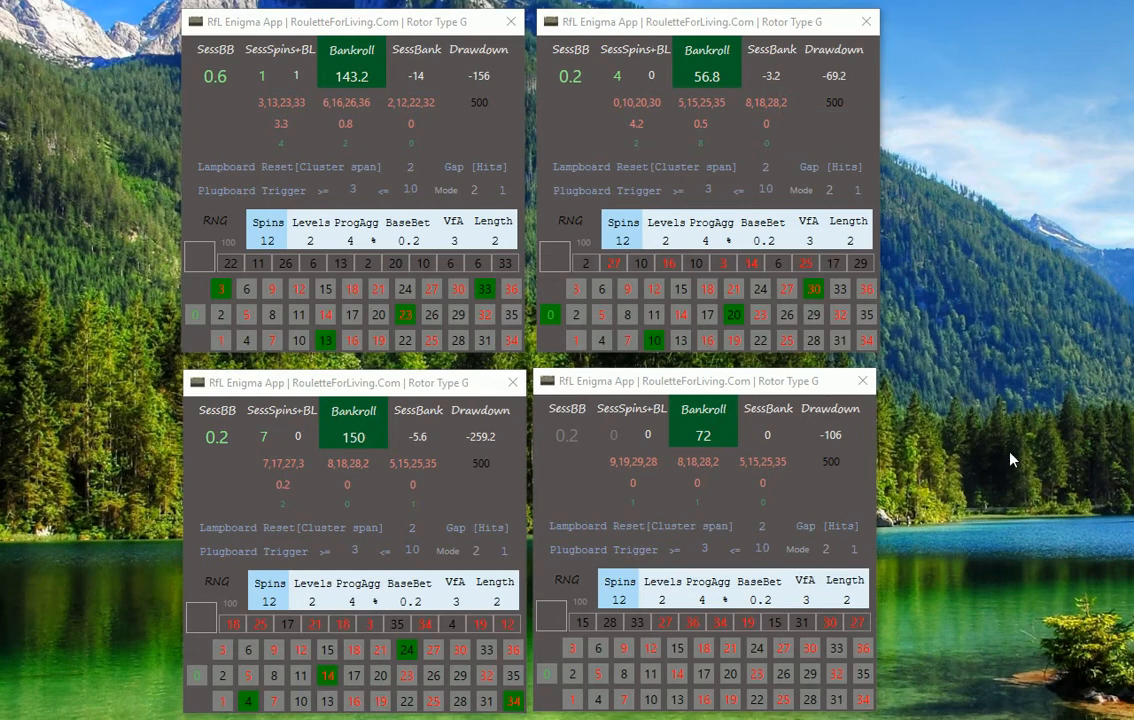
mouse_move(992, 348)
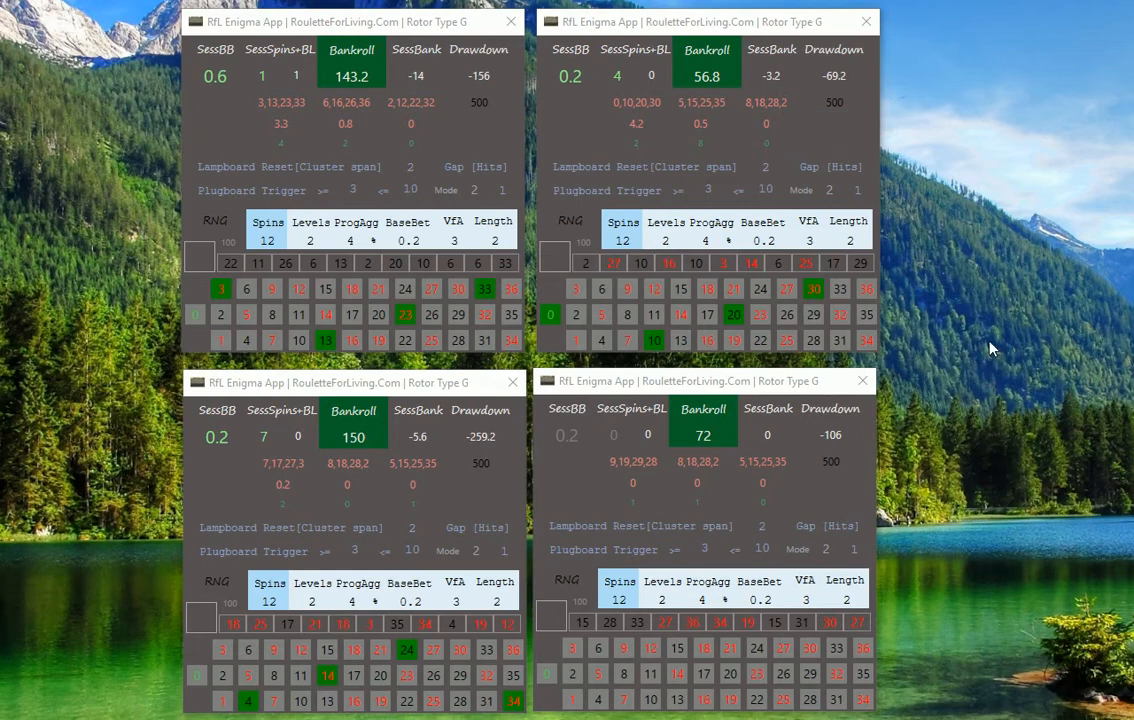
mouse_move(488, 132)
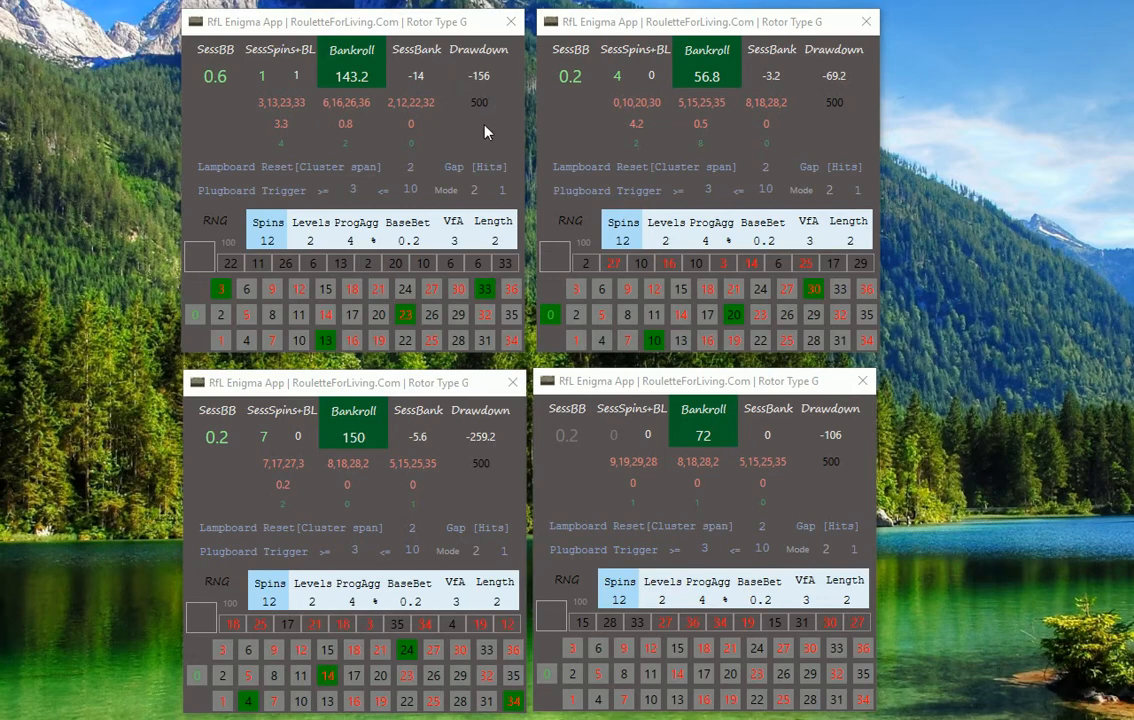
click(480, 102)
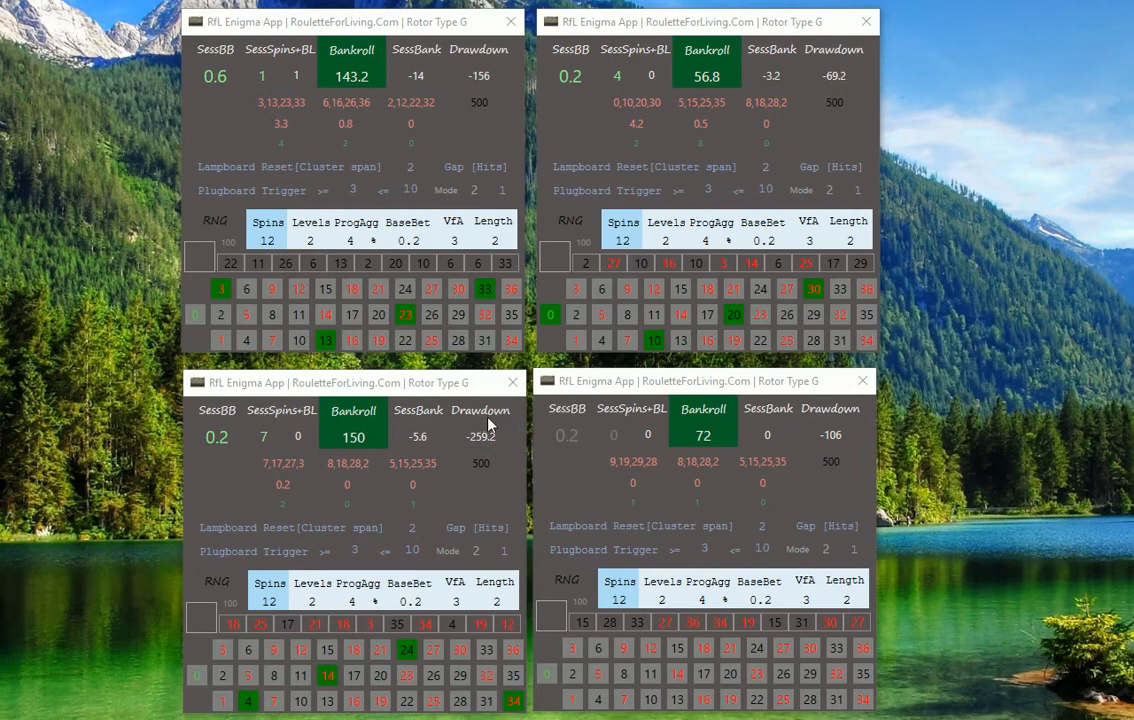
mouse_move(598, 408)
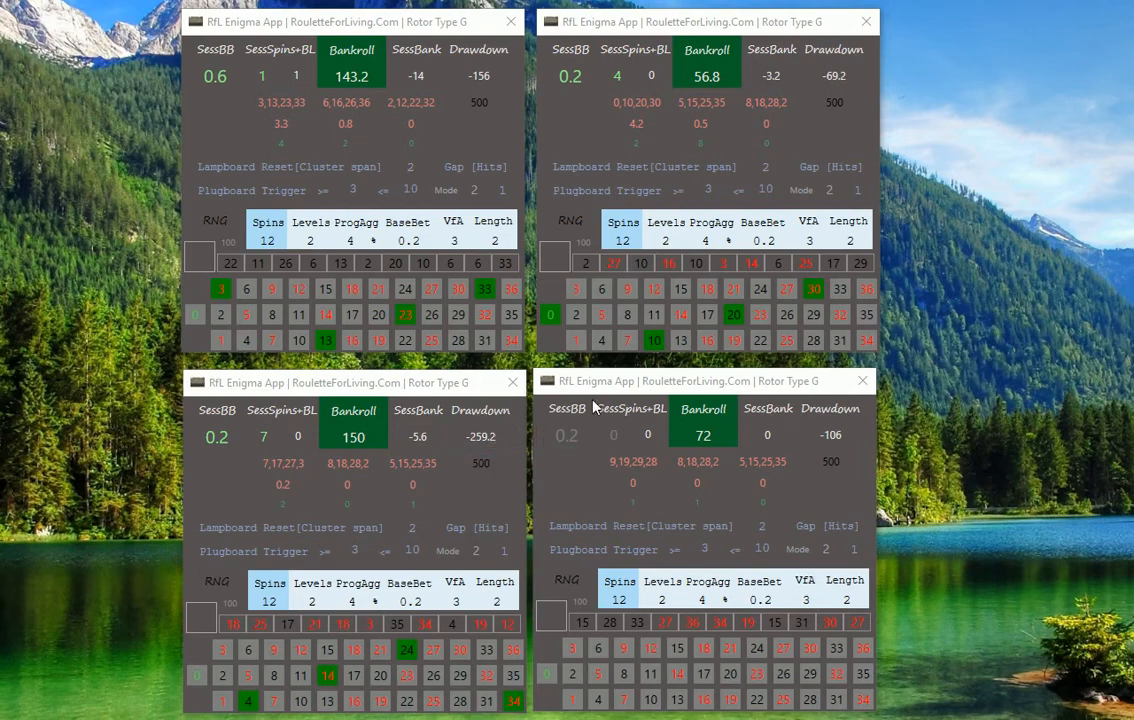
mouse_move(800, 482)
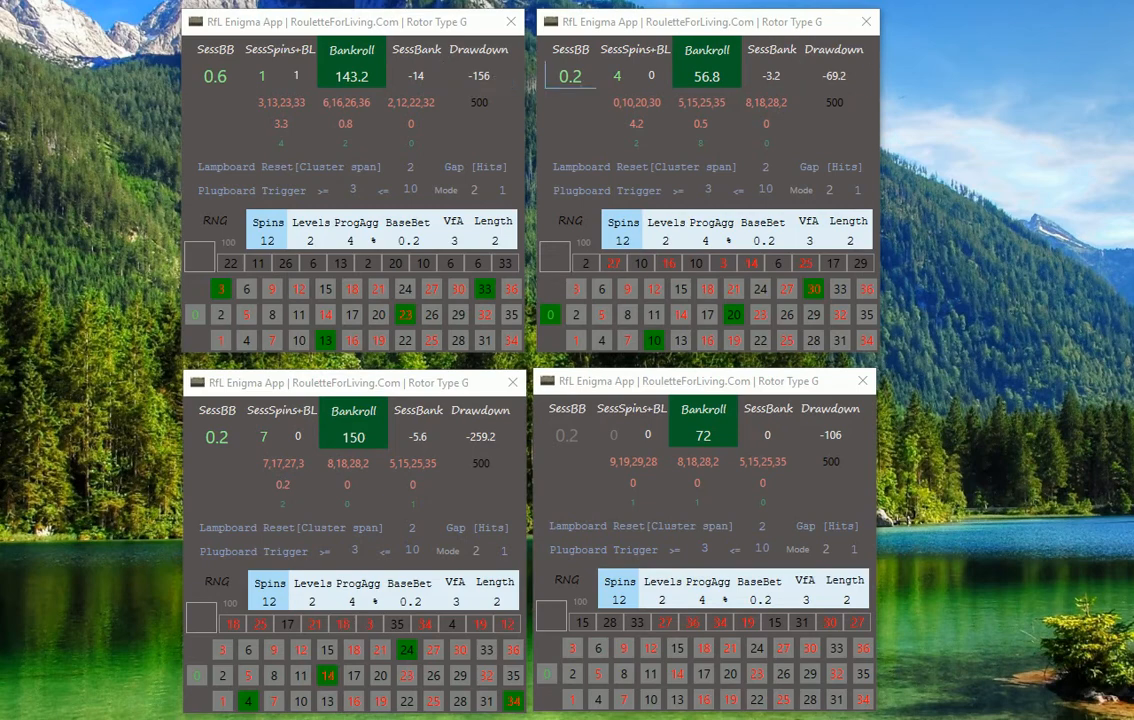
mouse_move(496, 84)
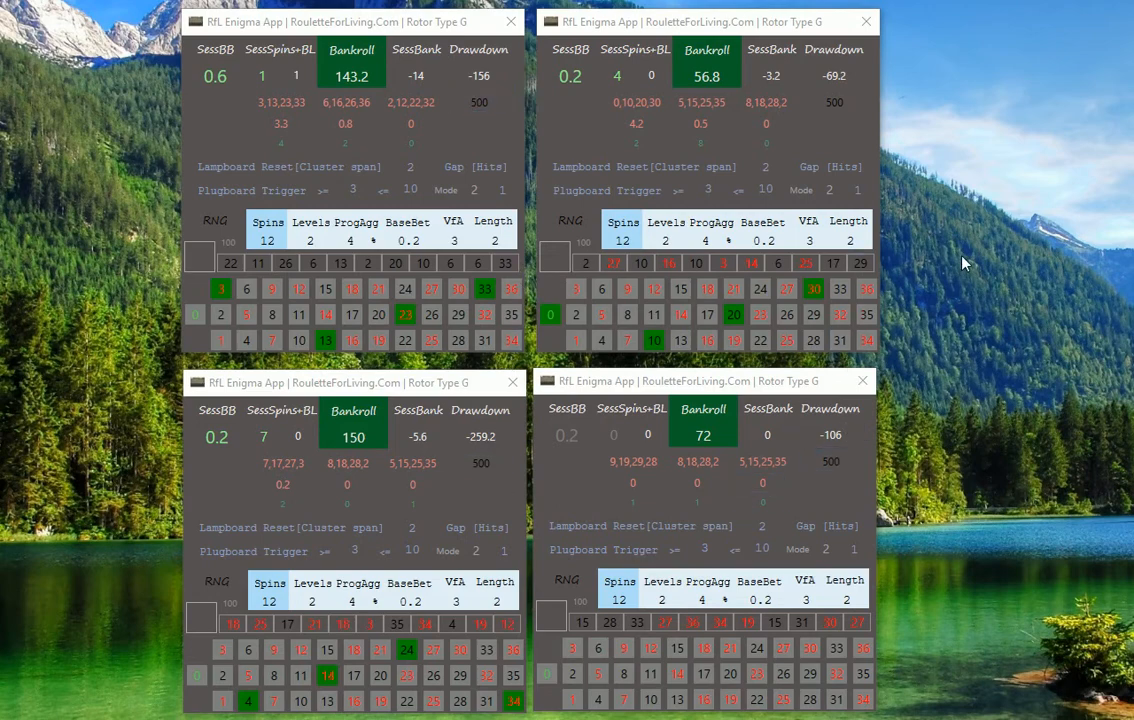
mouse_move(460, 504)
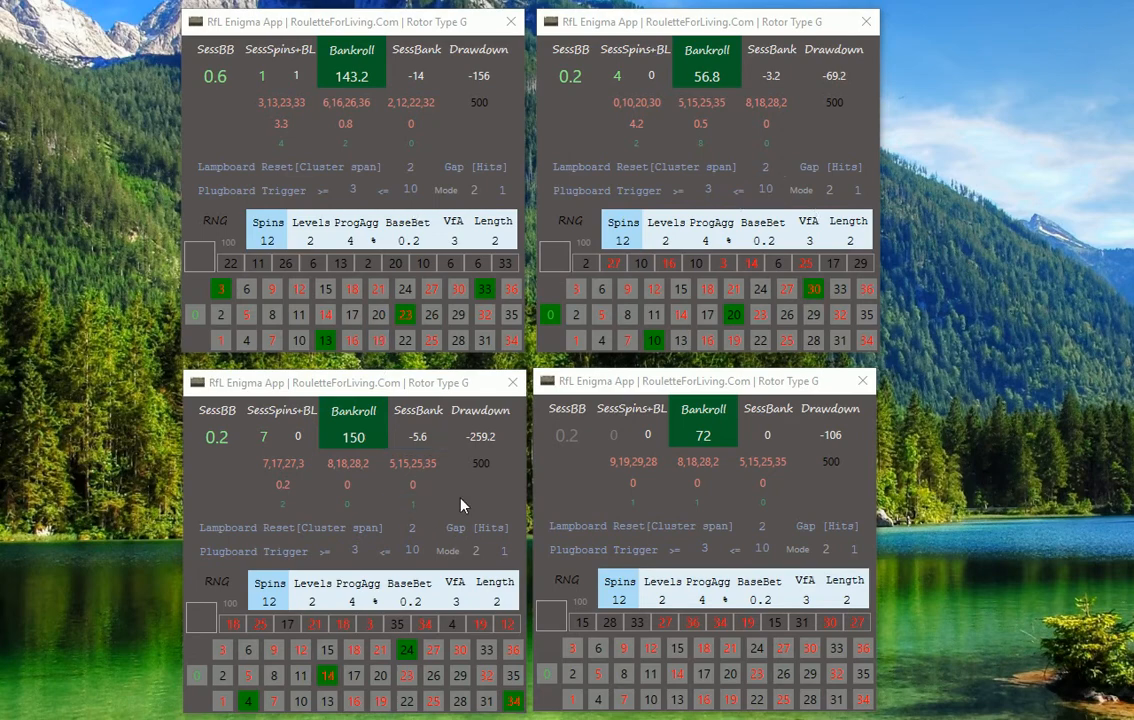
mouse_move(772, 478)
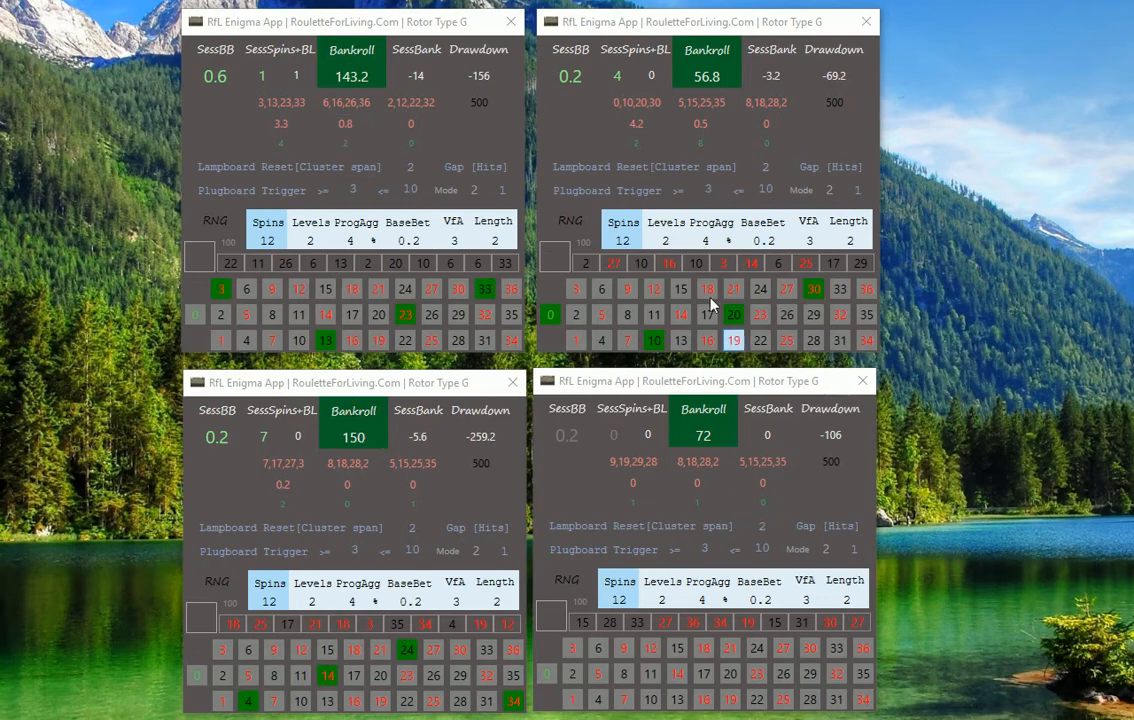
mouse_move(950, 356)
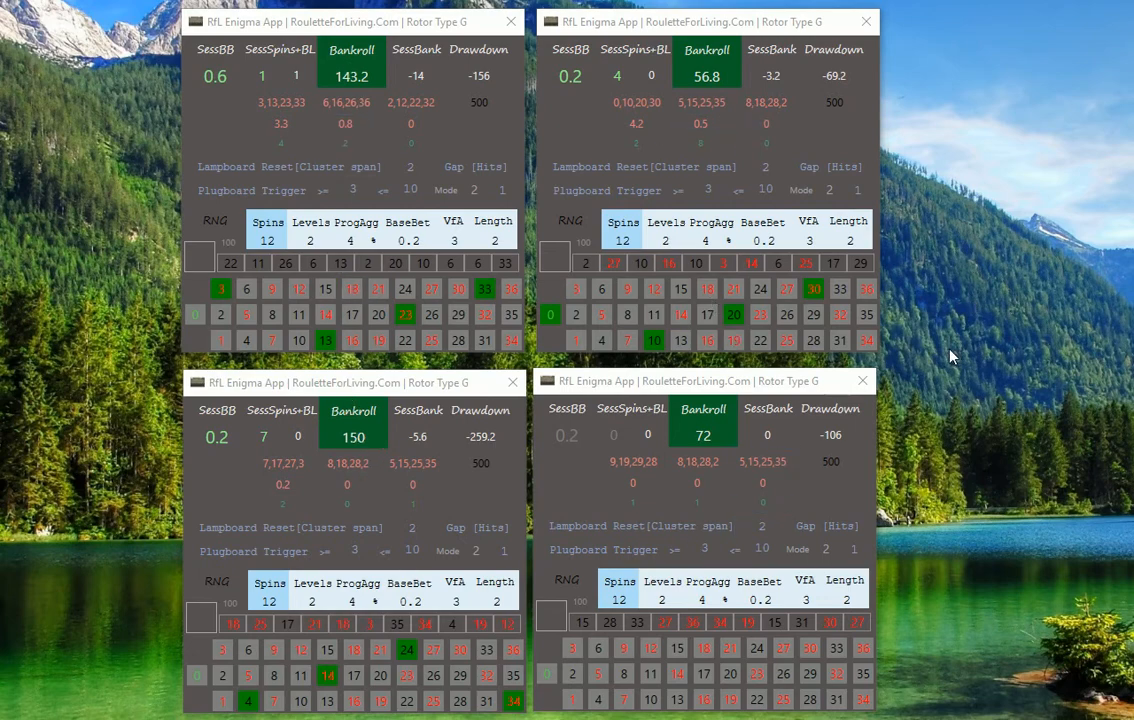
mouse_move(952, 332)
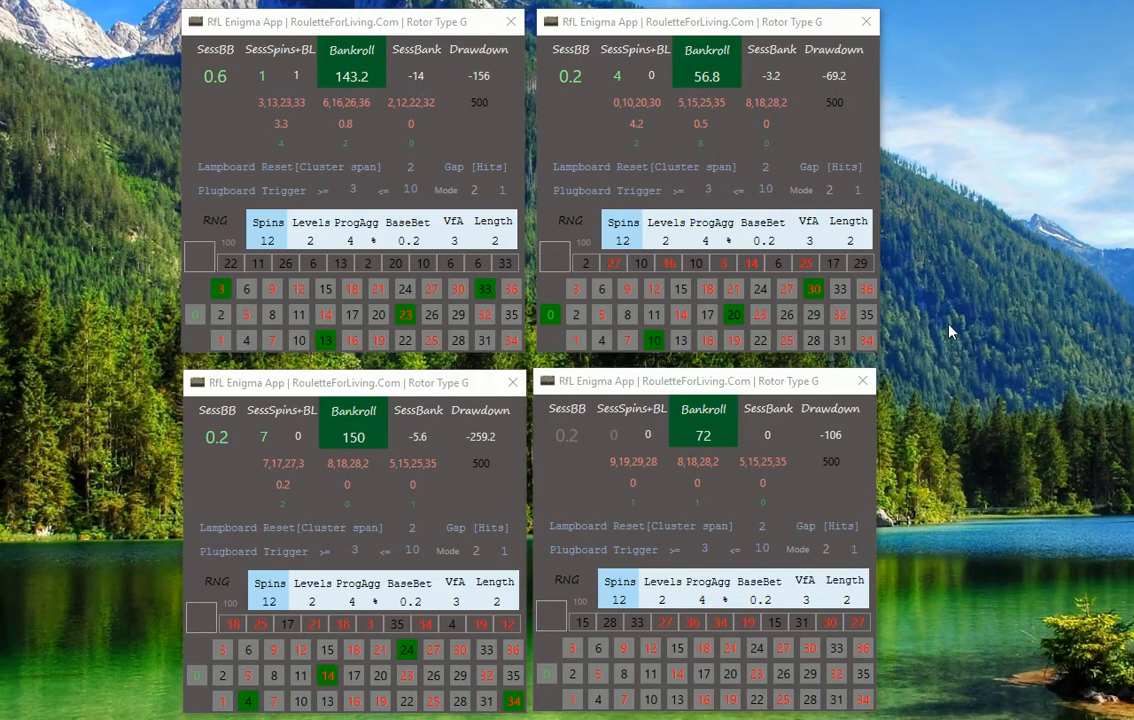
mouse_move(956, 316)
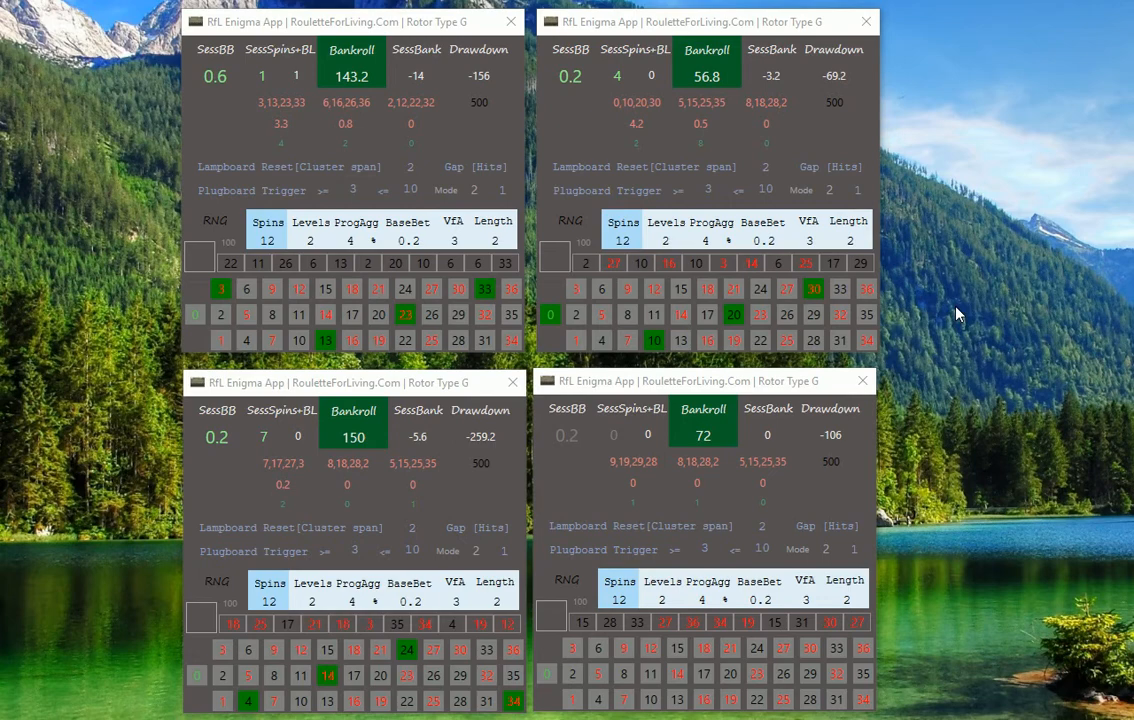
mouse_move(968, 324)
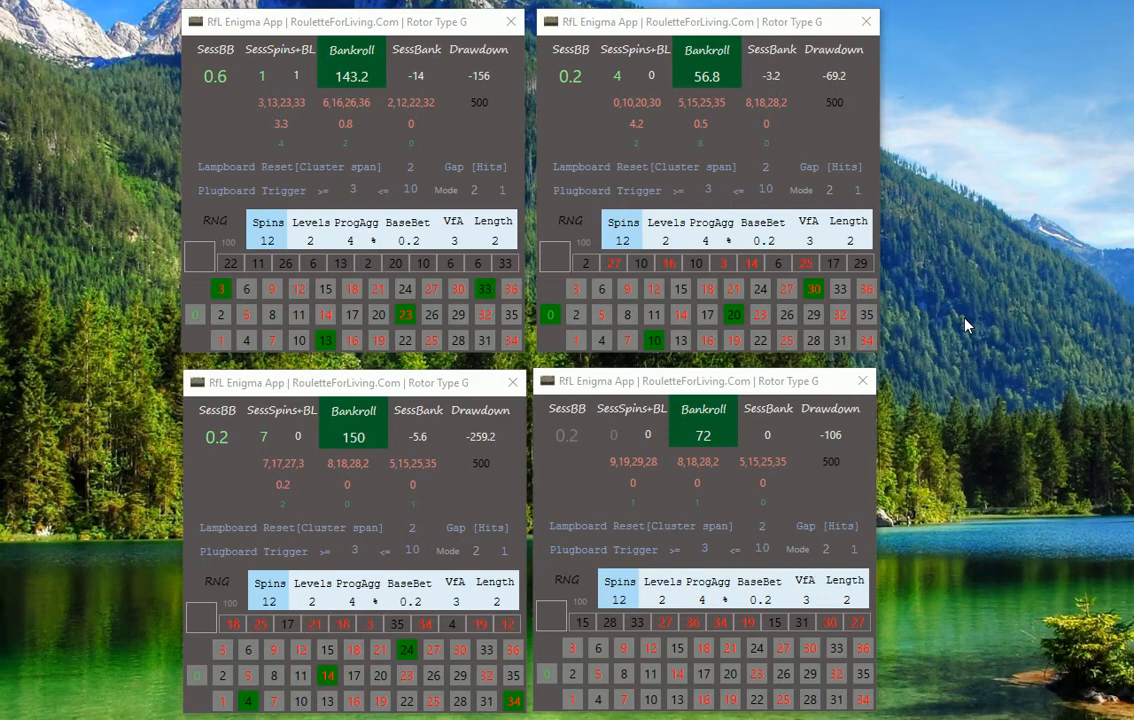
mouse_move(968, 312)
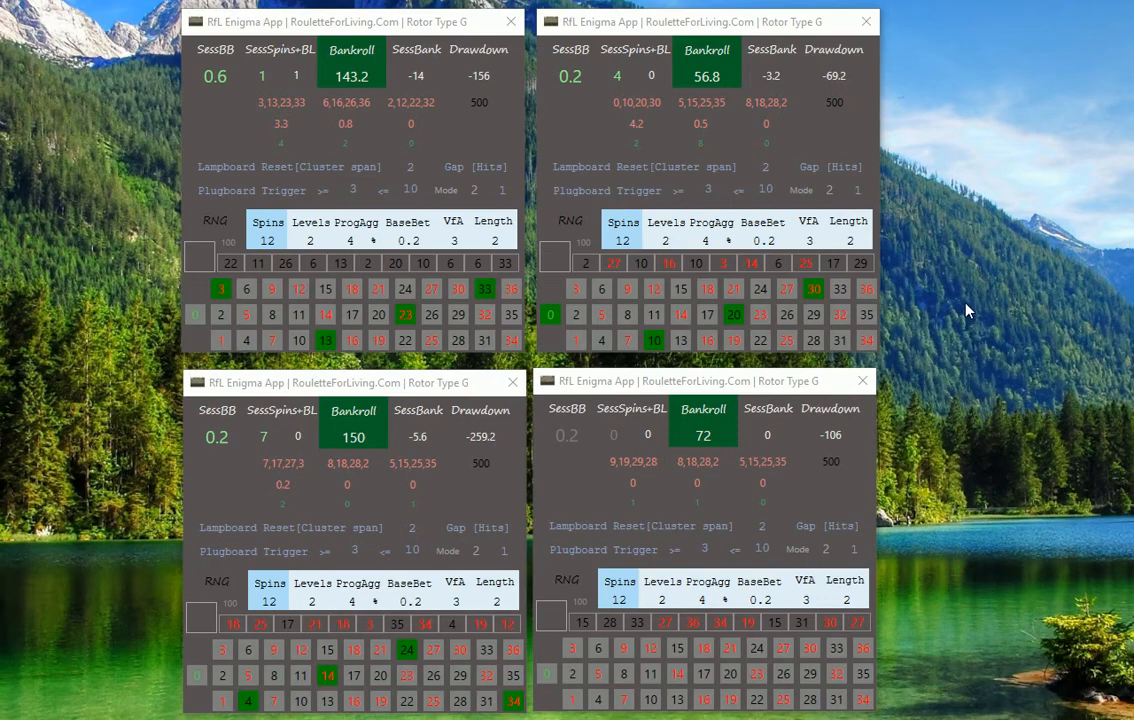
mouse_move(962, 292)
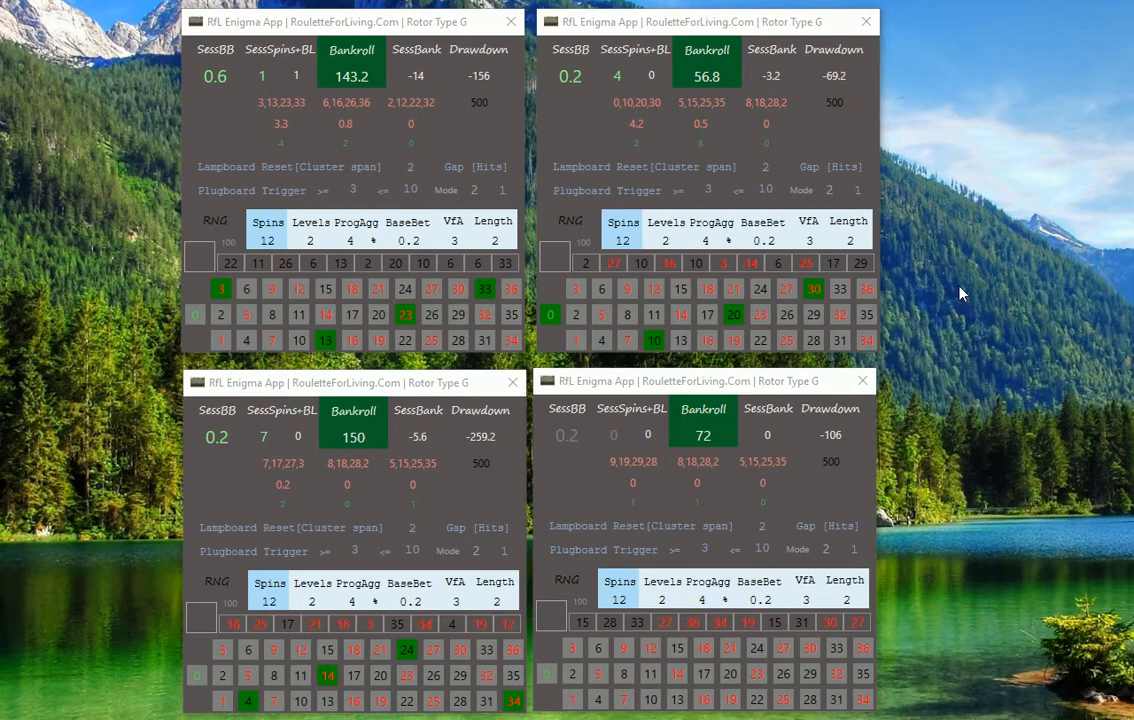
mouse_move(976, 356)
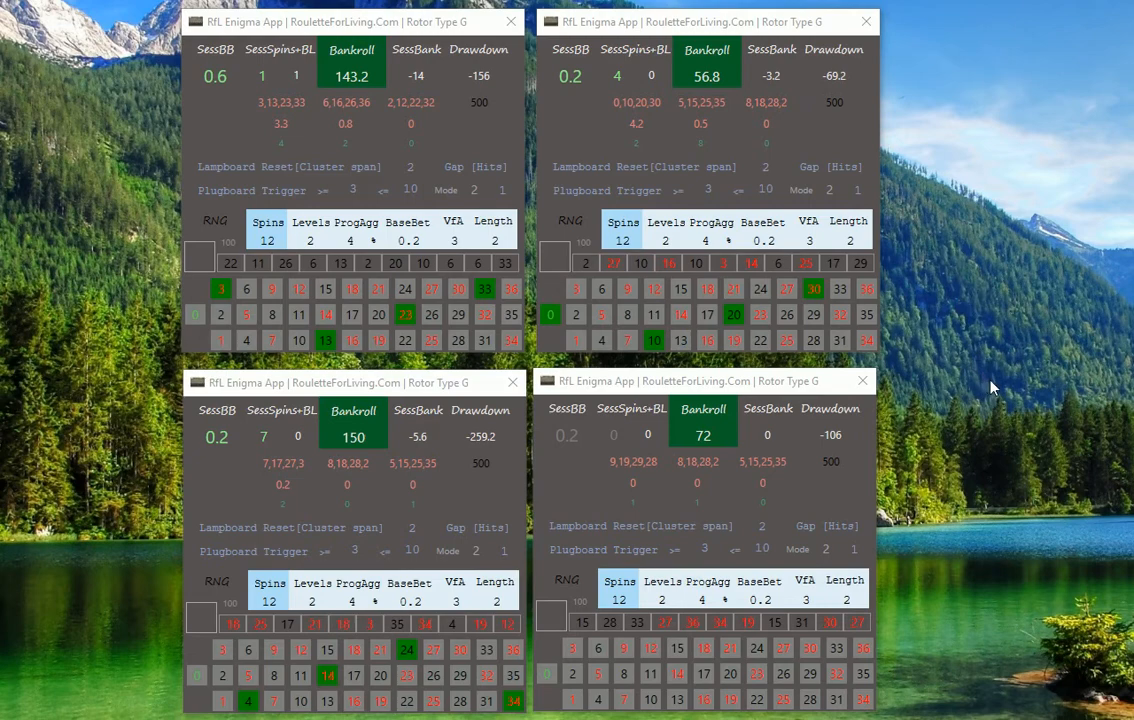
mouse_move(1012, 378)
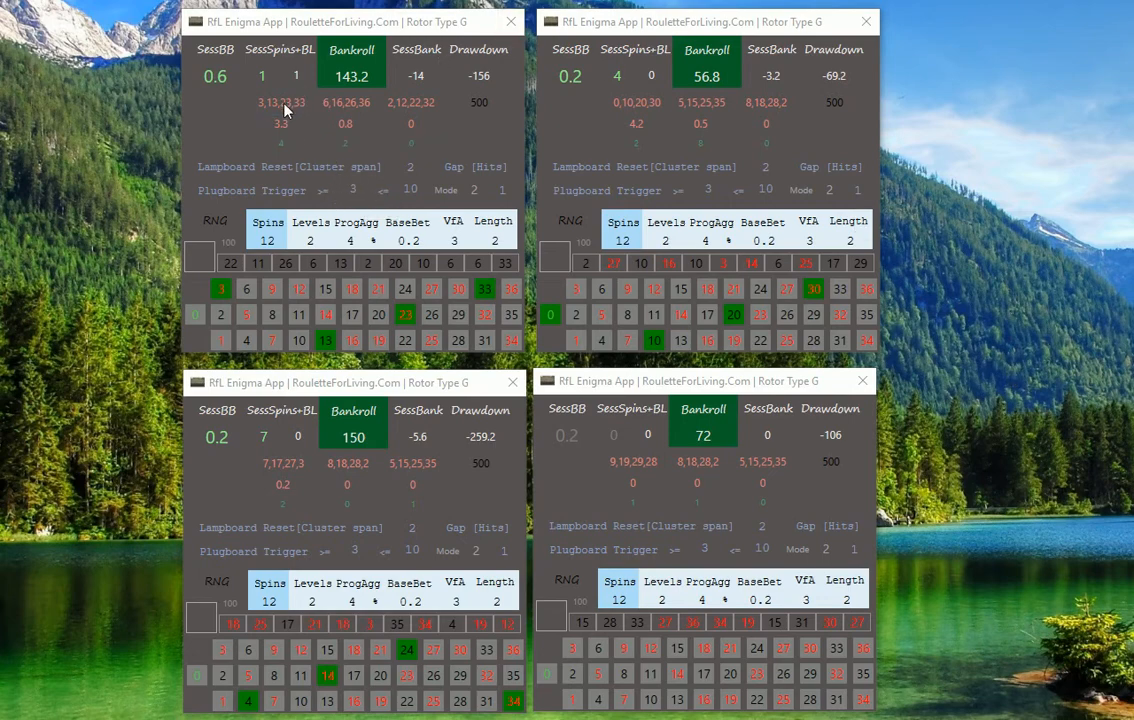
mouse_move(260, 116)
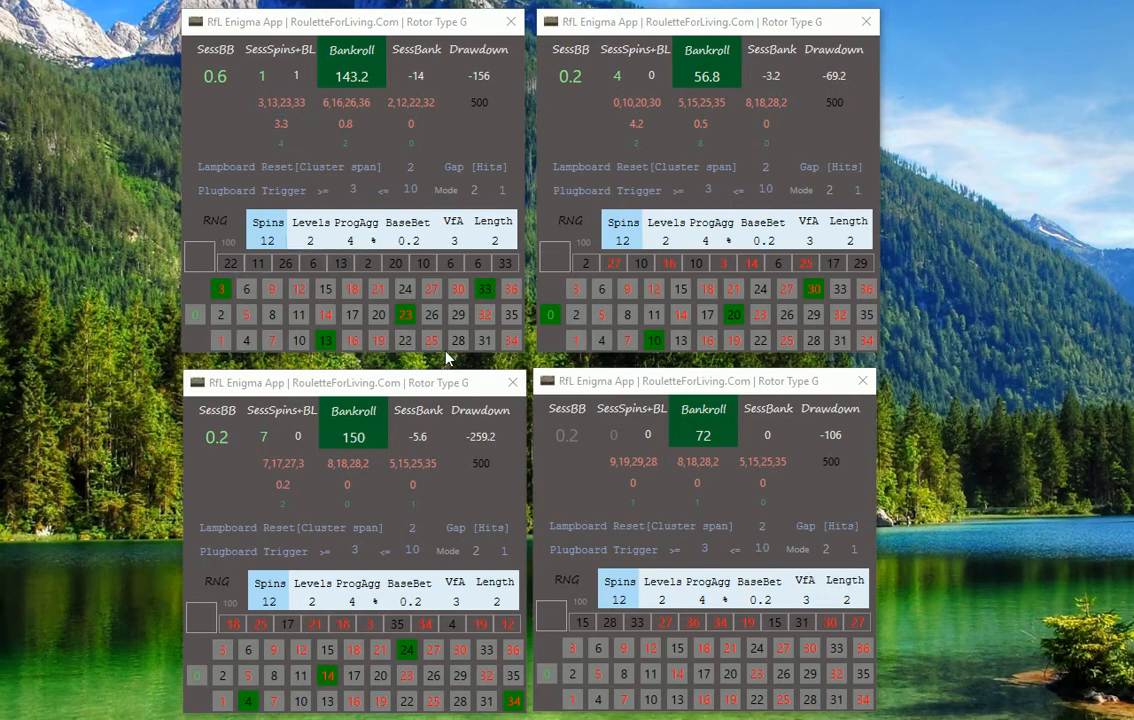
Step: Record successive spins (including 20) in the top-left session until ten are logged, session bank -54.4
click(352, 288)
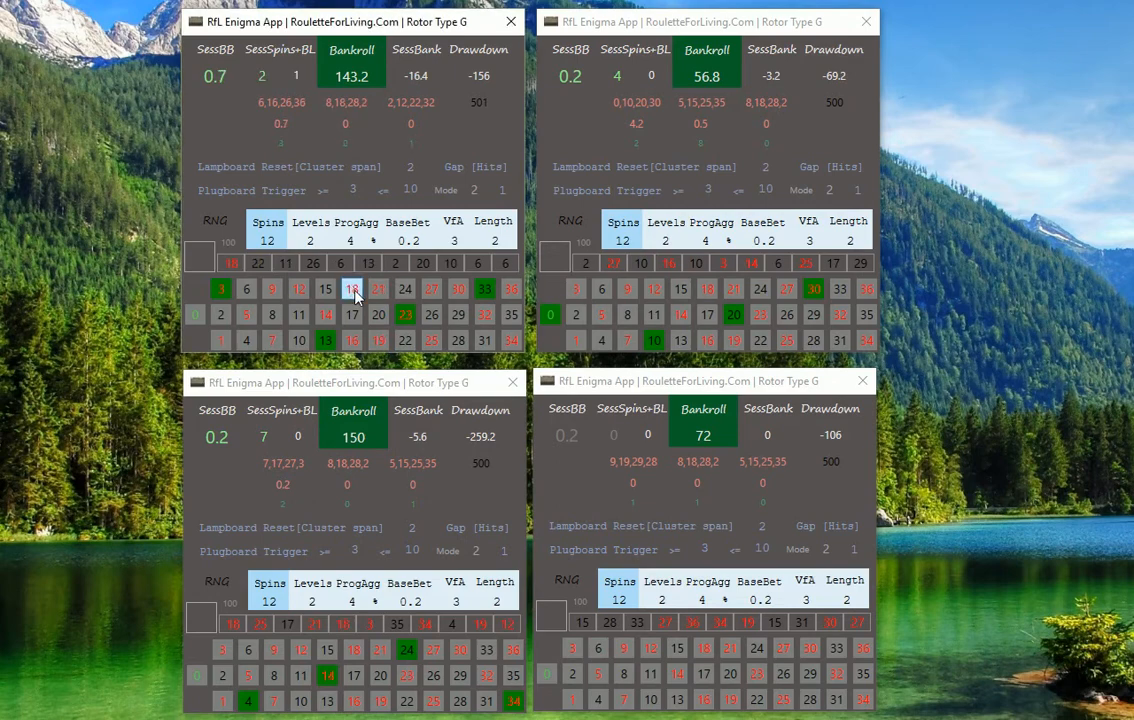
mouse_move(378, 314)
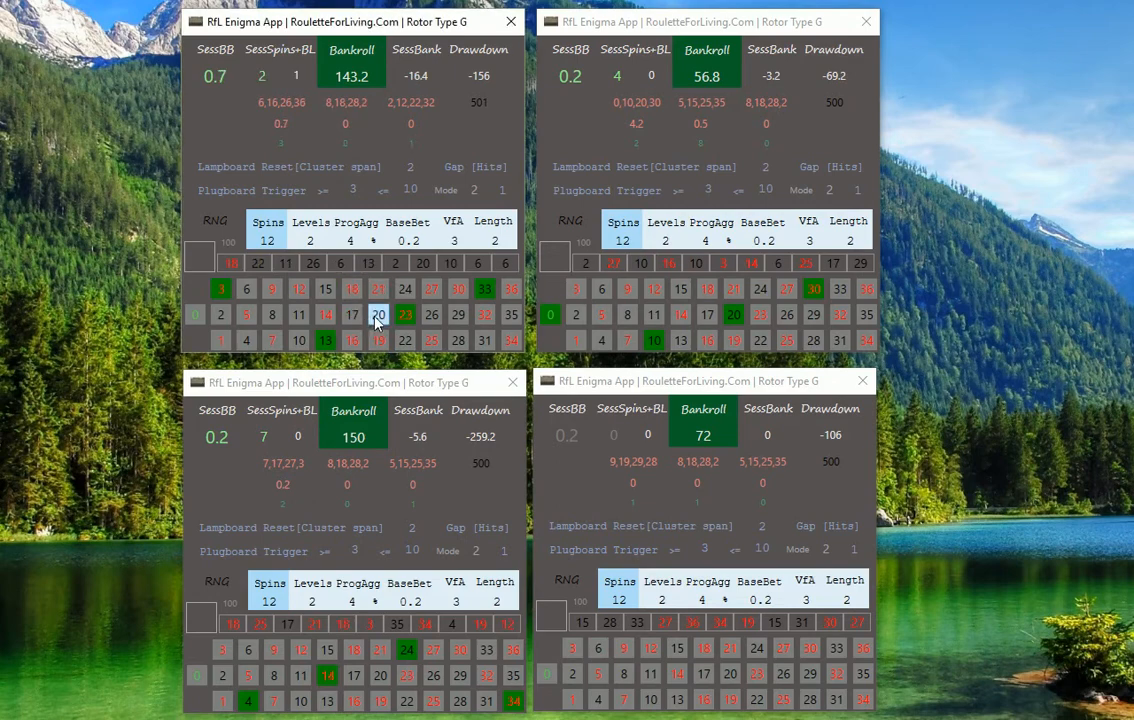
click(280, 124)
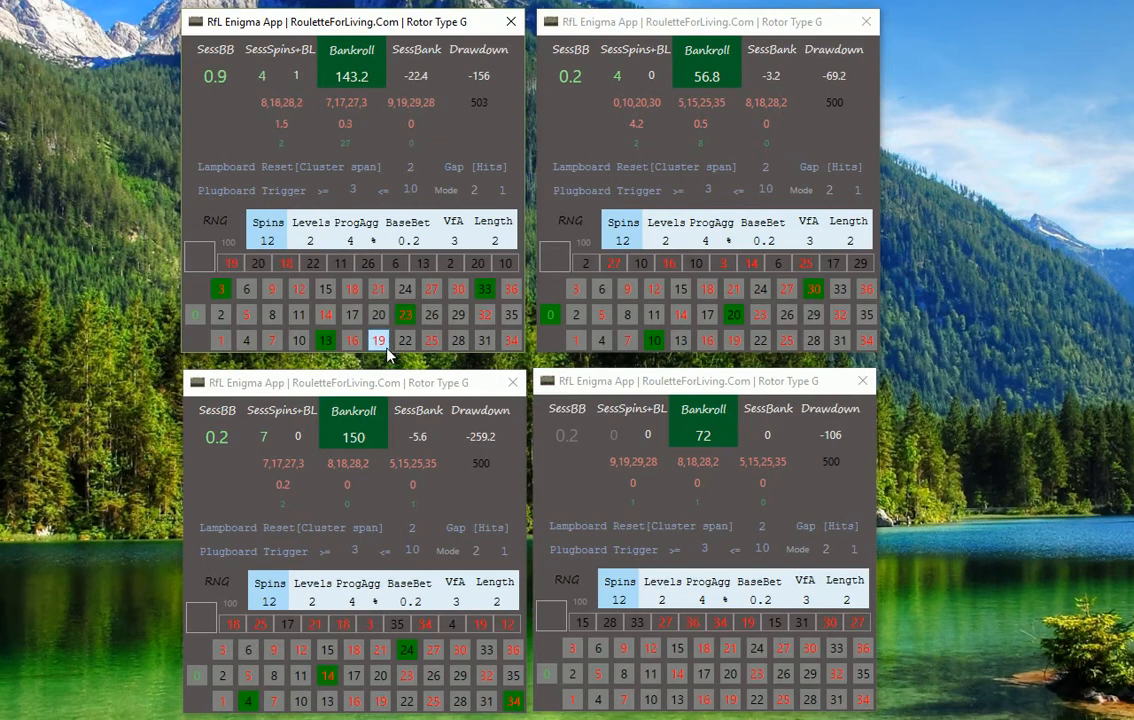
click(458, 314)
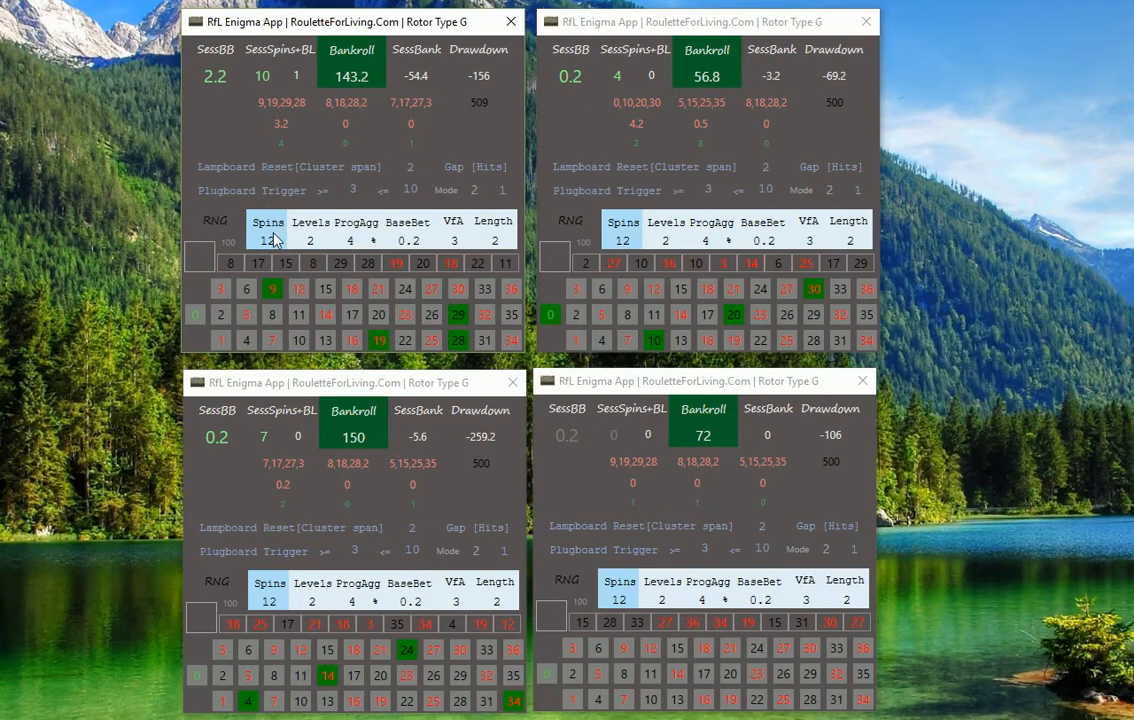
mouse_move(388, 370)
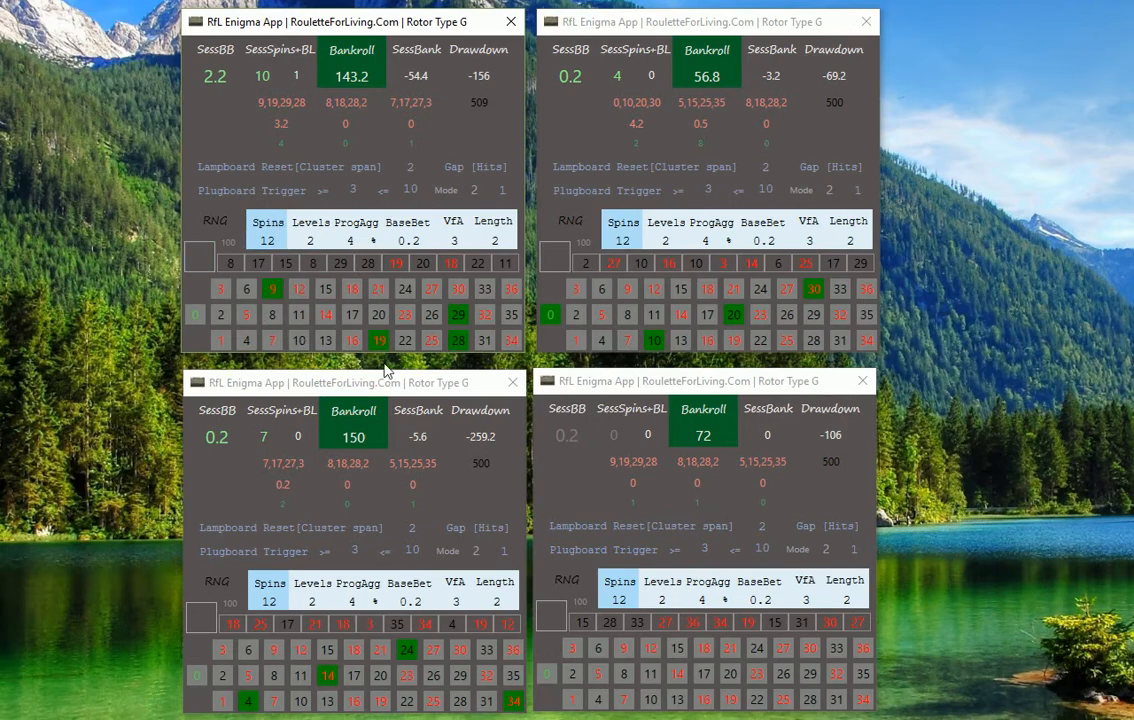
click(280, 124)
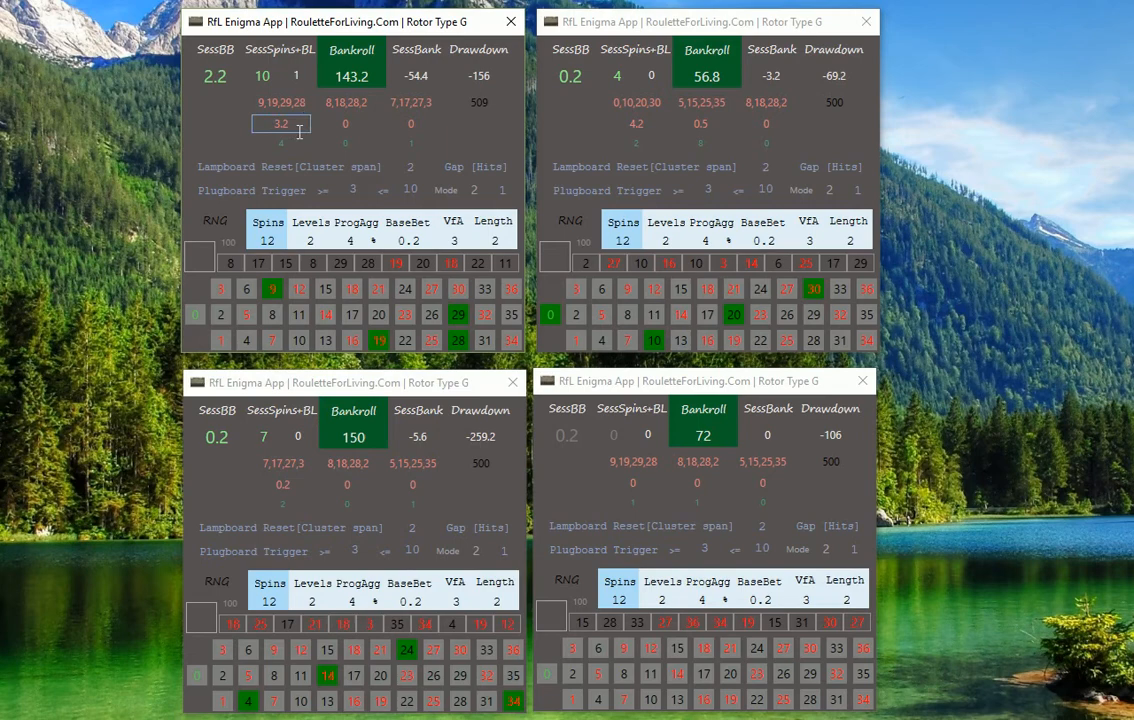
click(344, 142)
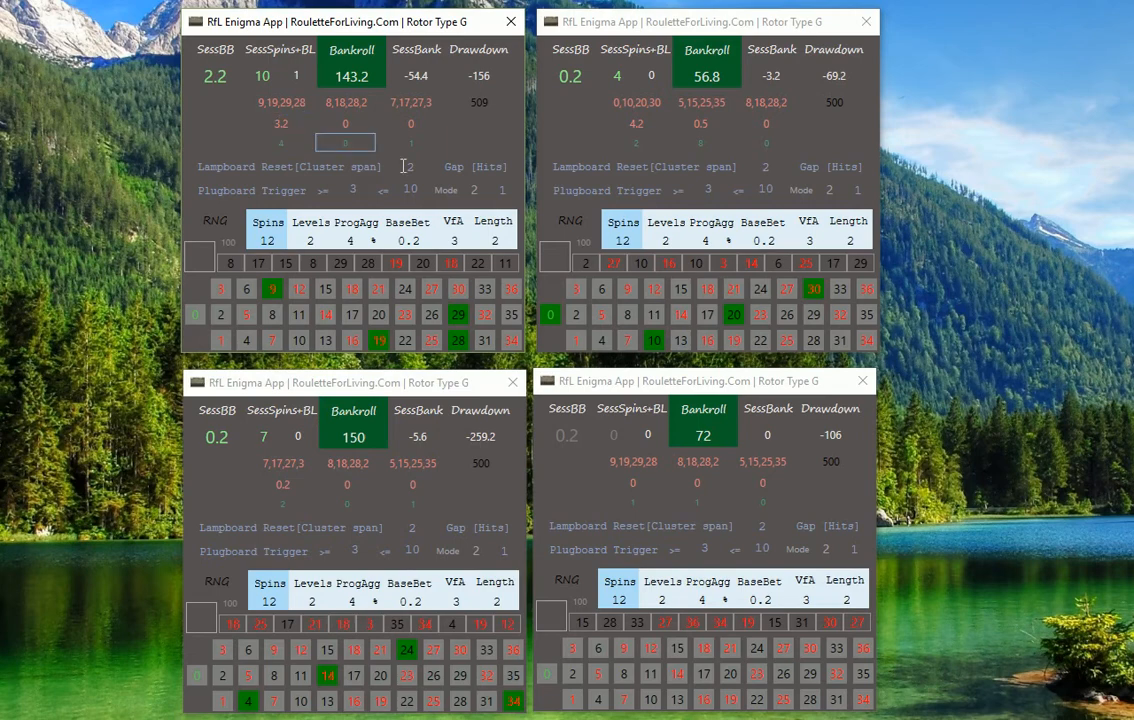
mouse_move(938, 428)
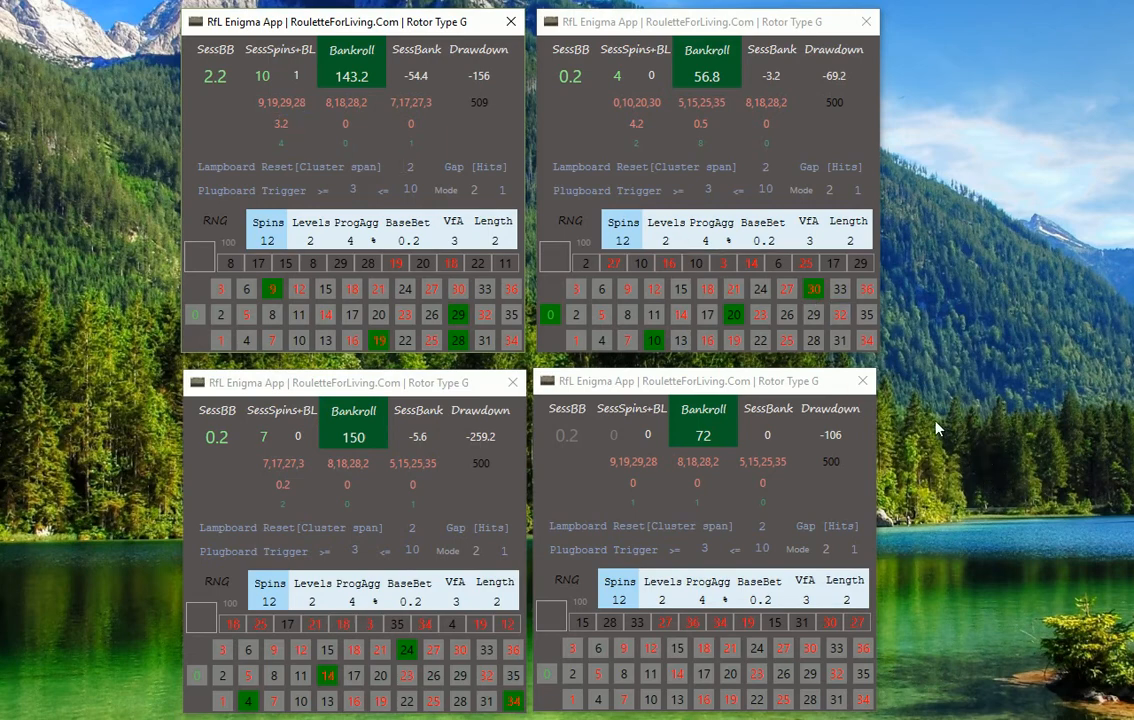
mouse_move(952, 444)
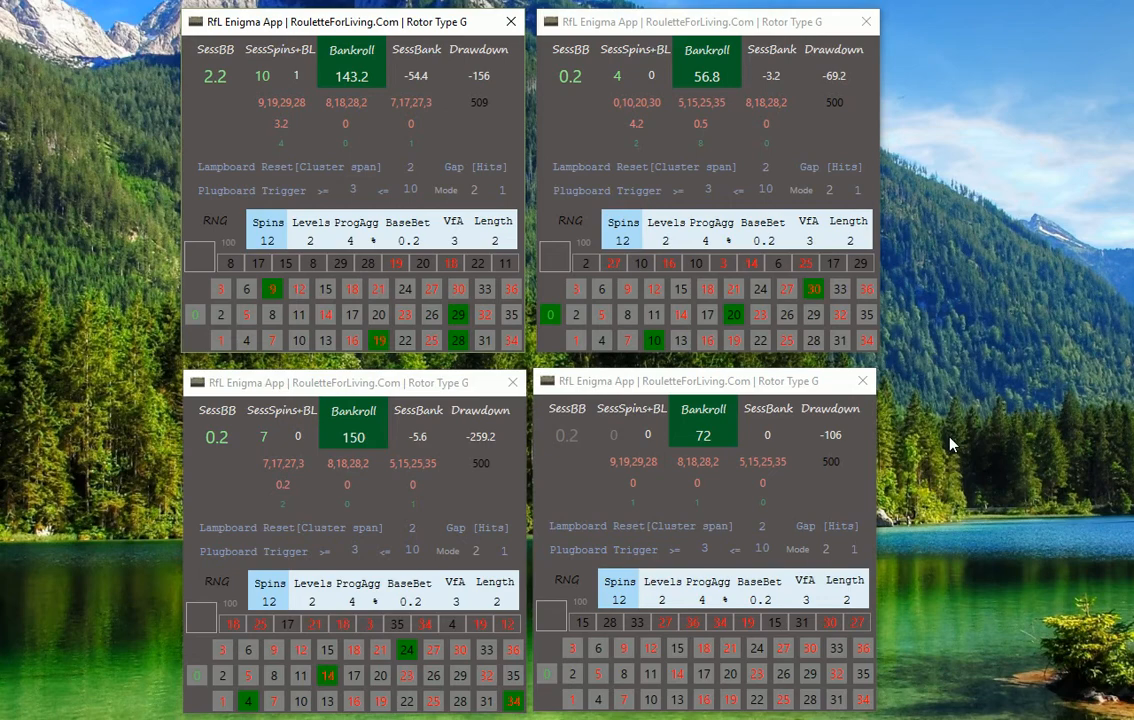
mouse_move(606, 112)
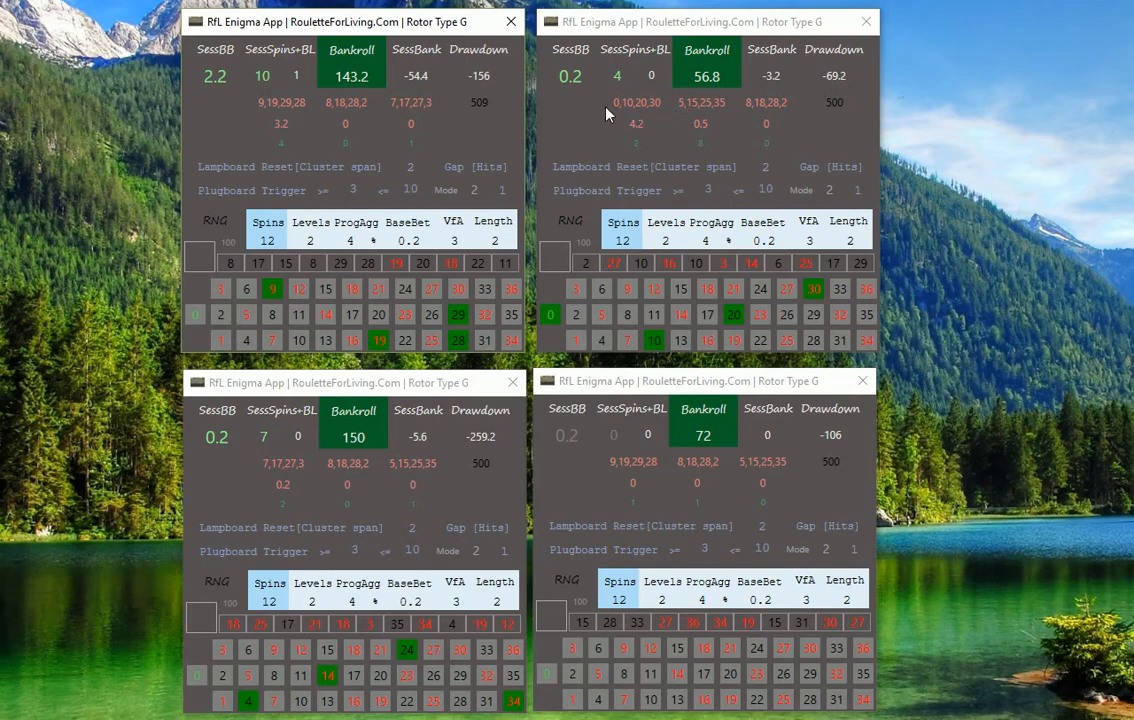
mouse_move(636, 98)
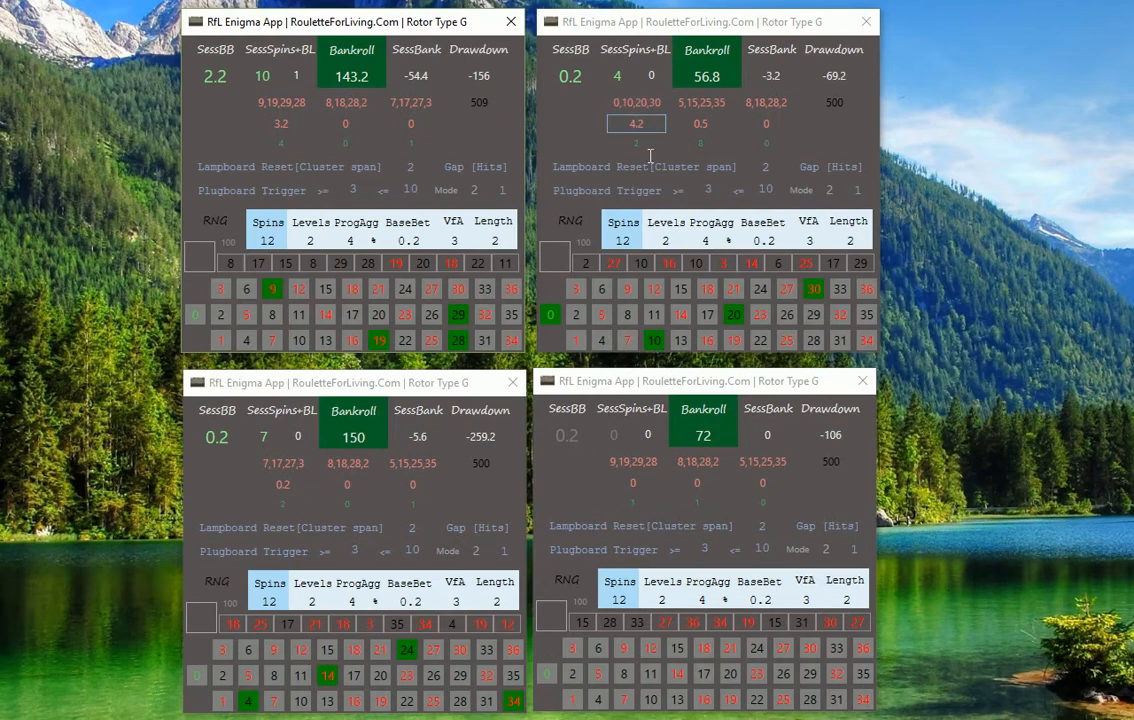
mouse_move(622, 216)
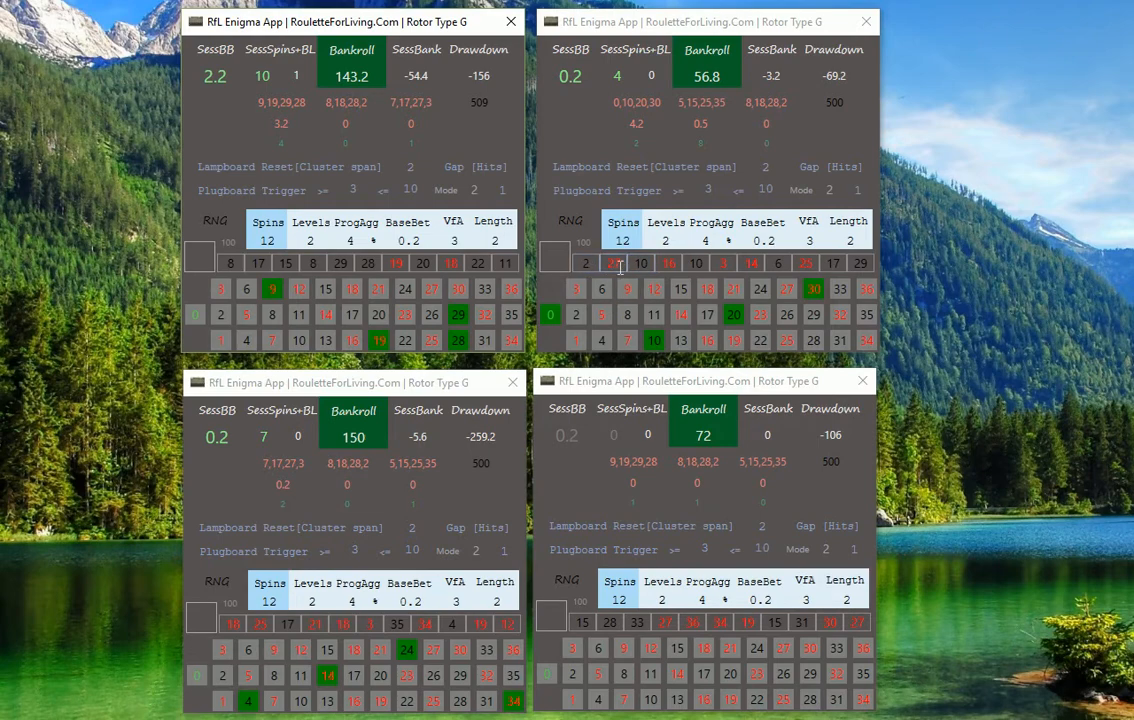
click(638, 142)
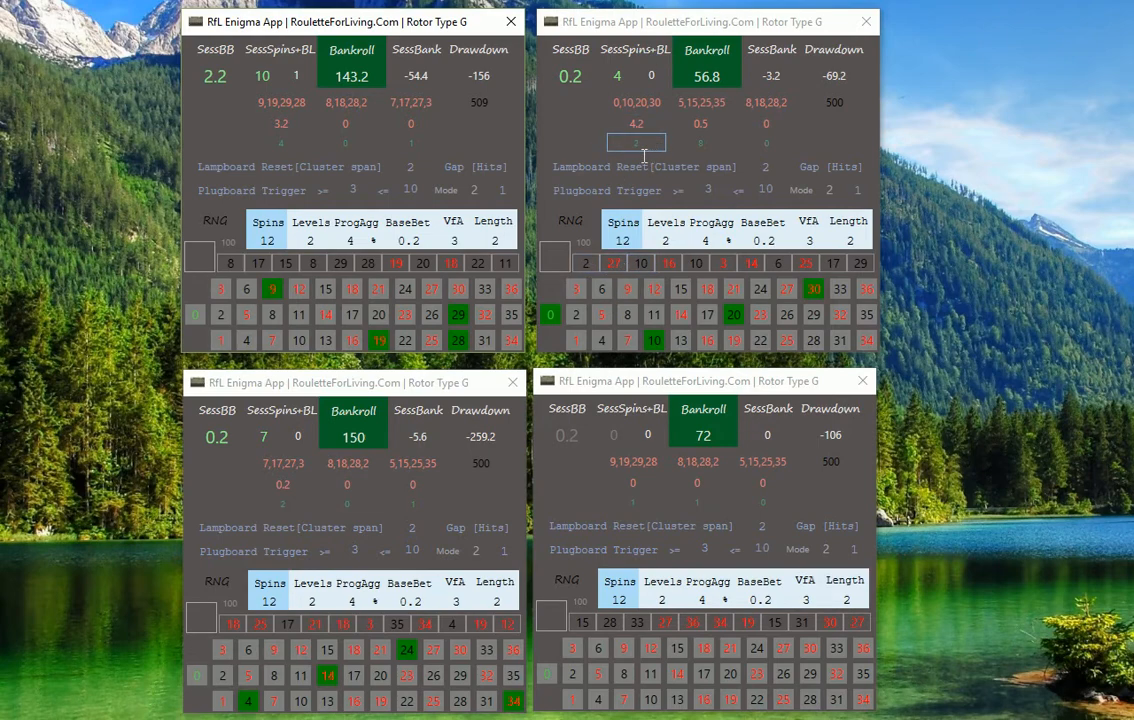
mouse_move(1036, 360)
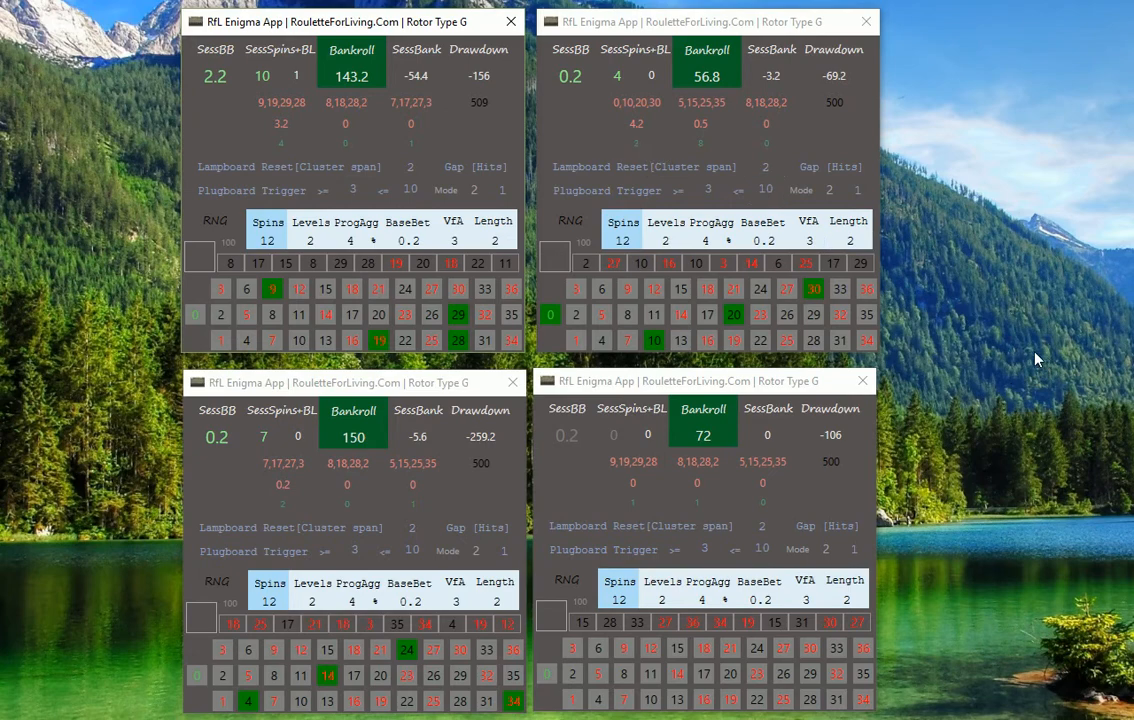
mouse_move(992, 352)
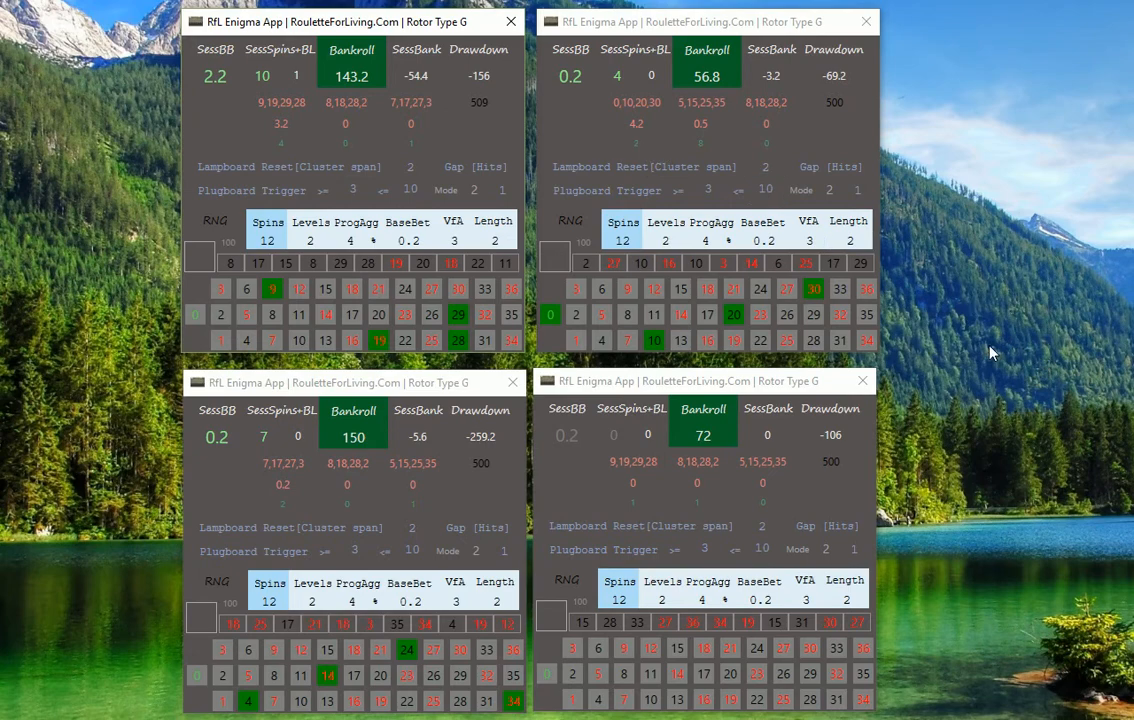
mouse_move(646, 110)
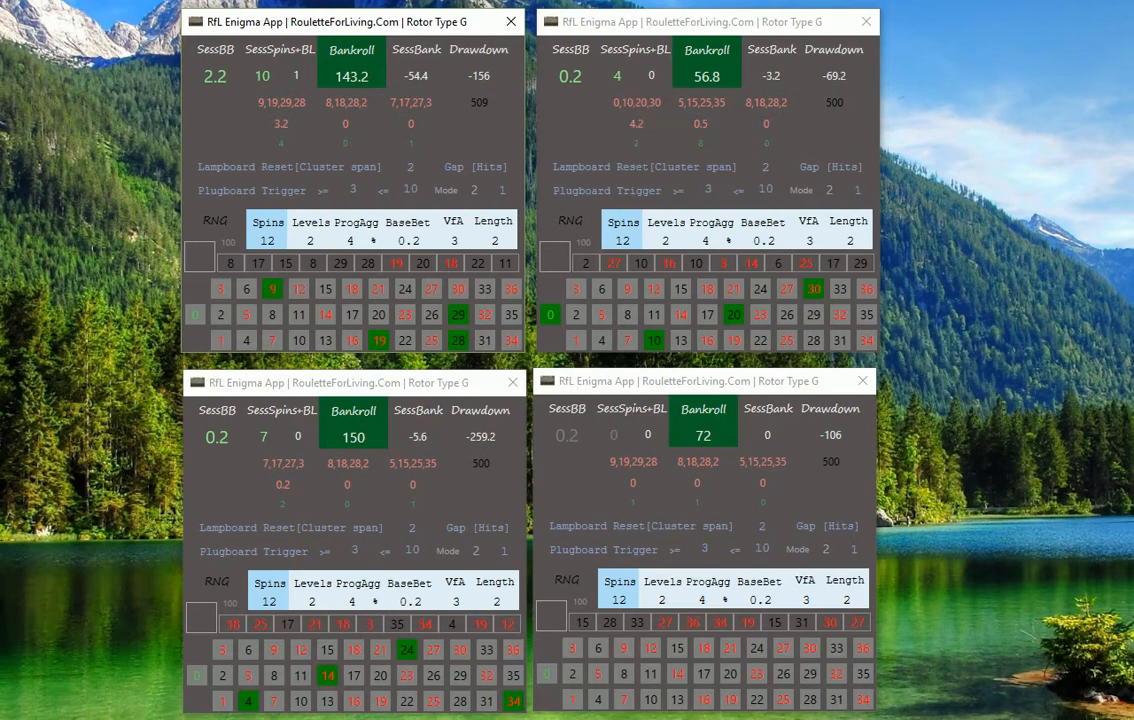
mouse_move(936, 214)
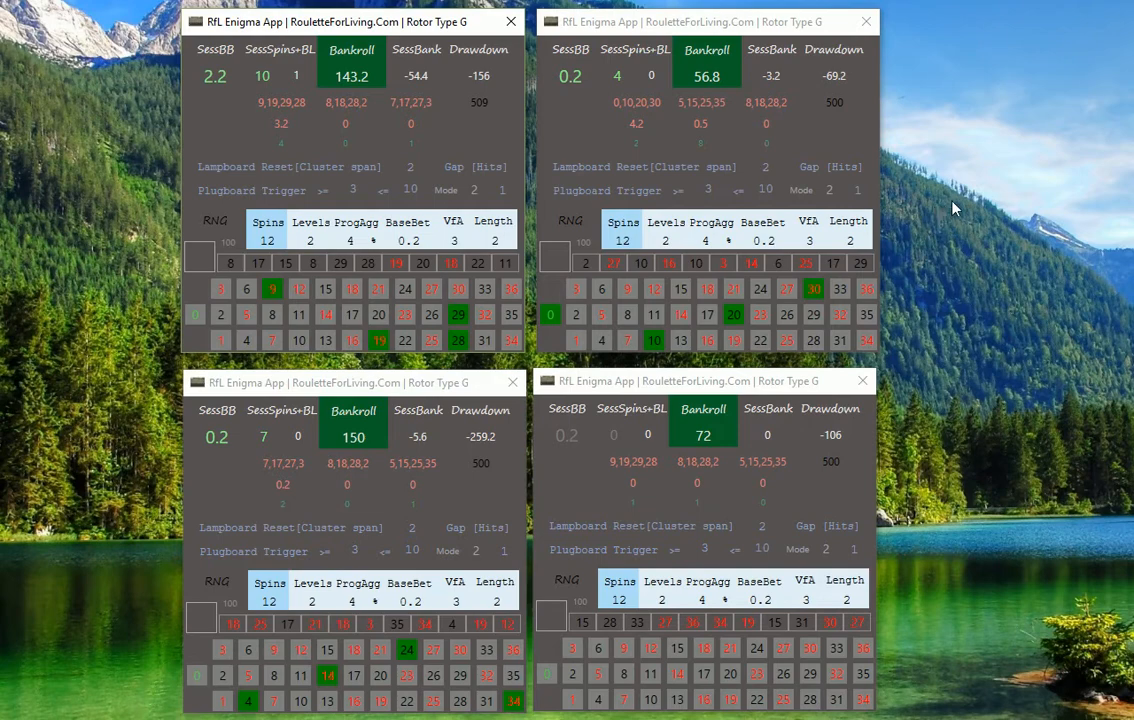
mouse_move(900, 172)
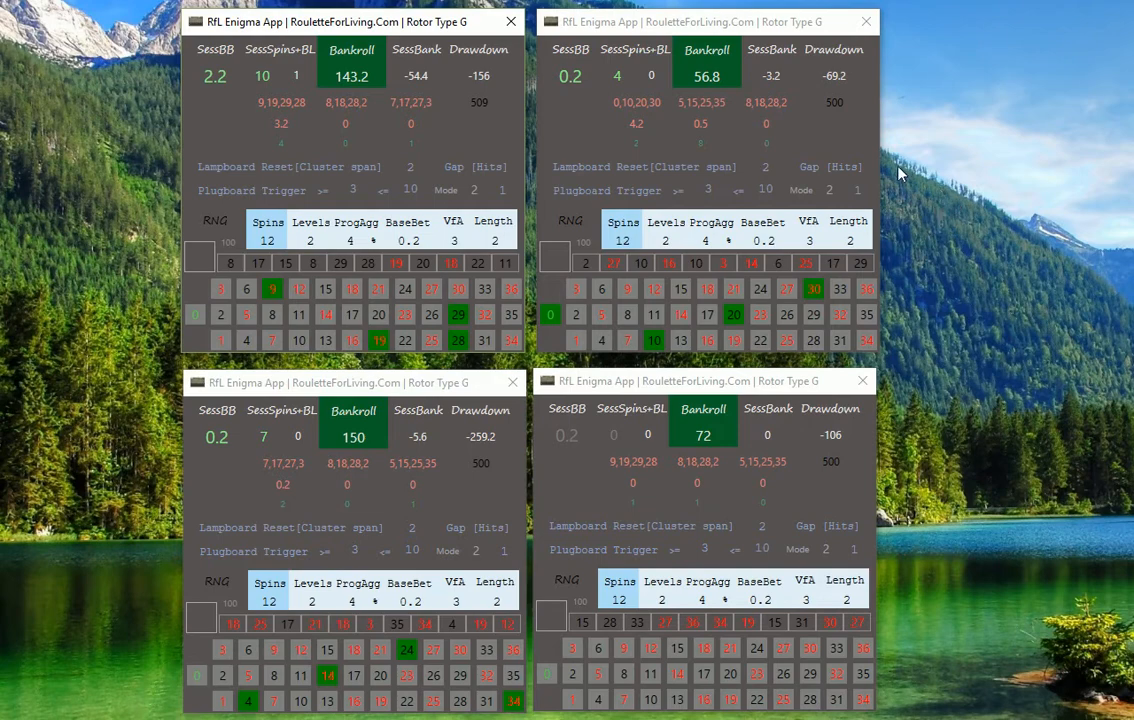
mouse_move(956, 222)
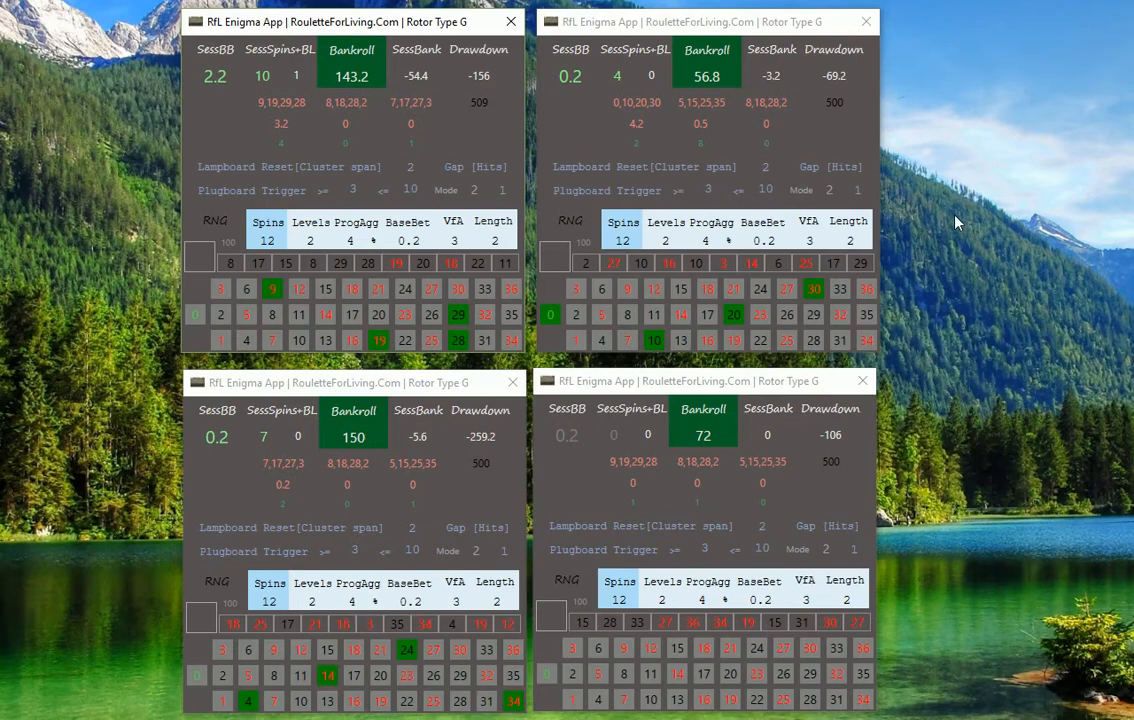
mouse_move(936, 156)
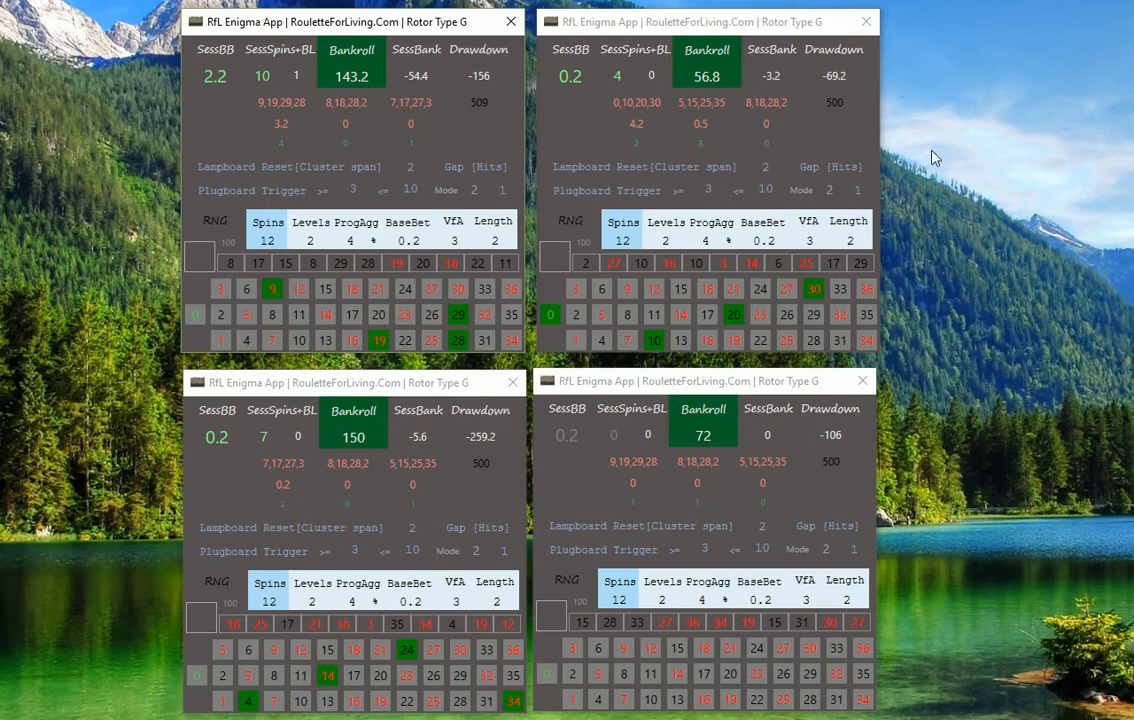
mouse_move(828, 128)
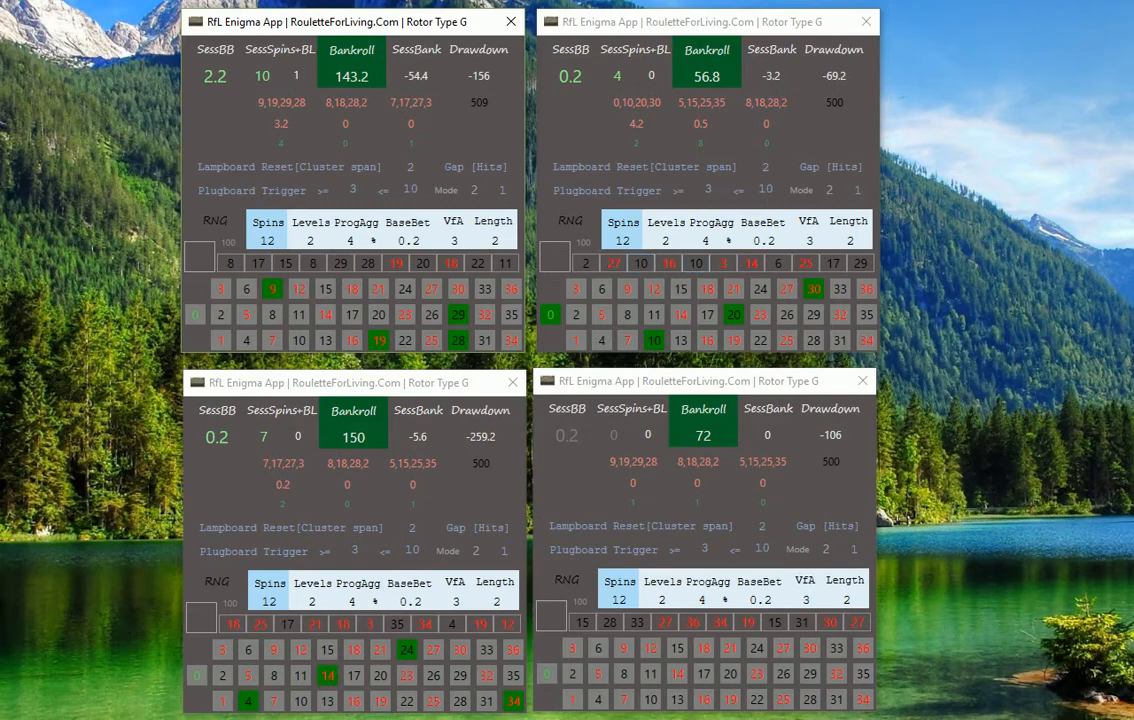
mouse_move(728, 166)
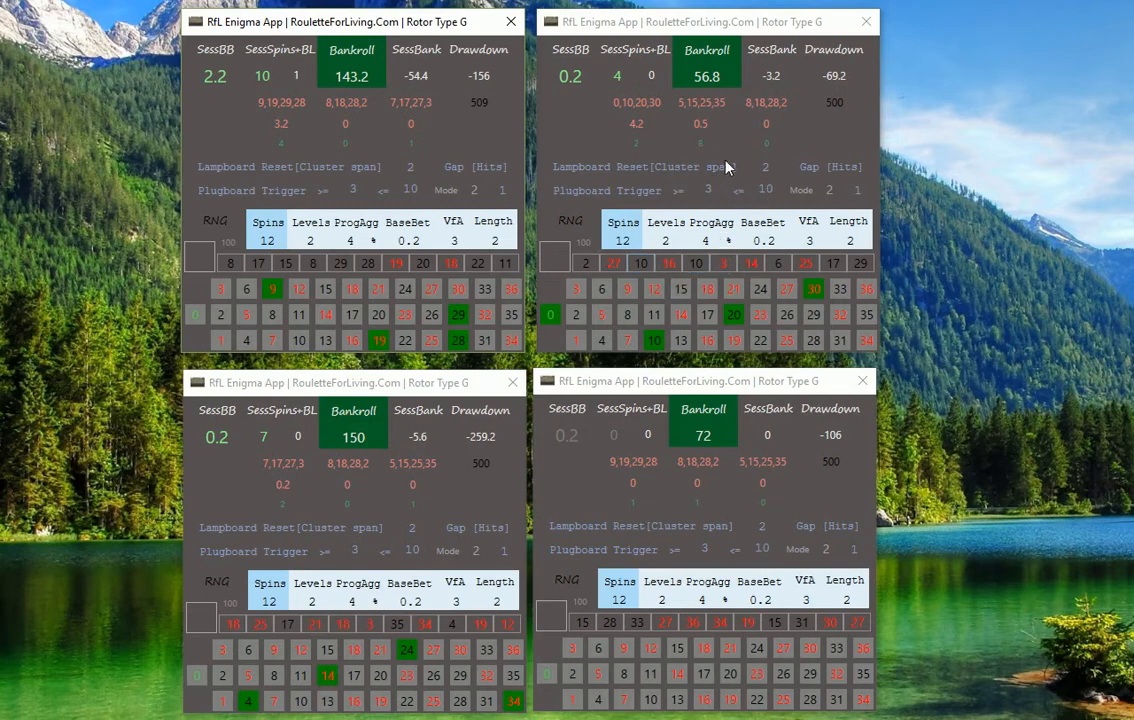
mouse_move(696, 176)
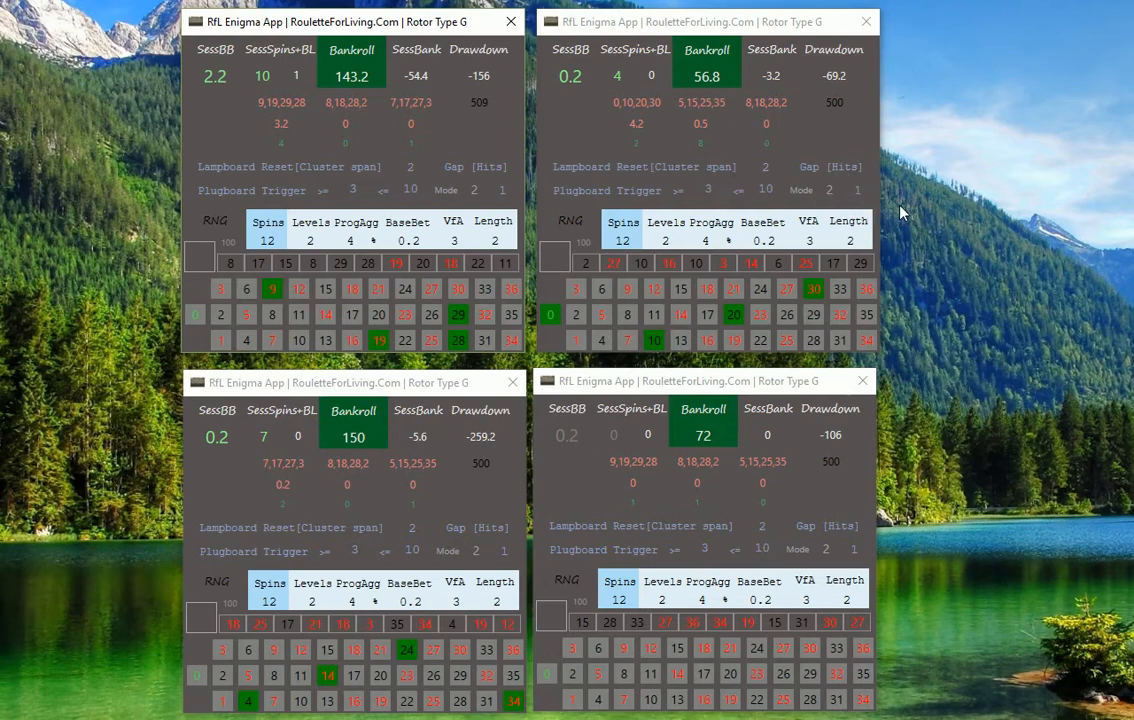
mouse_move(908, 364)
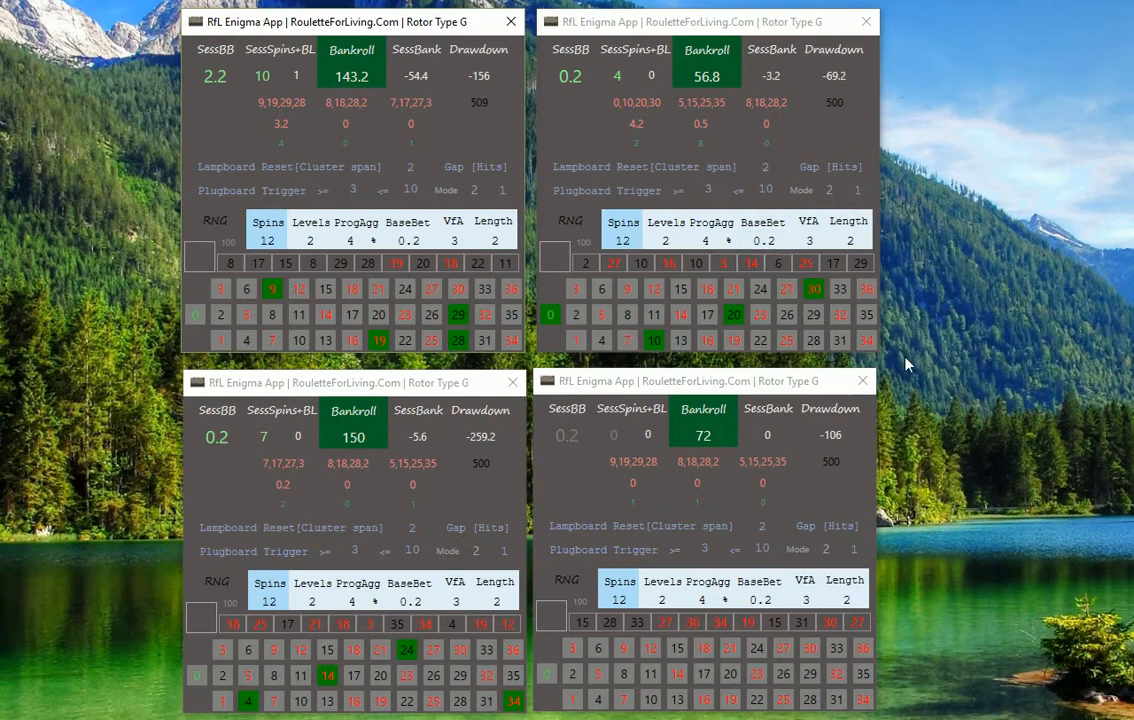
mouse_move(948, 308)
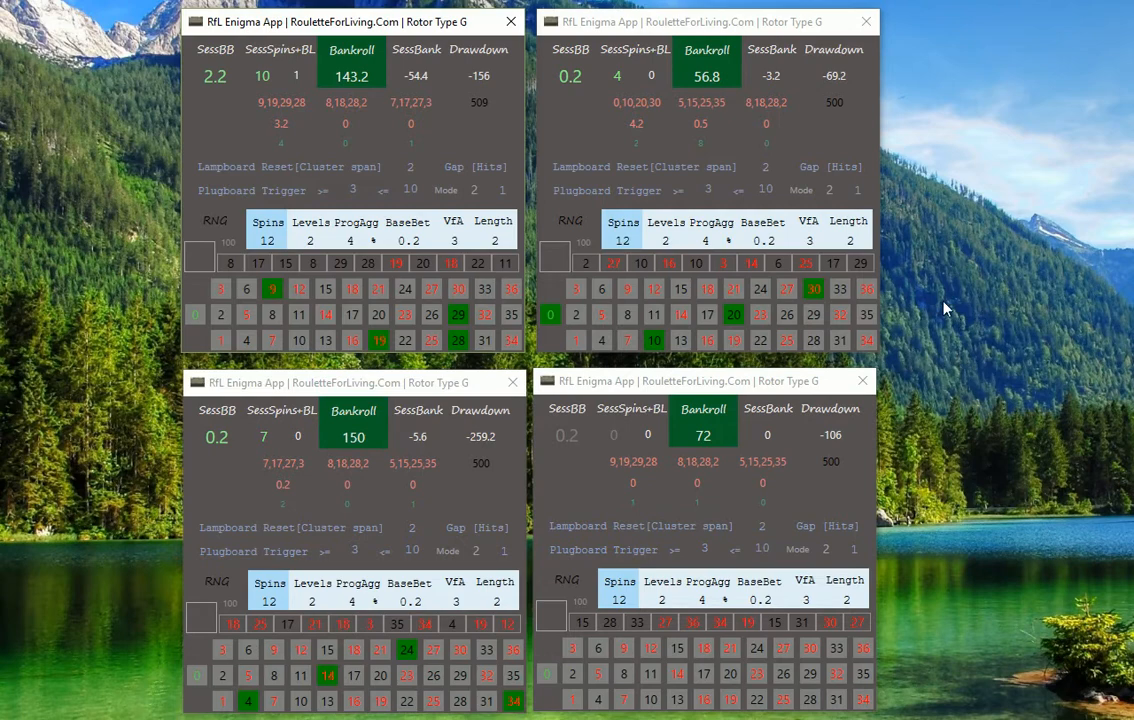
mouse_move(932, 302)
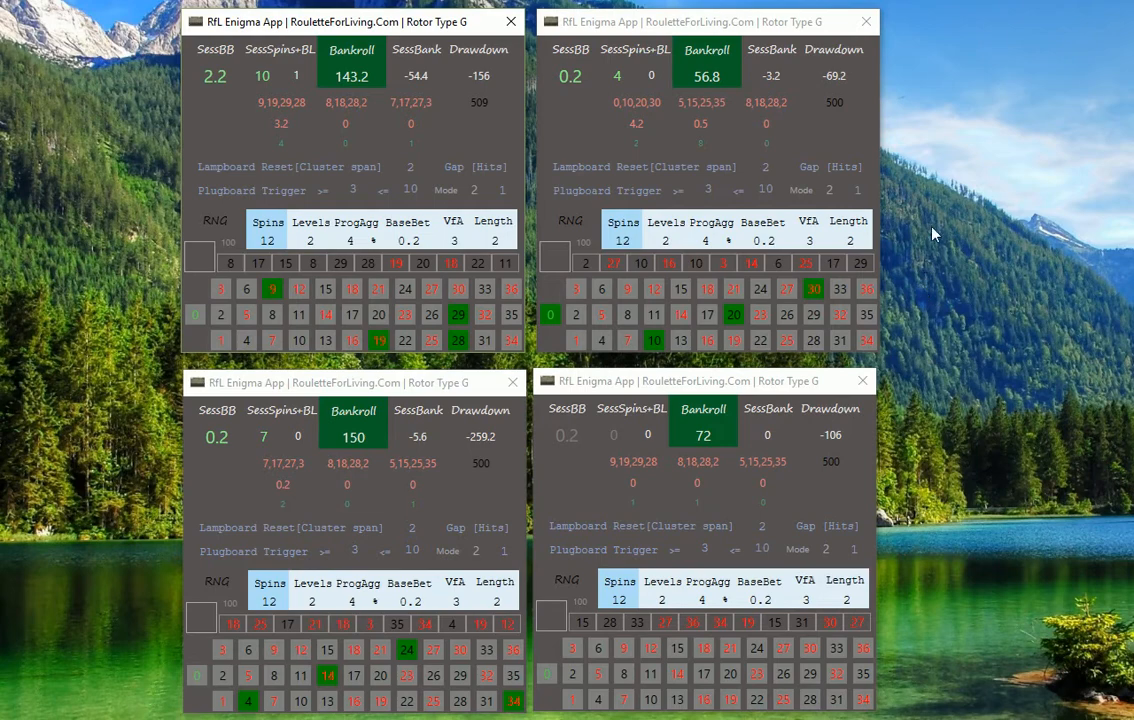
click(636, 142)
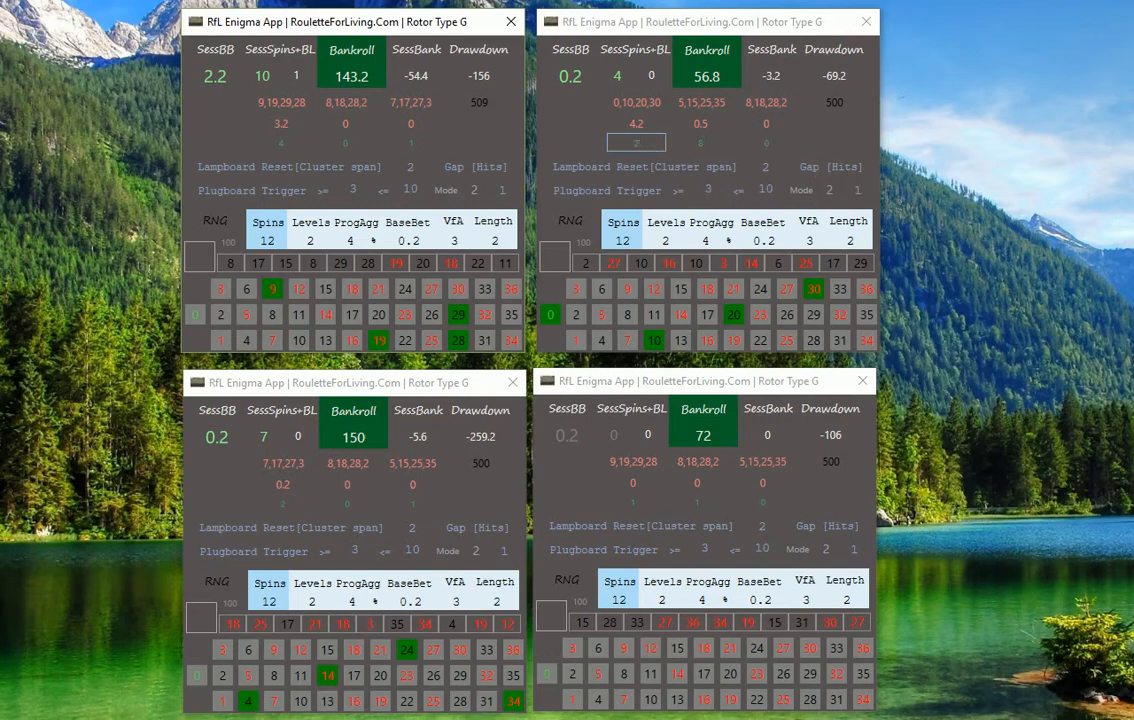
click(788, 314)
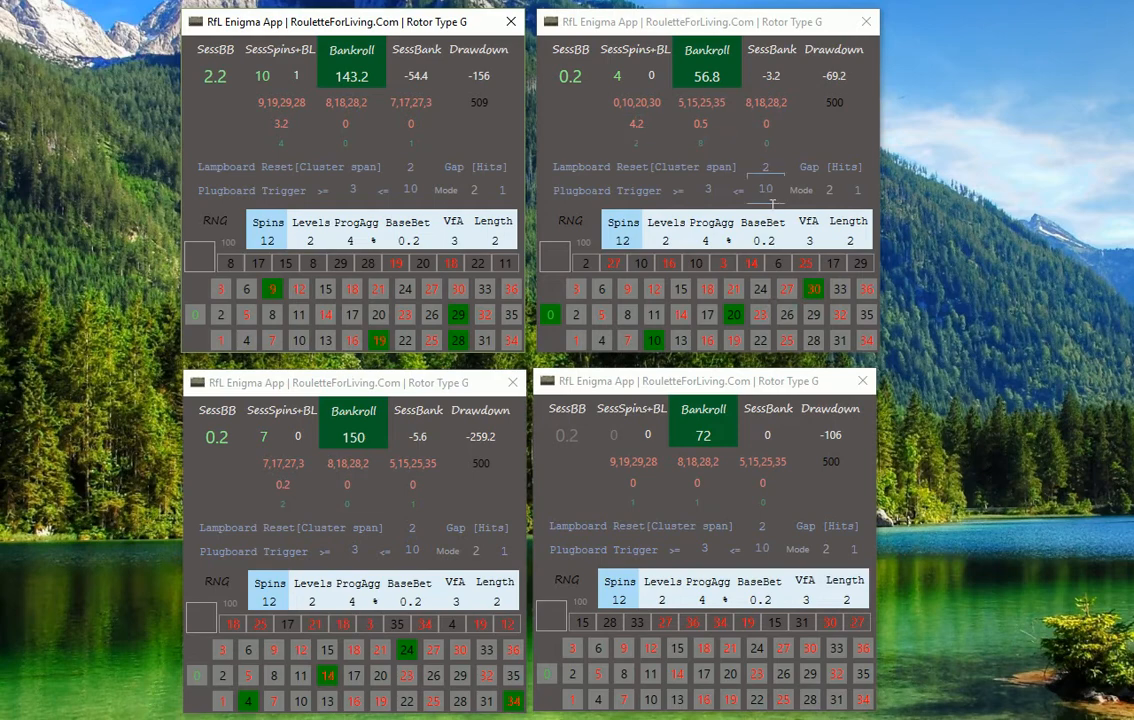
mouse_move(980, 340)
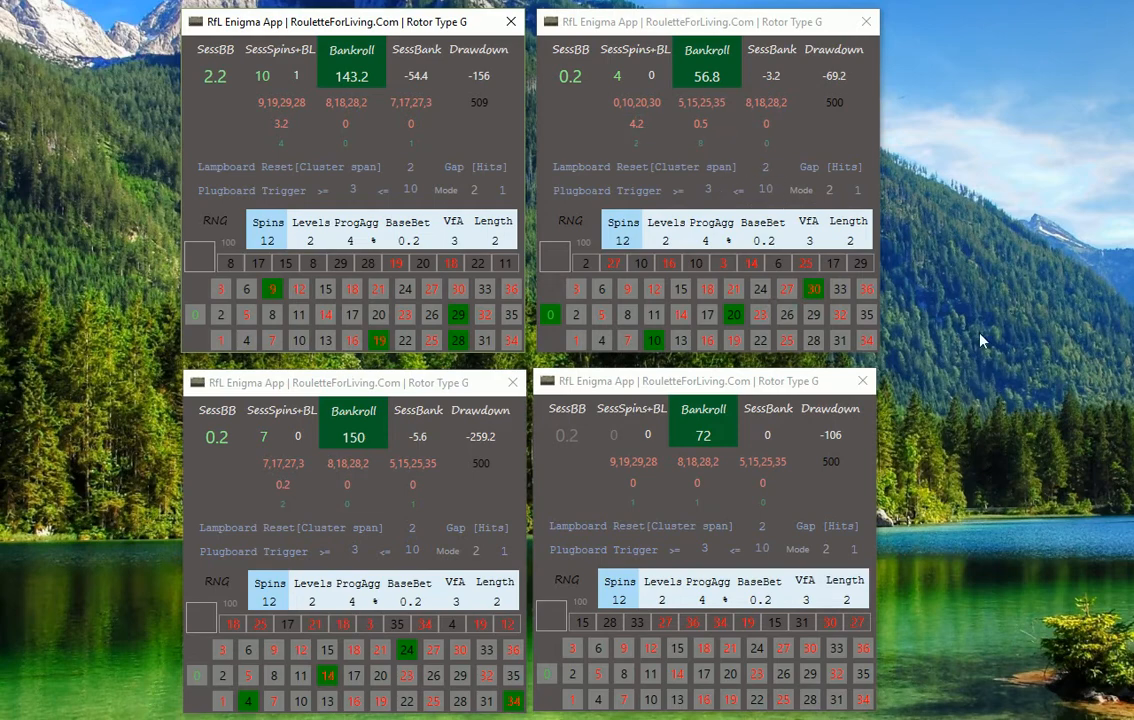
mouse_move(982, 336)
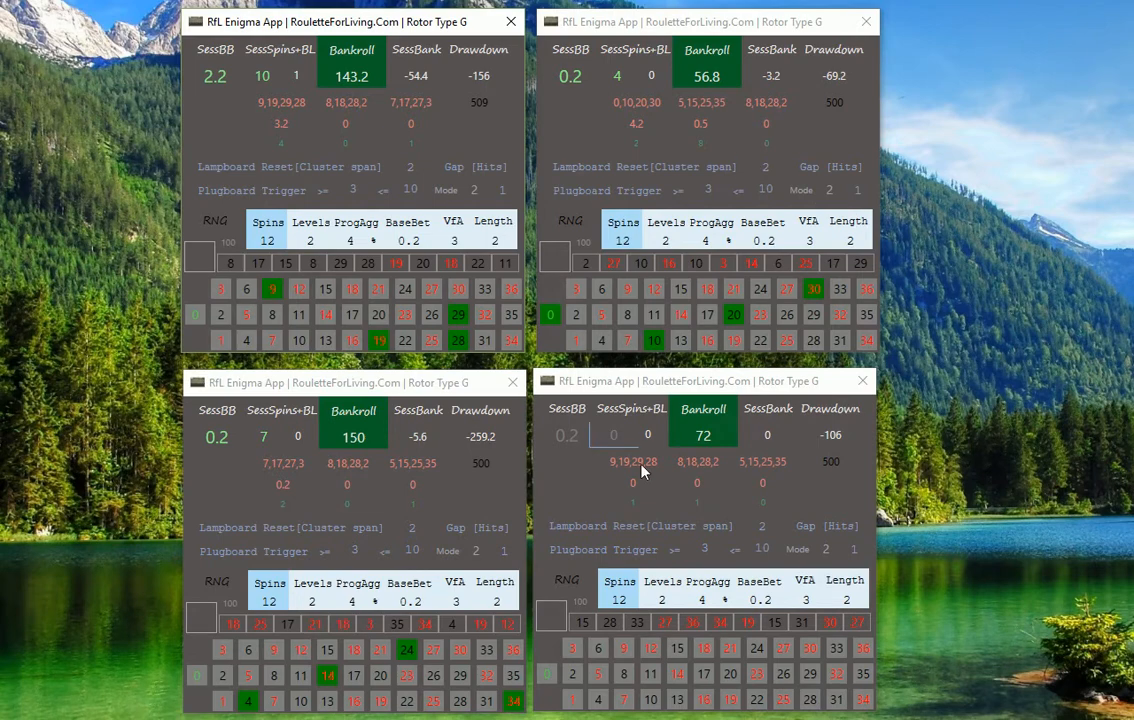
mouse_move(930, 400)
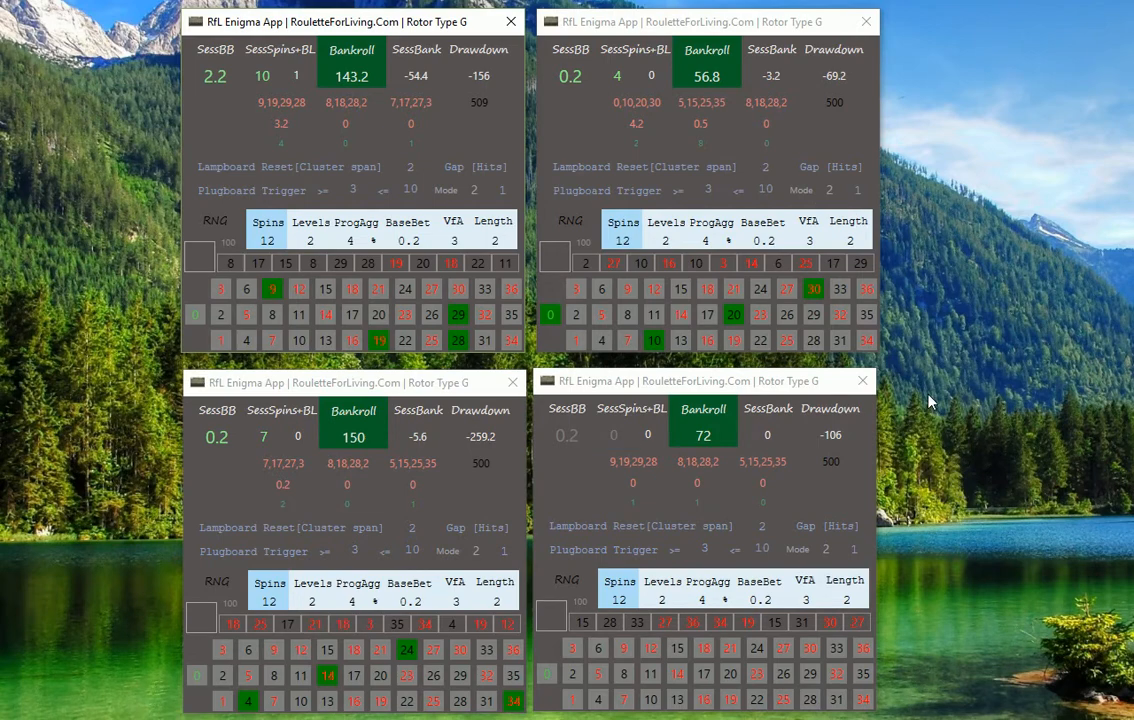
mouse_move(980, 370)
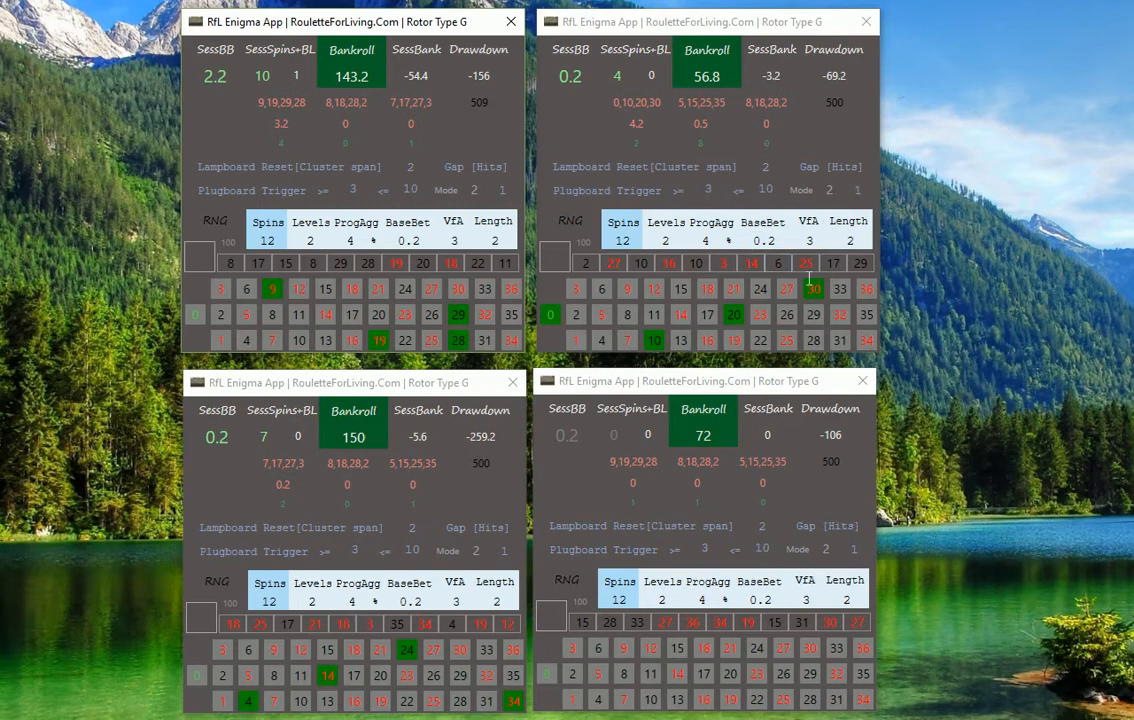
click(410, 142)
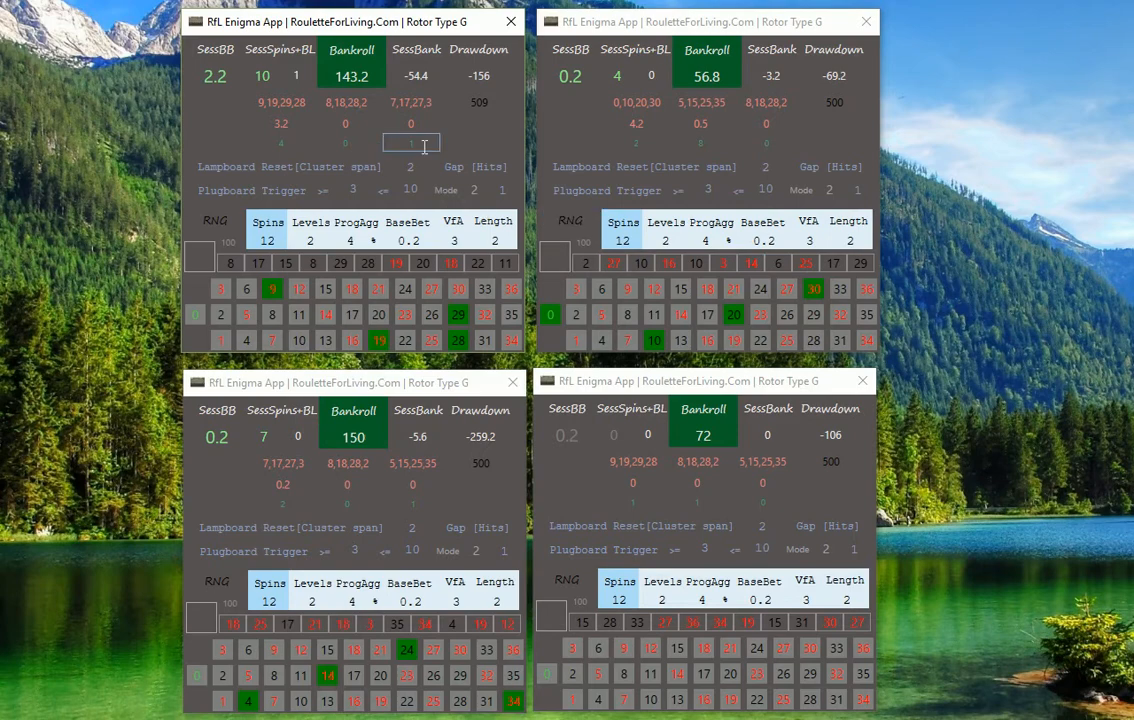
mouse_move(996, 348)
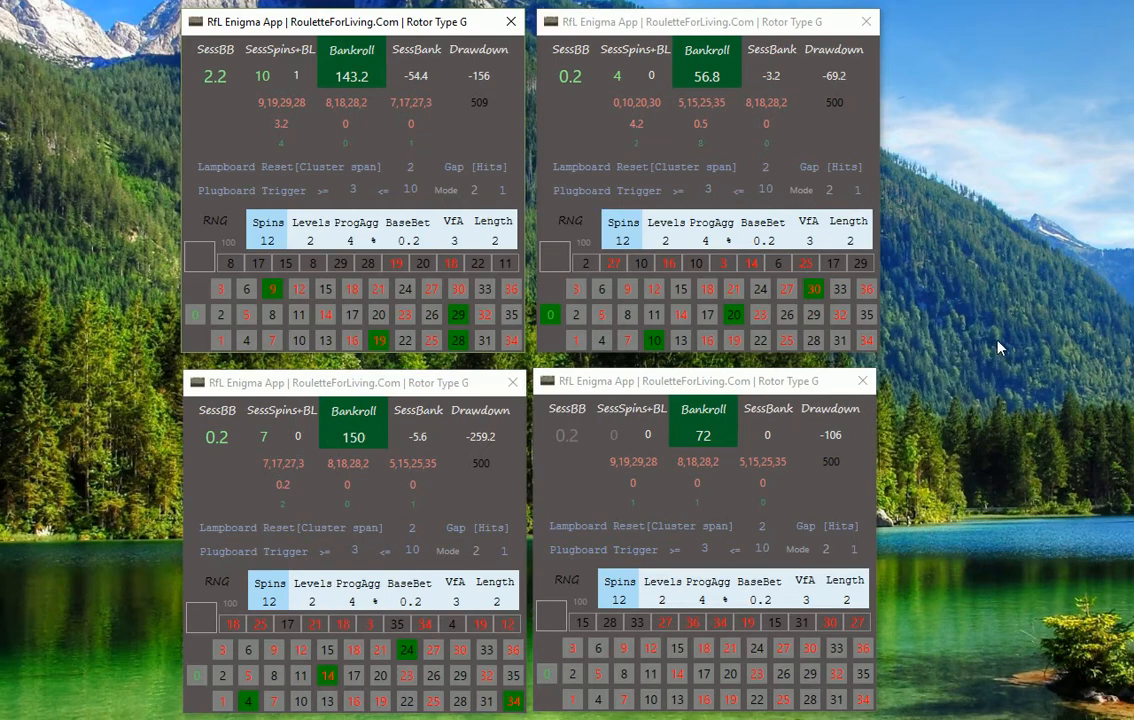
mouse_move(420, 188)
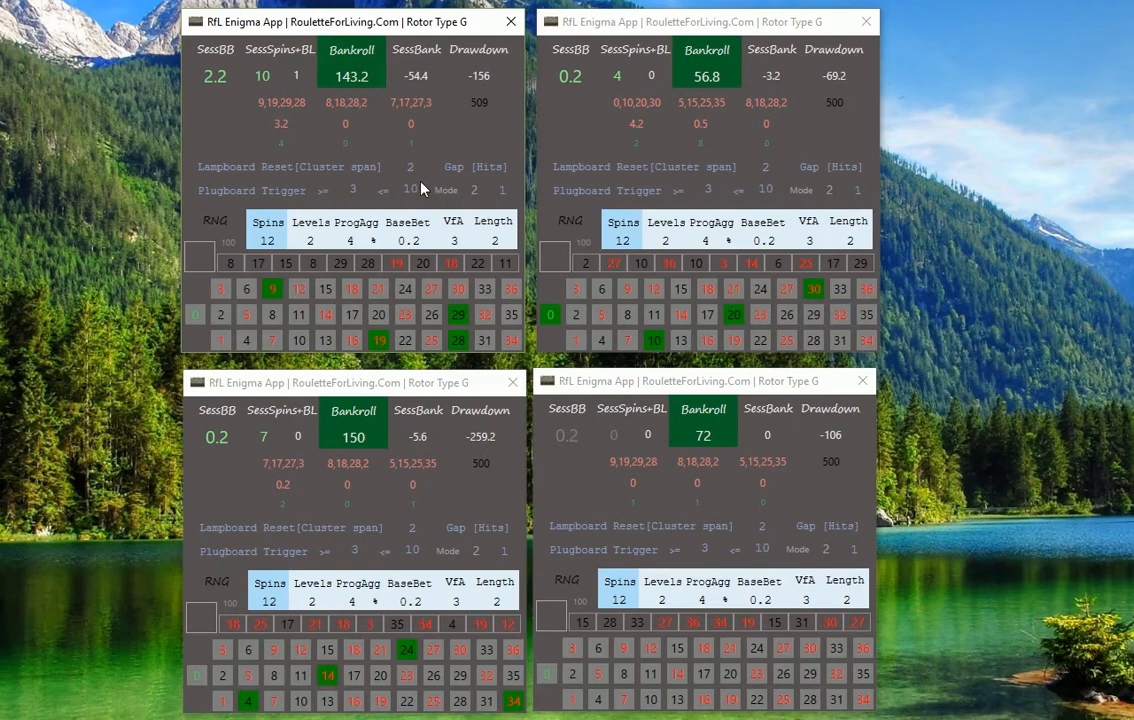
mouse_move(968, 412)
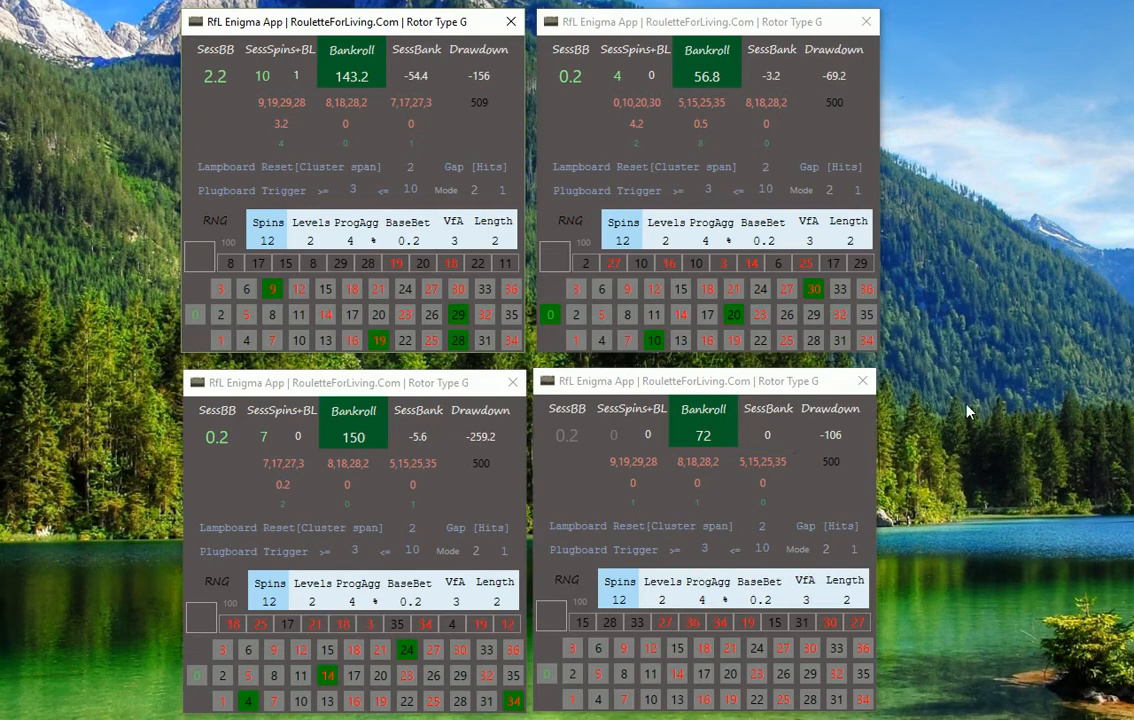
mouse_move(924, 398)
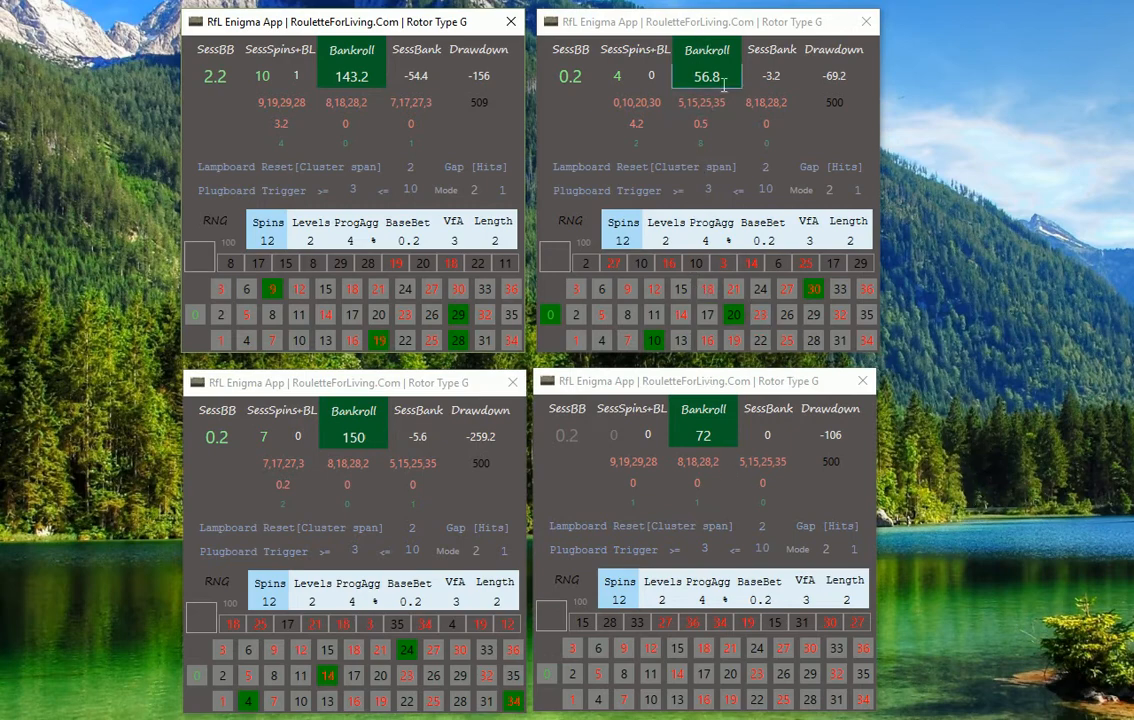
mouse_move(978, 268)
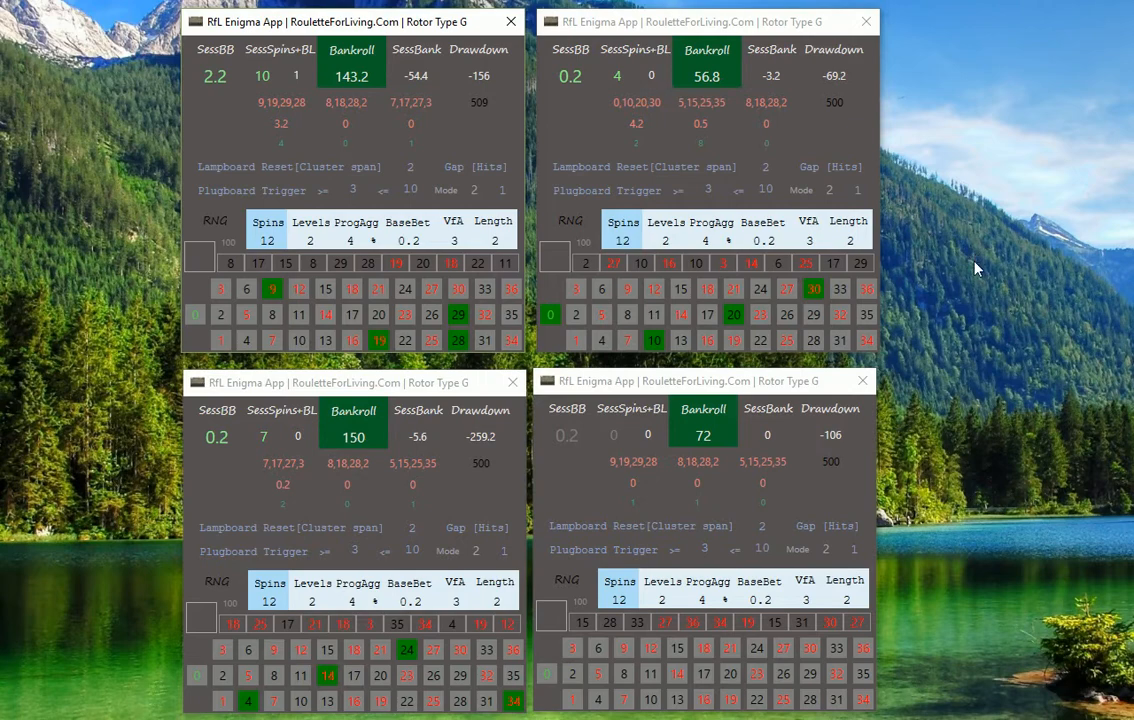
mouse_move(996, 400)
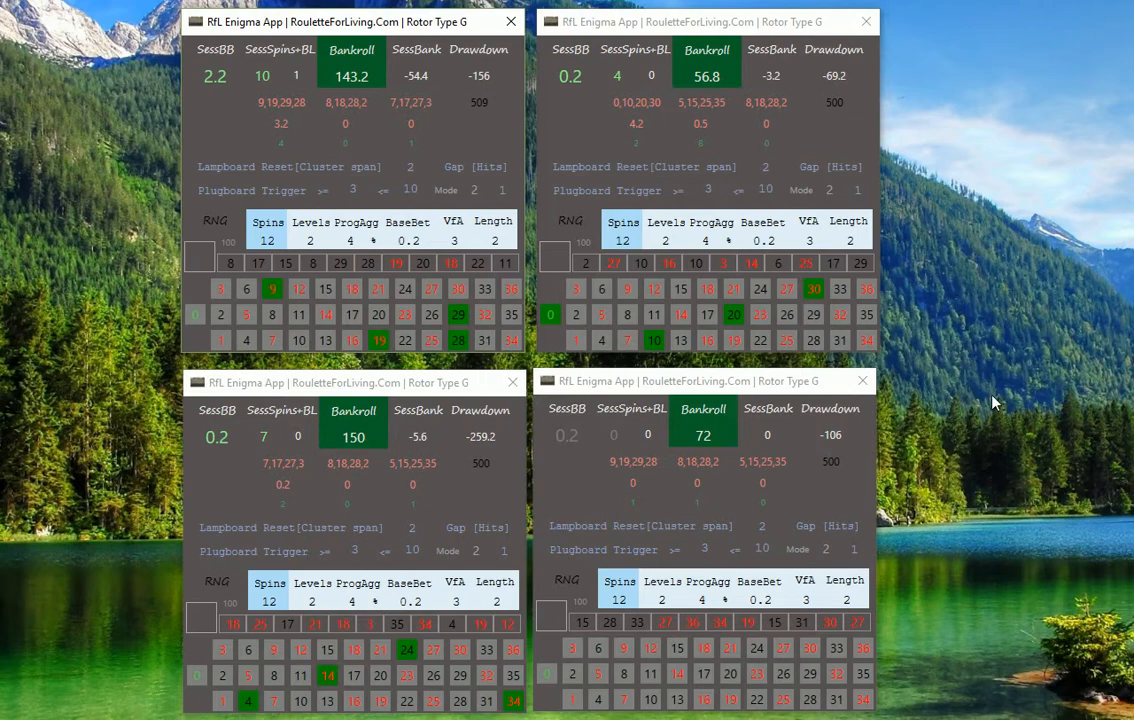
mouse_move(1004, 342)
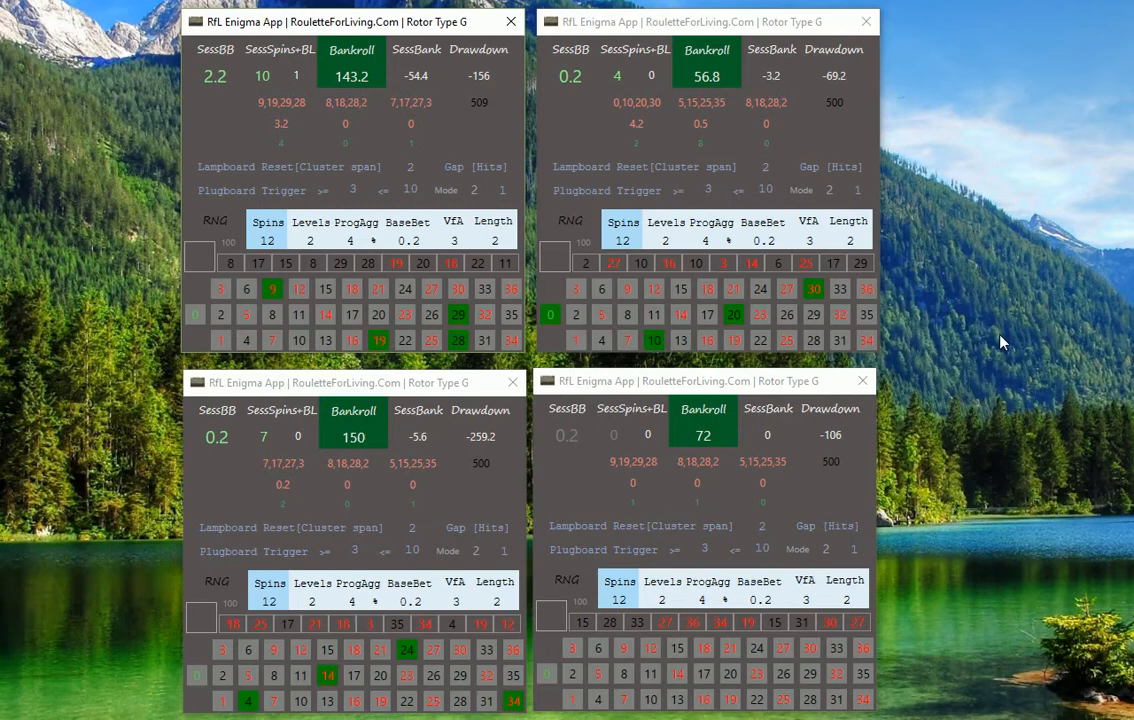
mouse_move(986, 304)
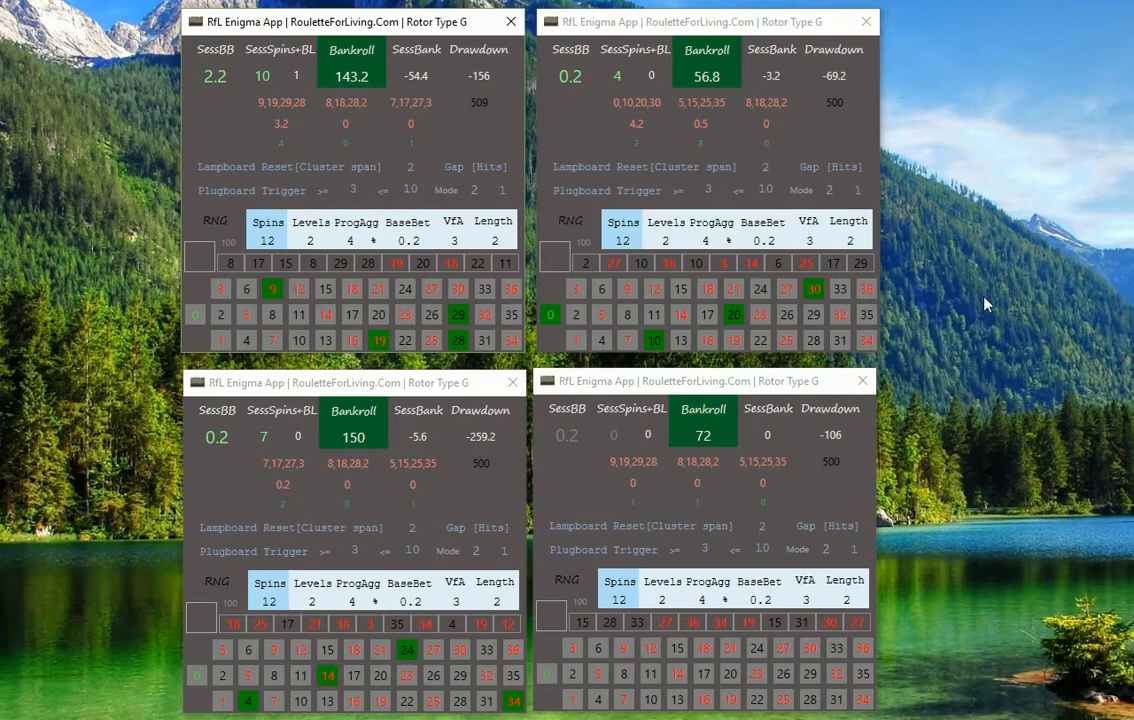
mouse_move(996, 324)
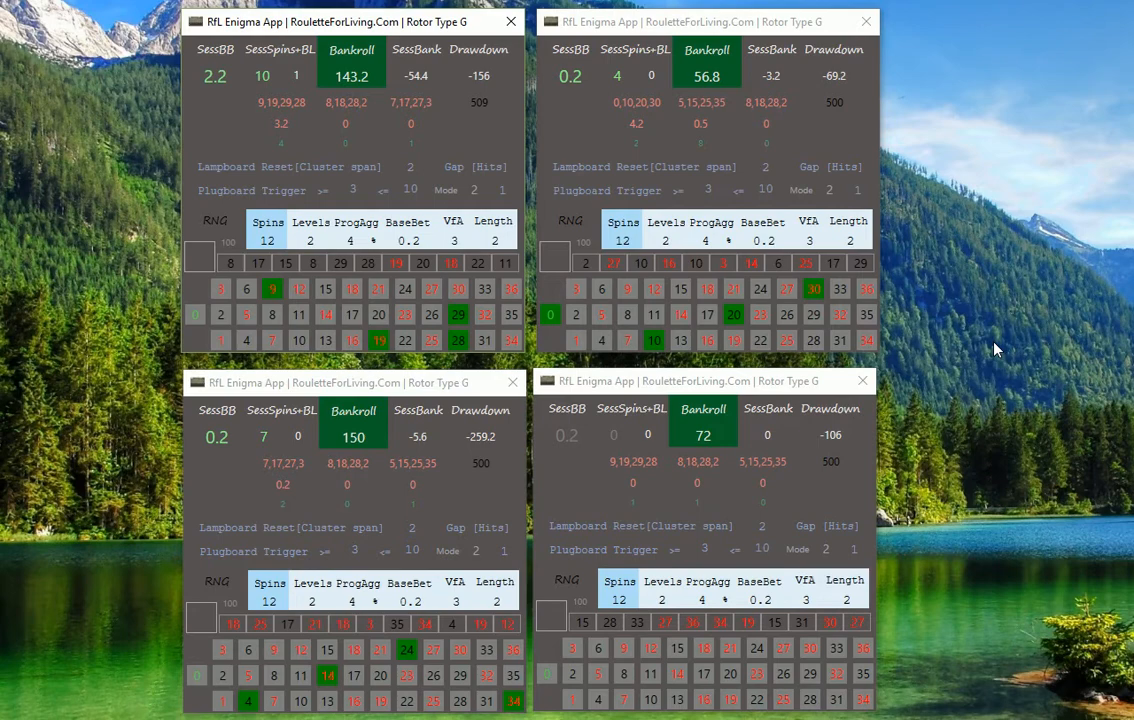
mouse_move(924, 296)
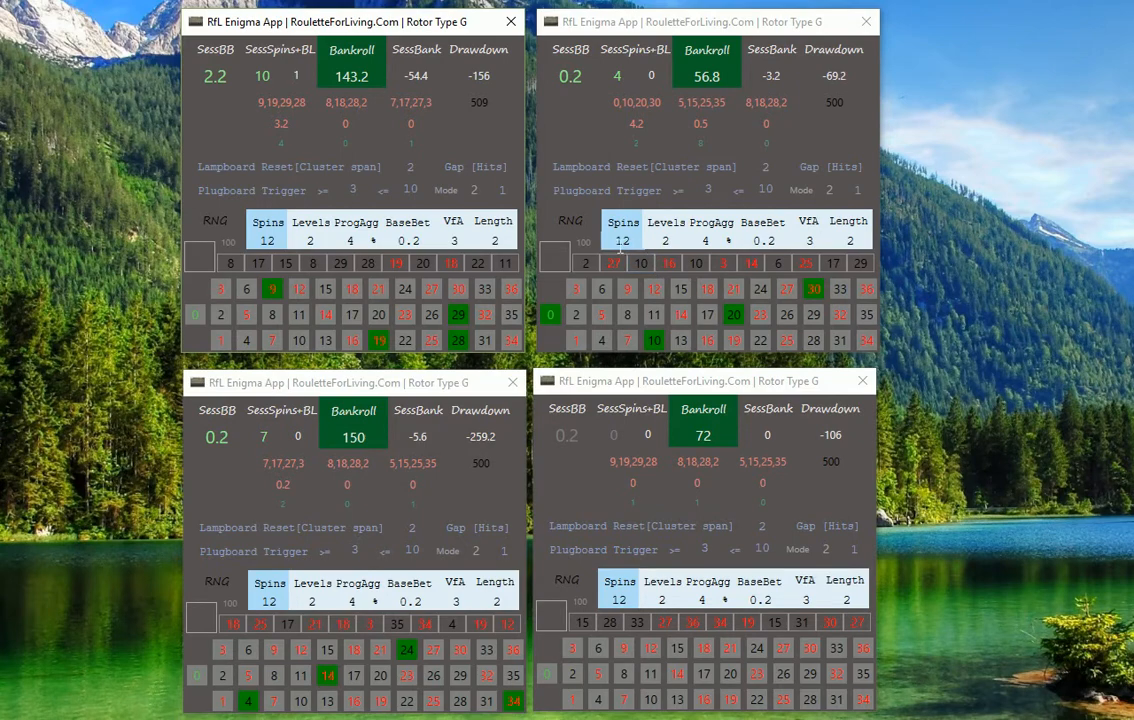
mouse_move(816, 222)
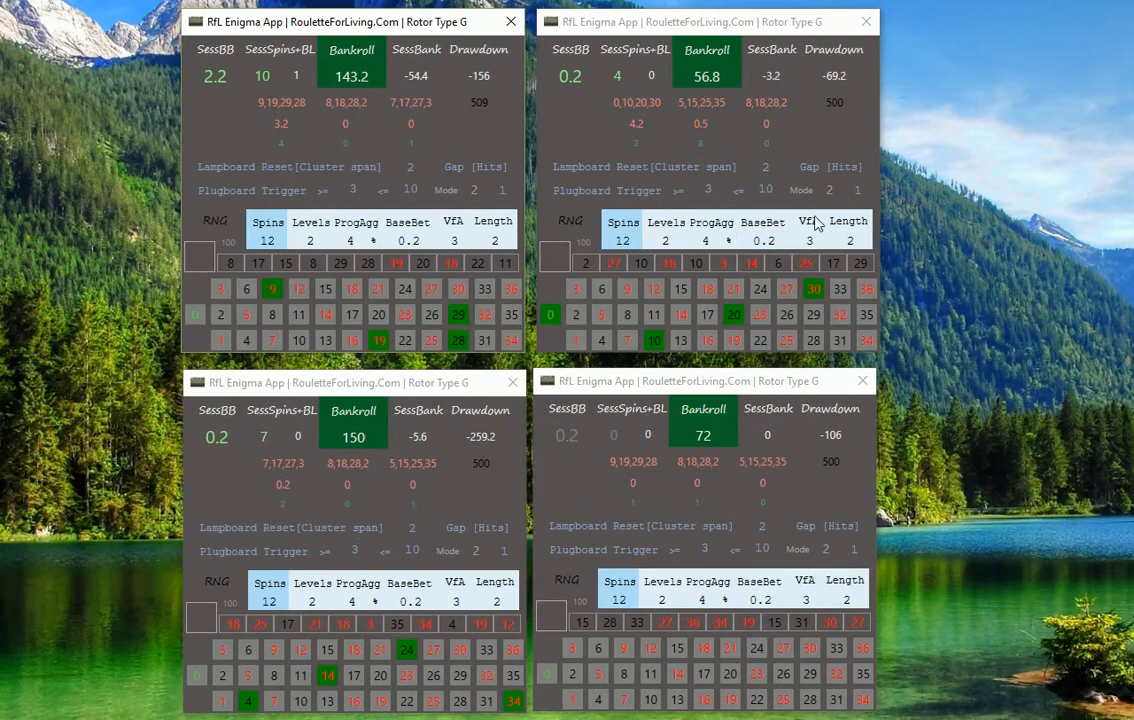
mouse_move(984, 374)
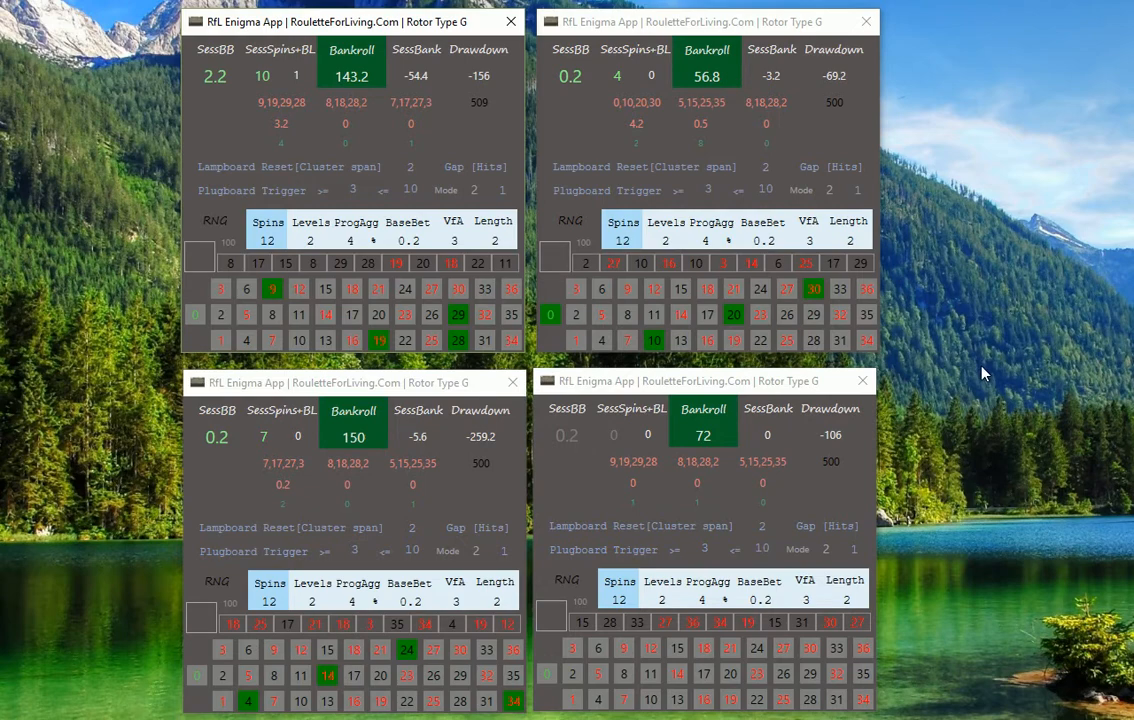
mouse_move(936, 348)
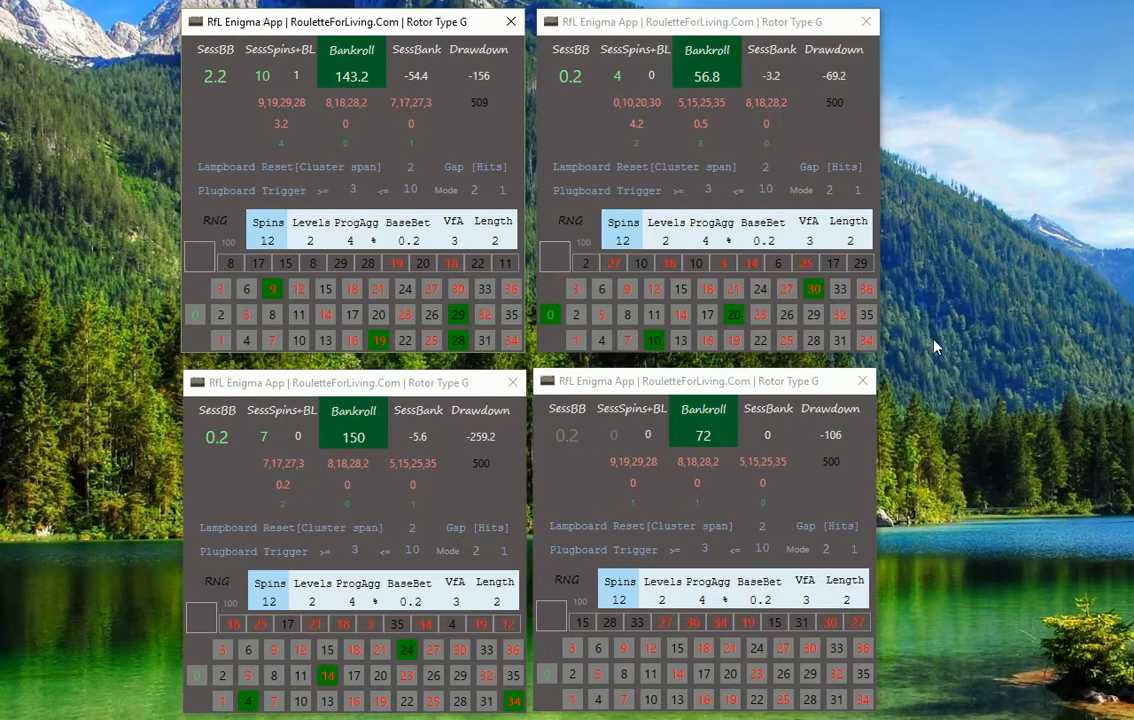
mouse_move(938, 450)
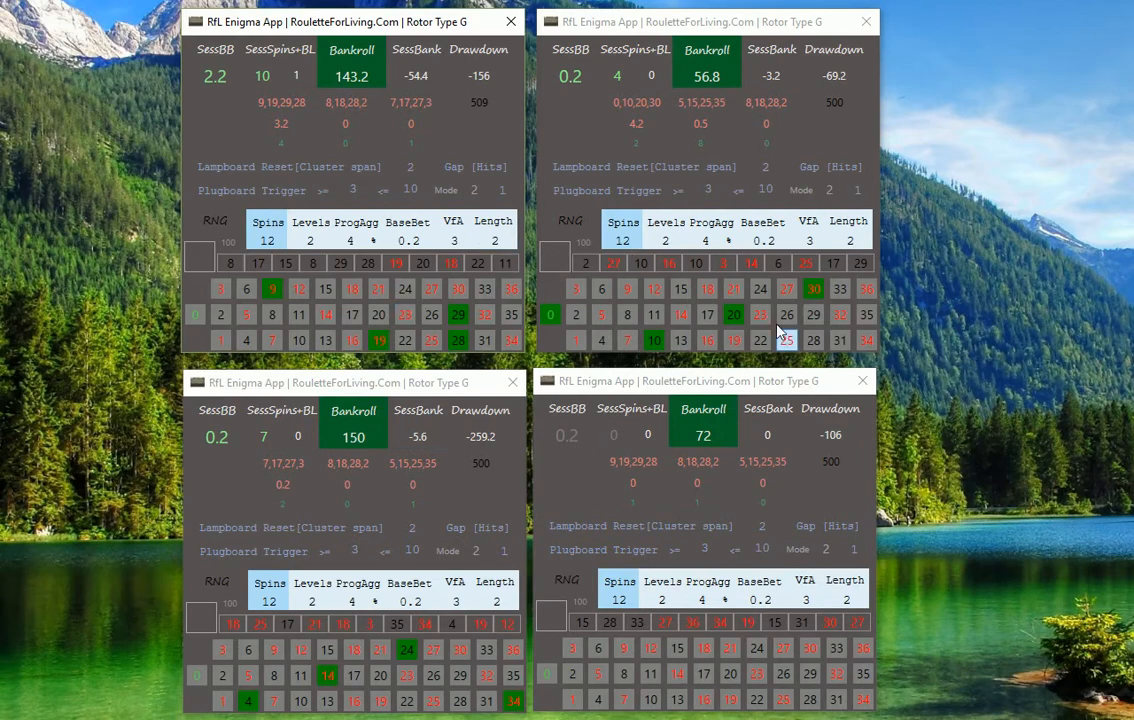
mouse_move(826, 224)
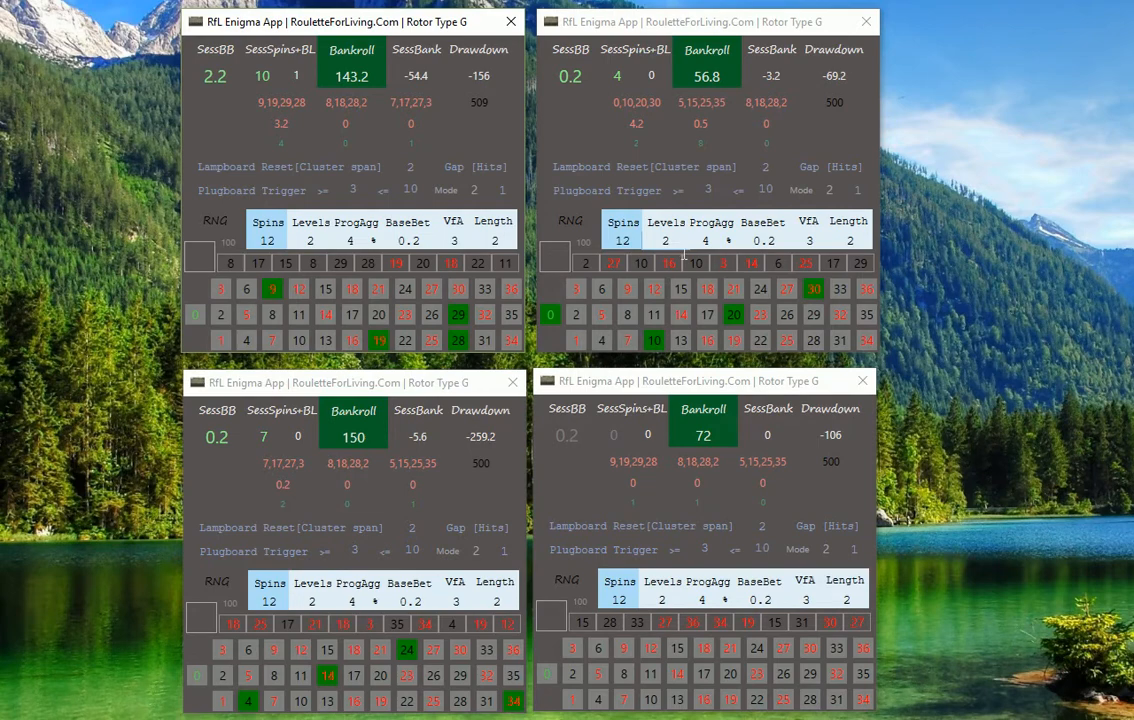
mouse_move(934, 520)
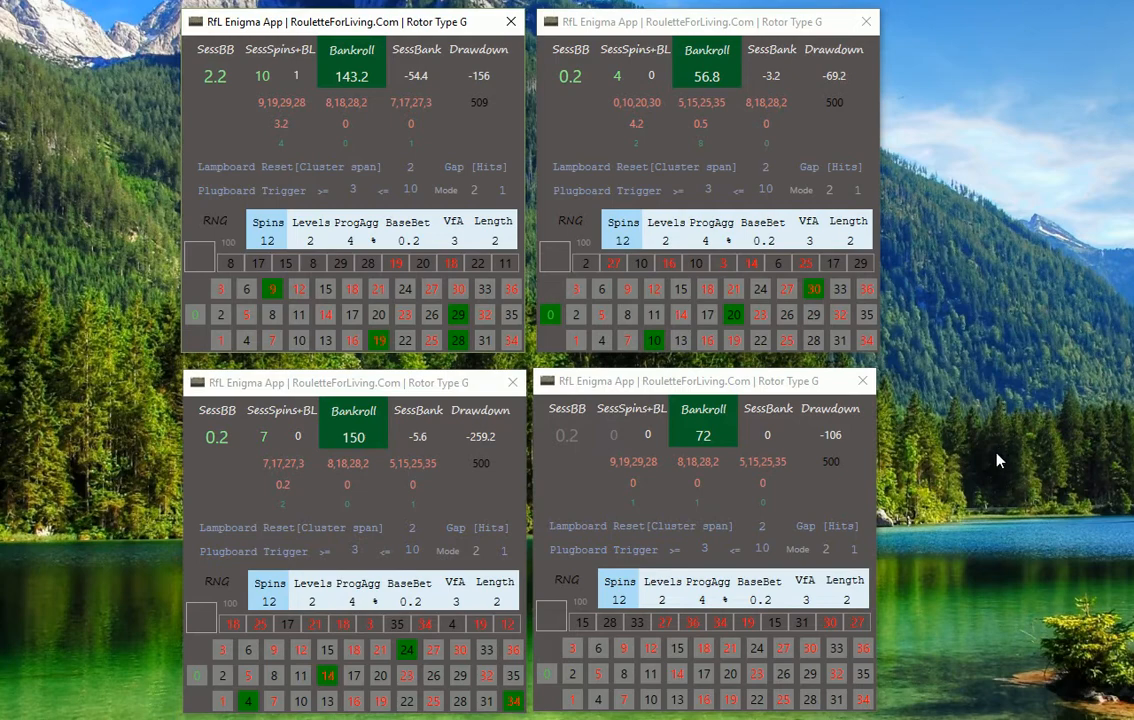
mouse_move(980, 444)
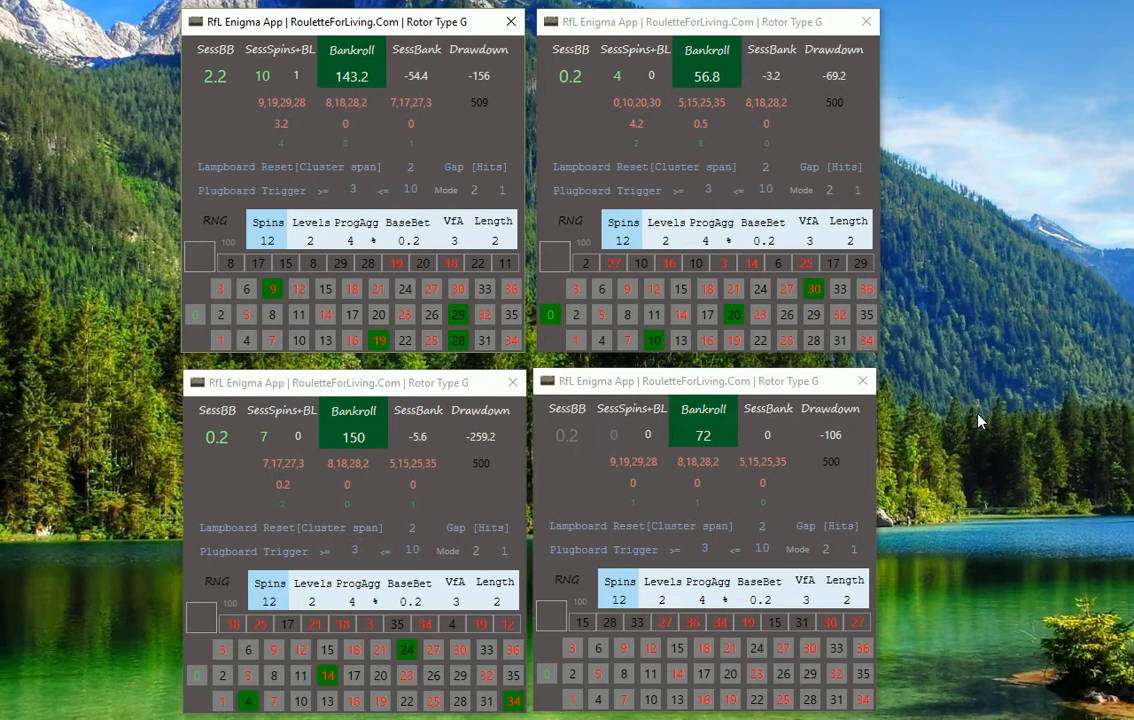
mouse_move(160, 244)
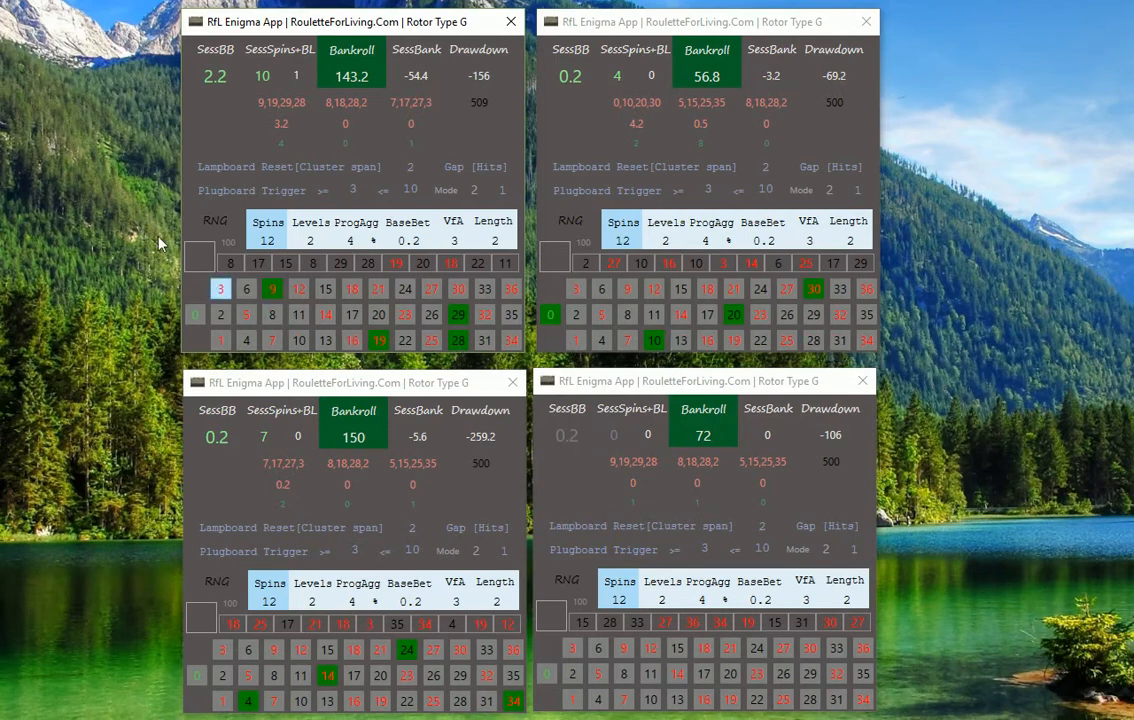
mouse_move(978, 452)
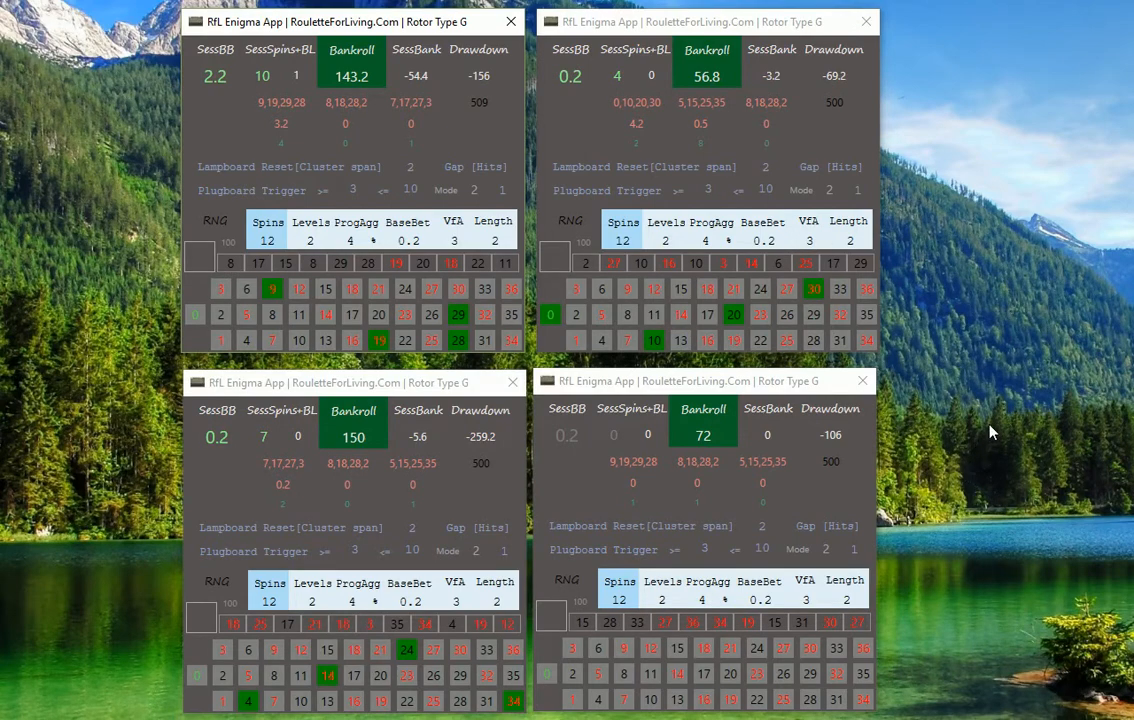
mouse_move(984, 496)
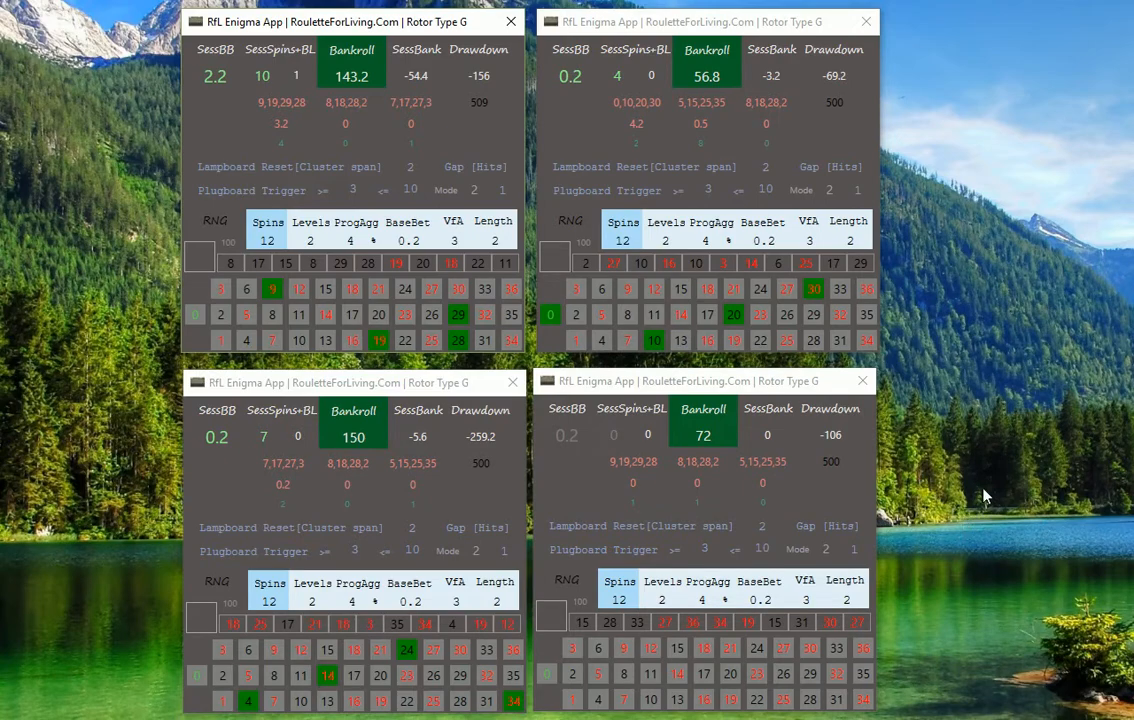